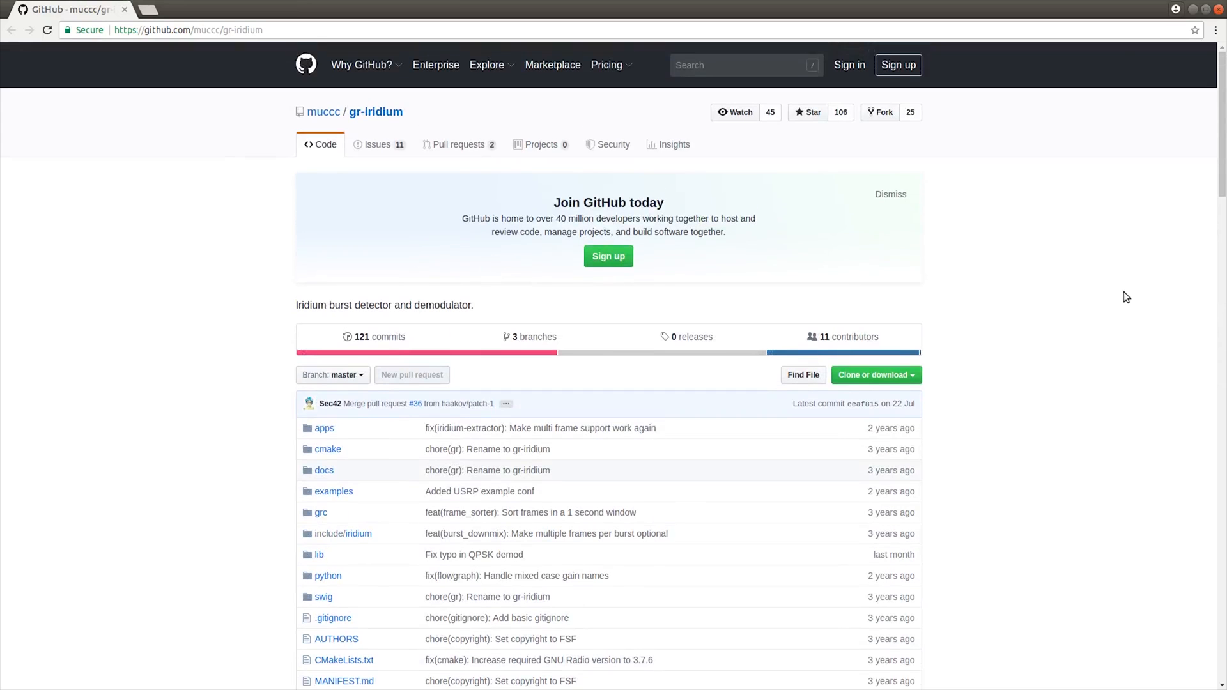
pyautogui.moveTo(1076, 288)
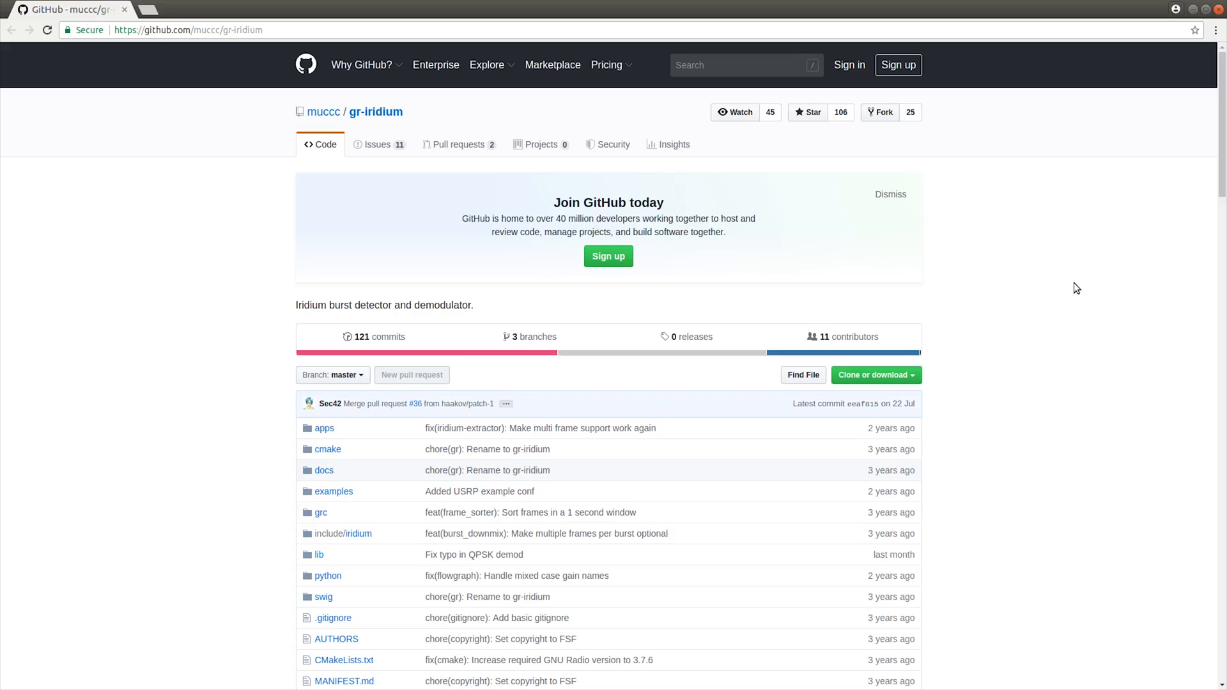
# Download gr-iridium as a ZIP and extract it as a gr-iridium2 folder
pyautogui.click(871, 375)
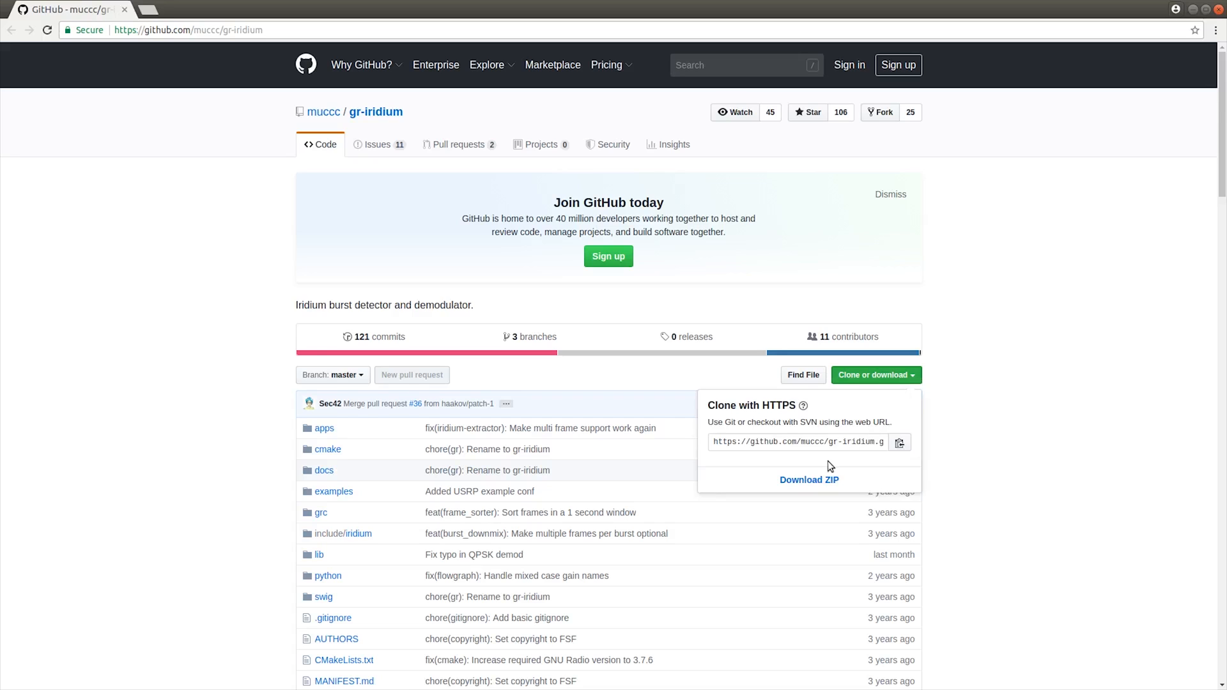
pyautogui.click(808, 480)
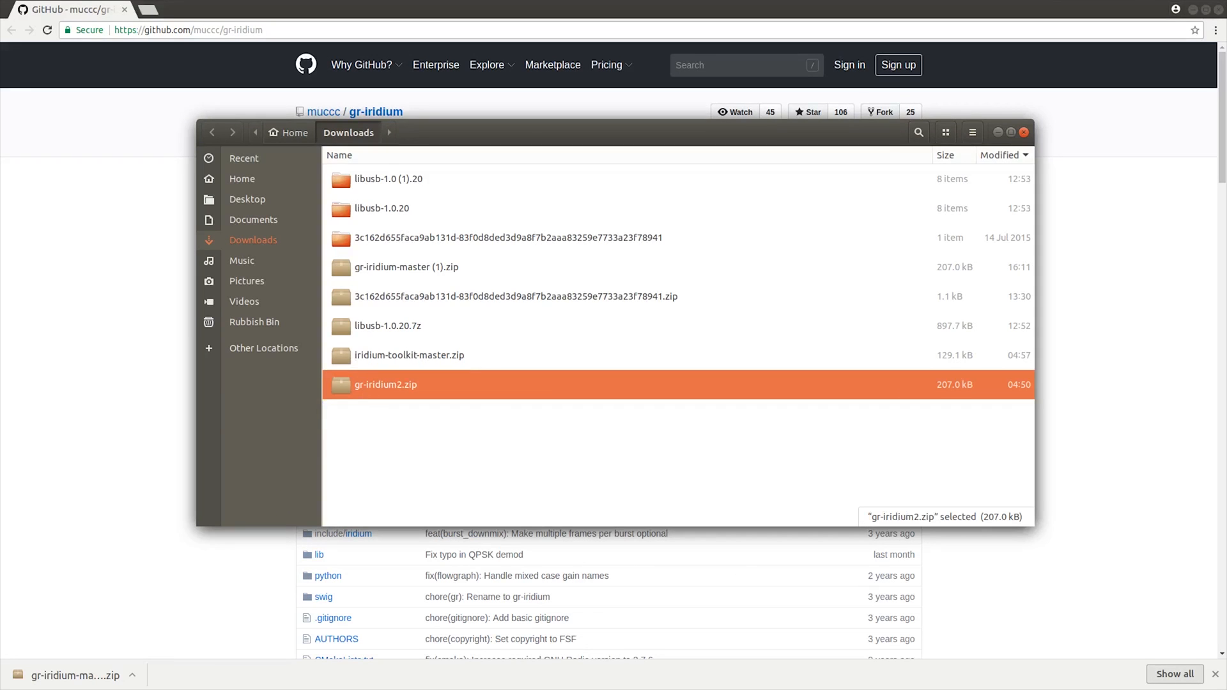
pyautogui.doubleClick(384, 384)
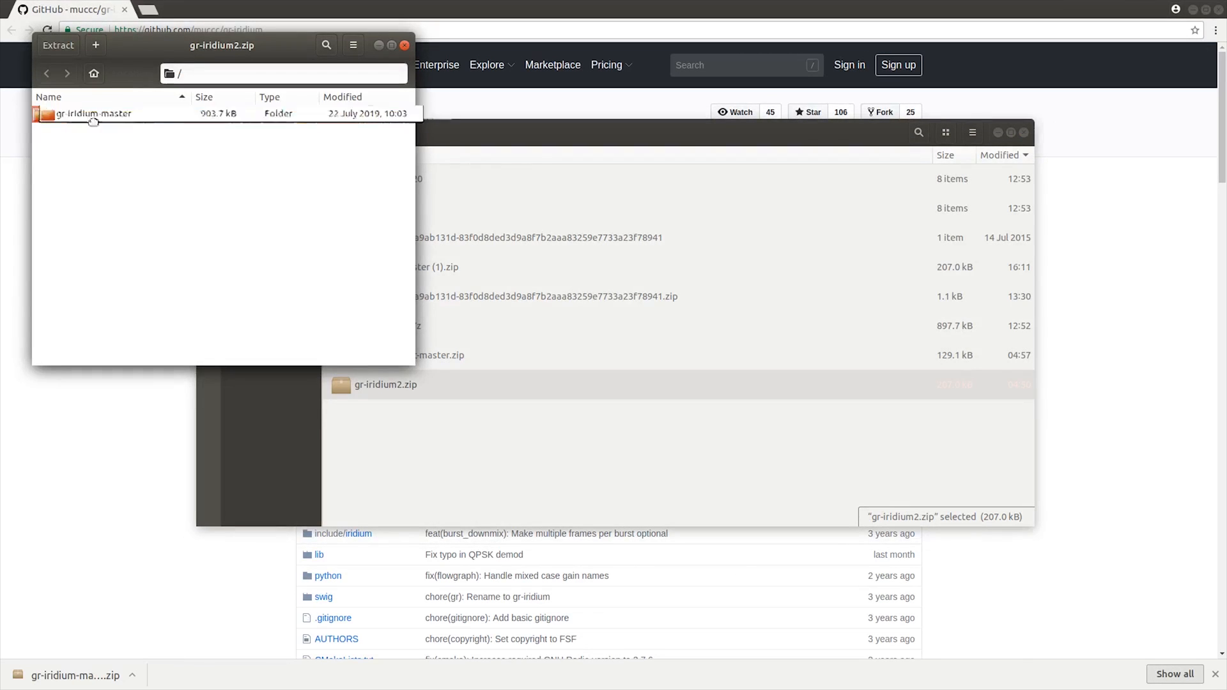
pyautogui.click(94, 114)
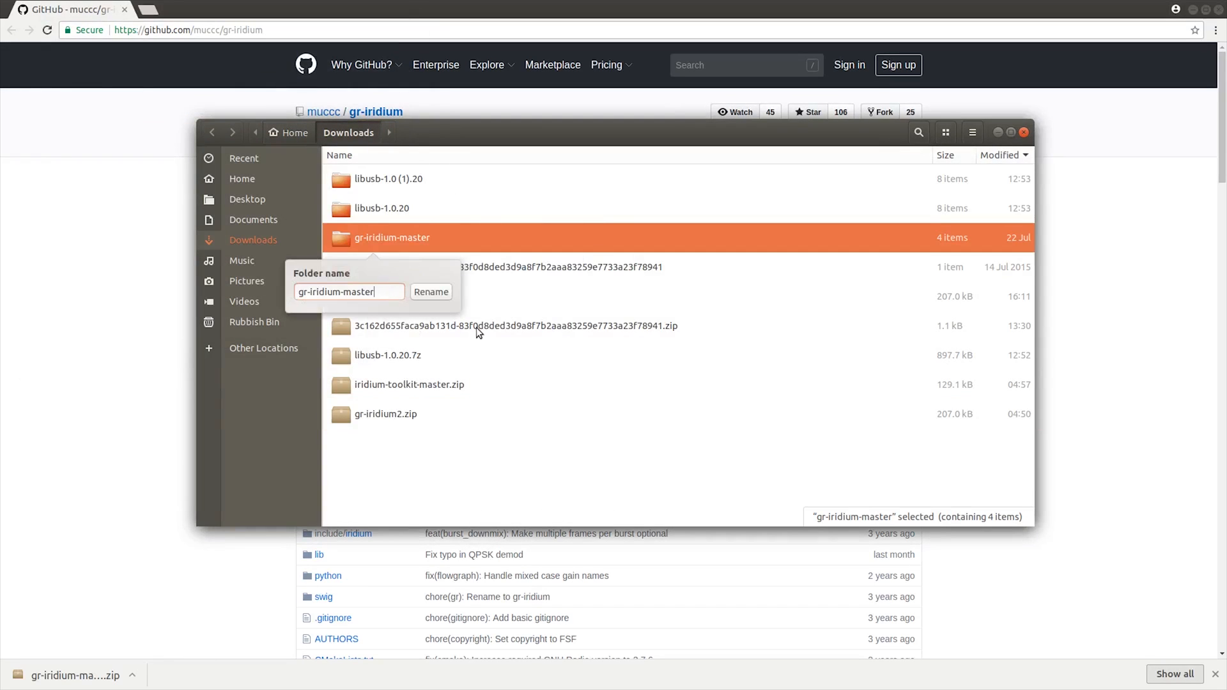
pyautogui.press('BackSpace')
pyautogui.write('2')
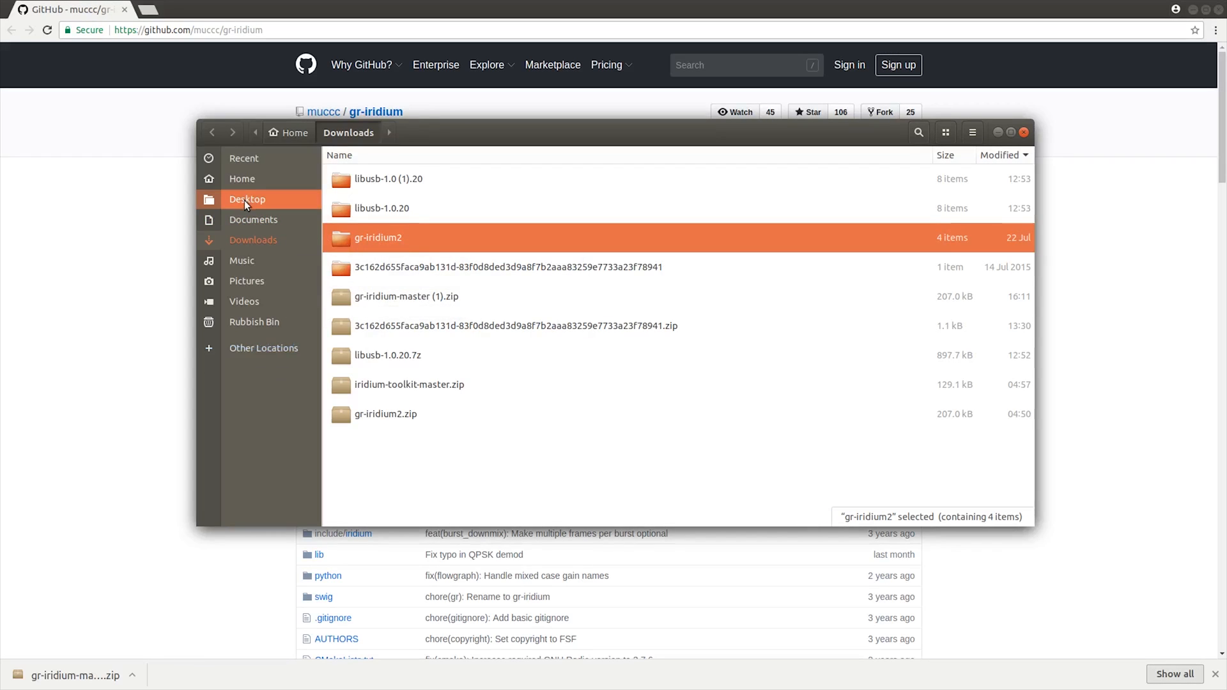
# Open the gr-iridium2 folder on the Desktop and browse its source tree
pyautogui.doubleClick(378, 237)
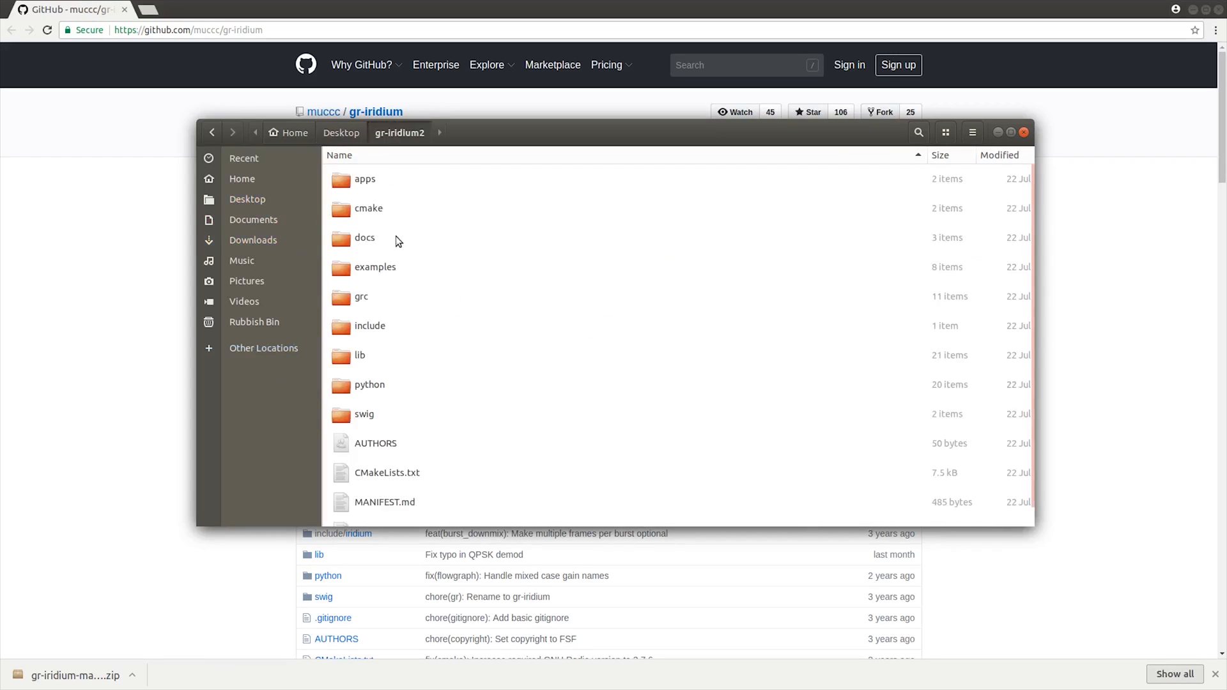
pyautogui.scroll(-3)
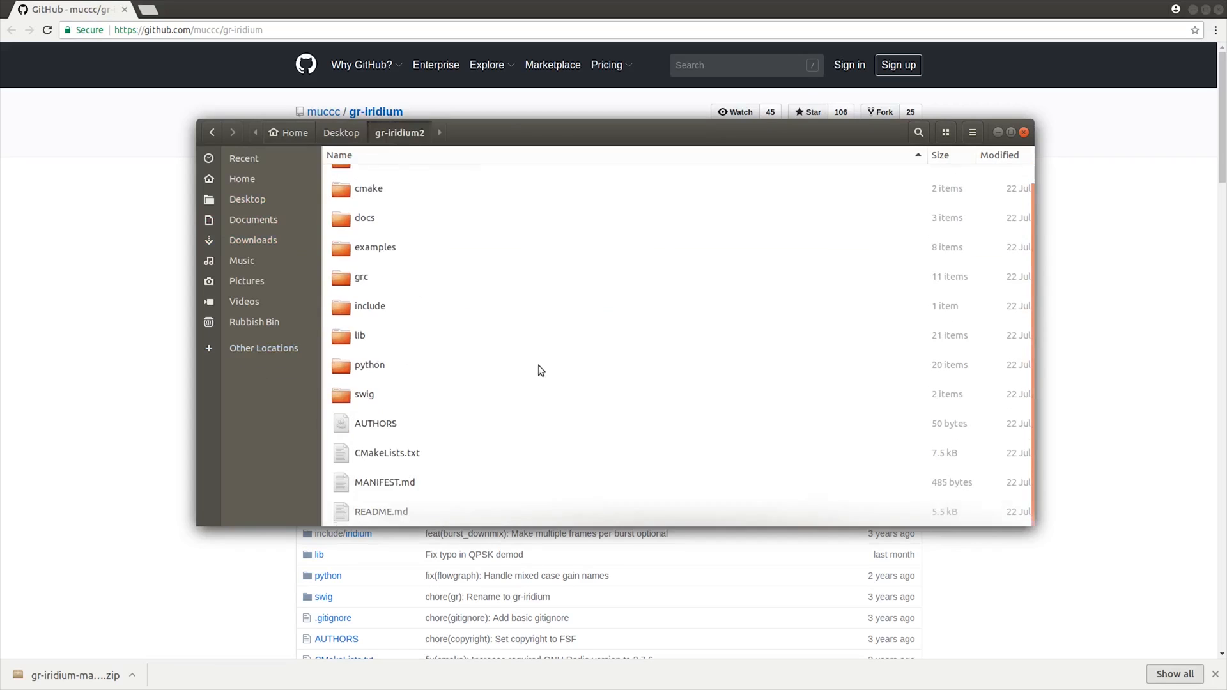
pyautogui.moveTo(540, 132); pyautogui.dragTo(638, 112)
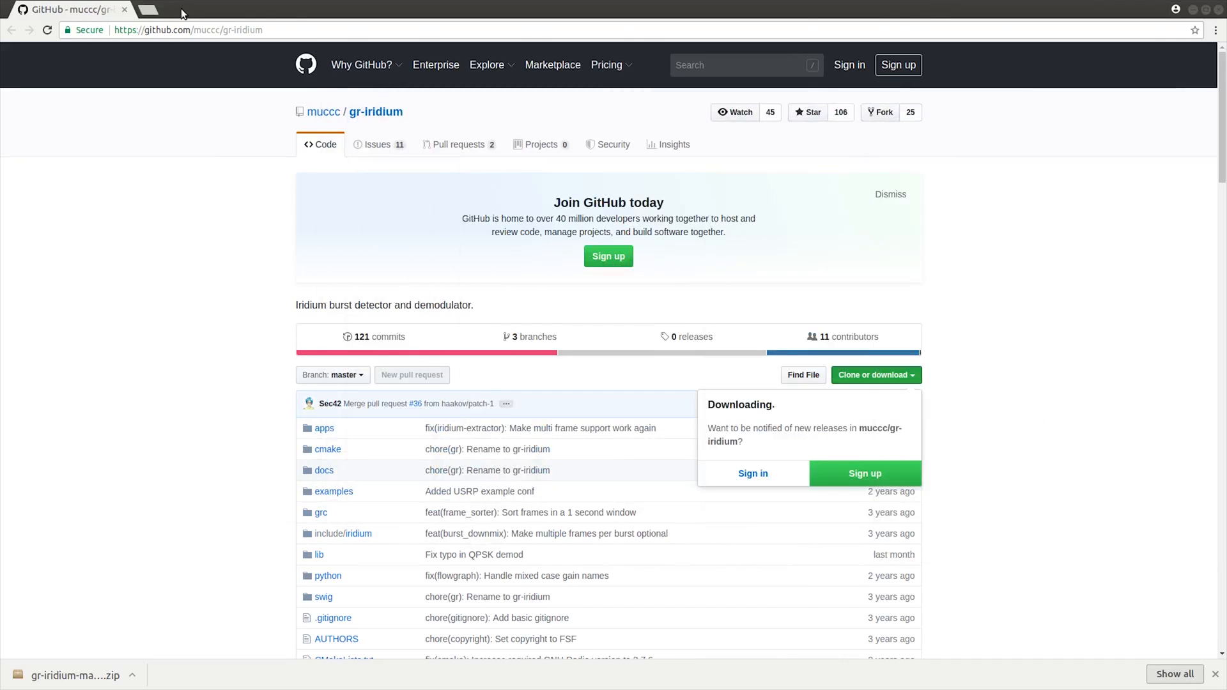
# Scroll the GitHub README down to the Prerequisites and Installation sections
pyautogui.scroll(-3)
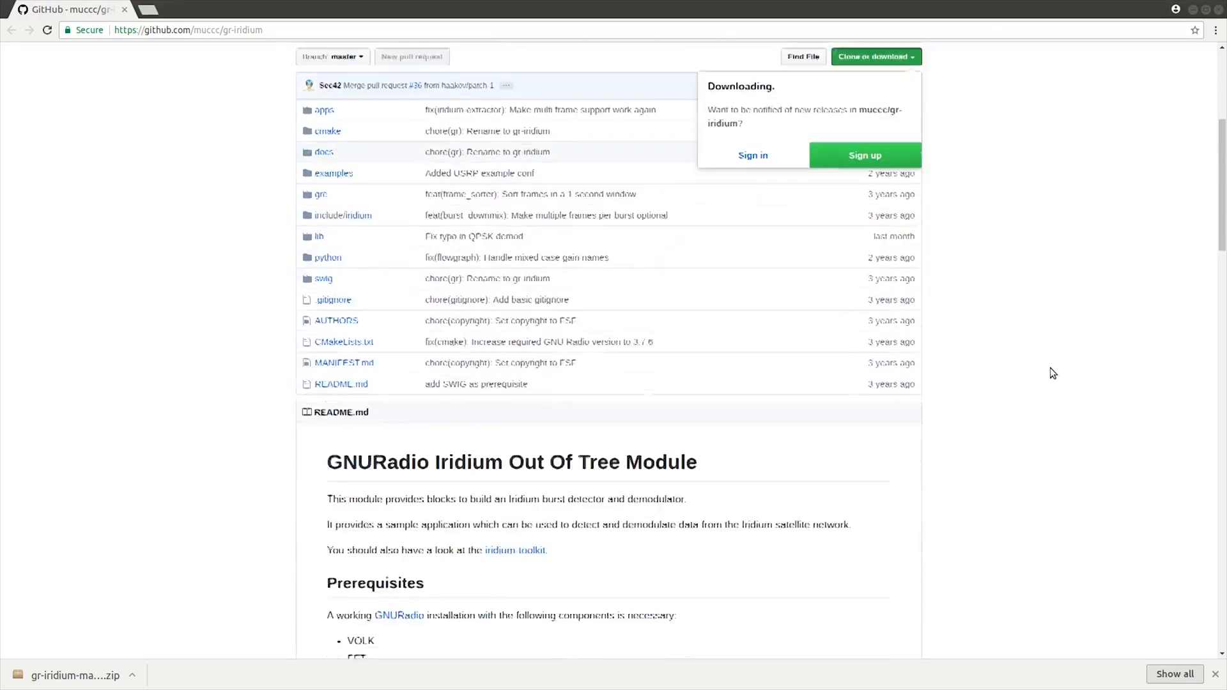
pyautogui.scroll(-3)
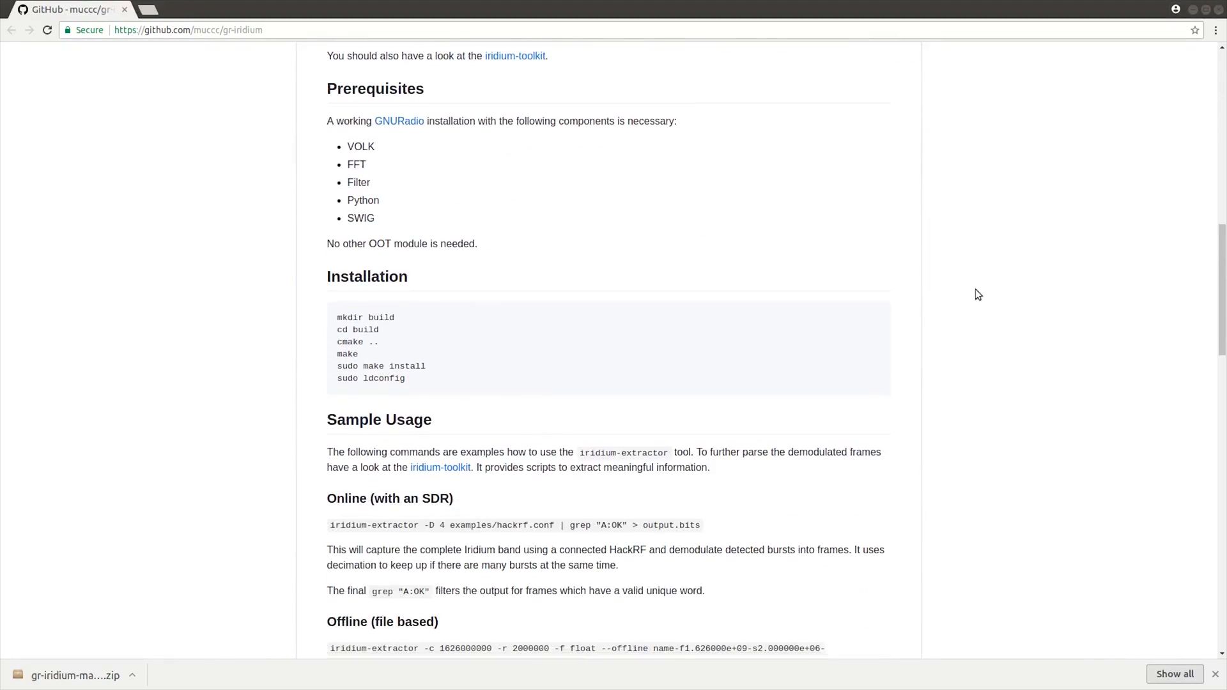
pyautogui.moveTo(391, 136)
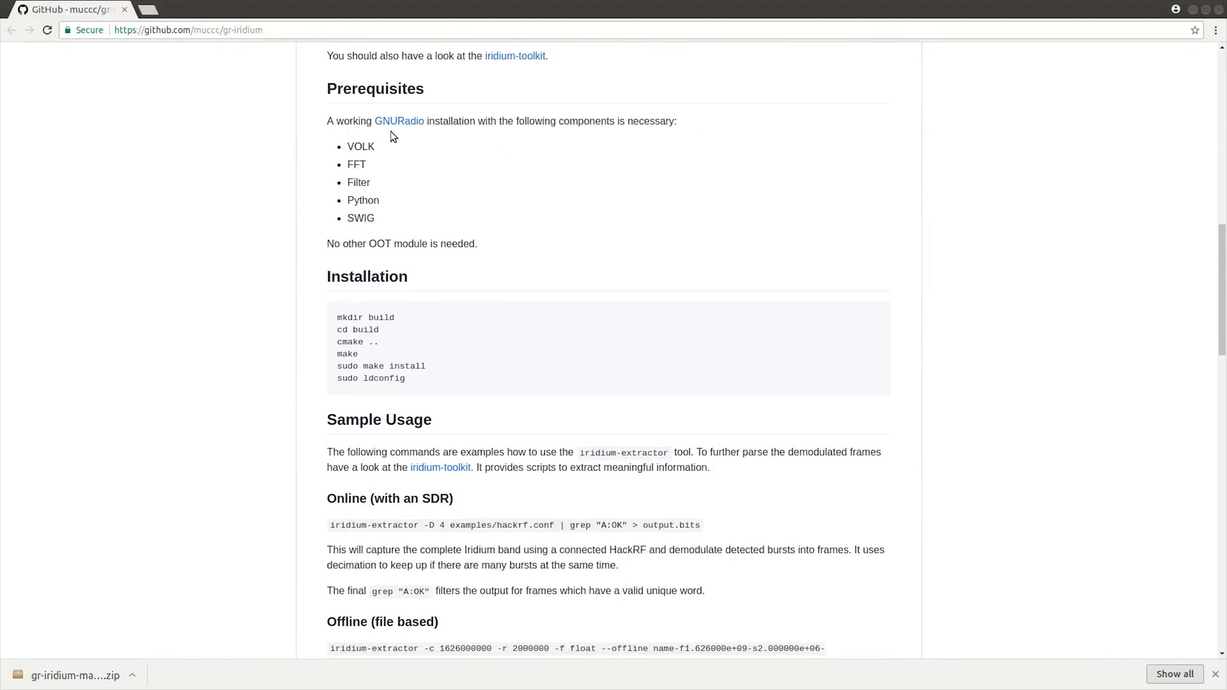
pyautogui.moveTo(460, 133)
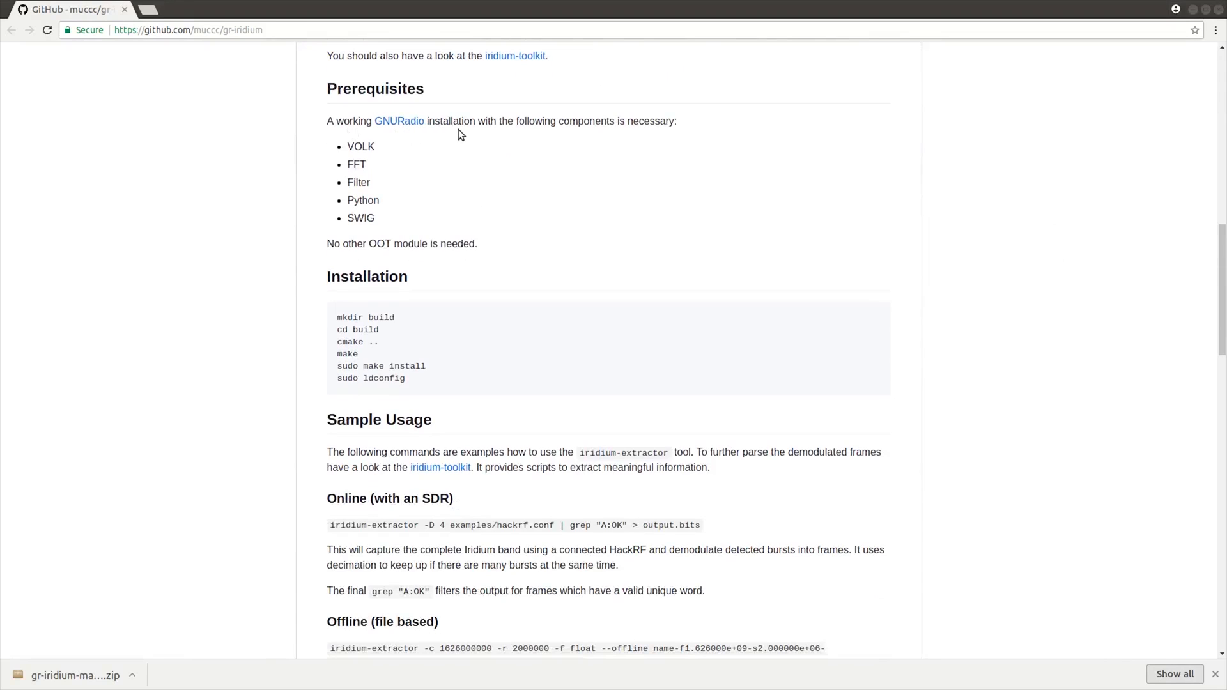
pyautogui.scroll(-3)
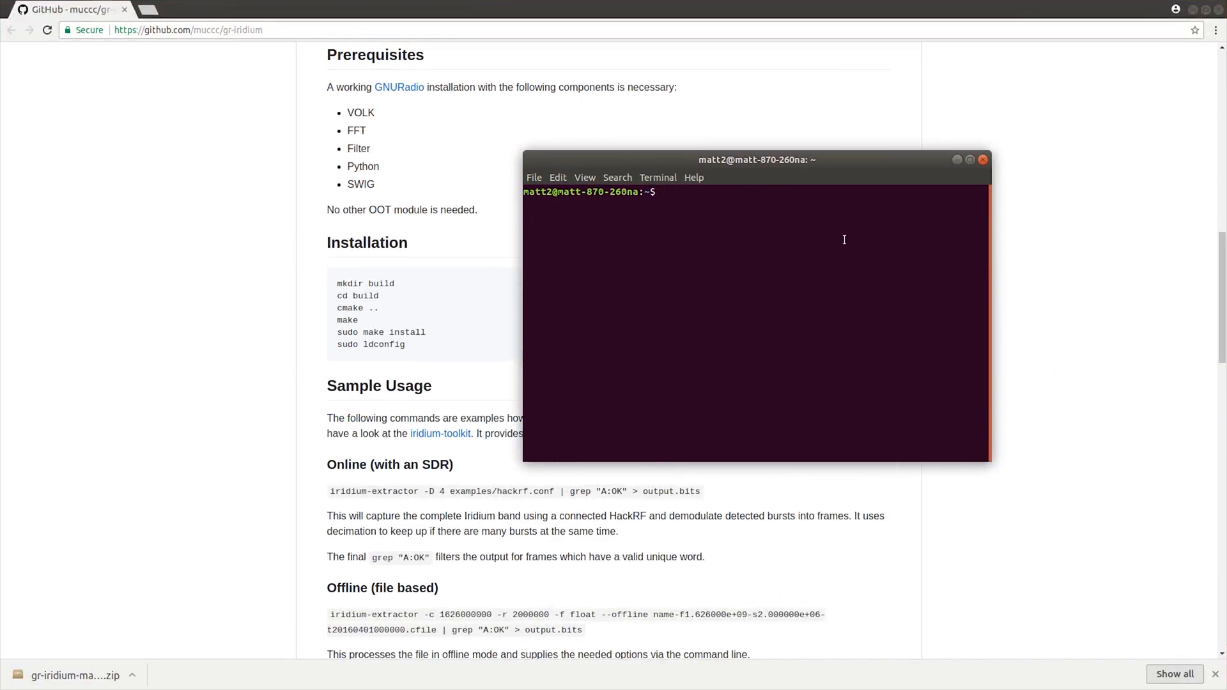
pyautogui.moveTo(826, 264)
pyautogui.write('ls')
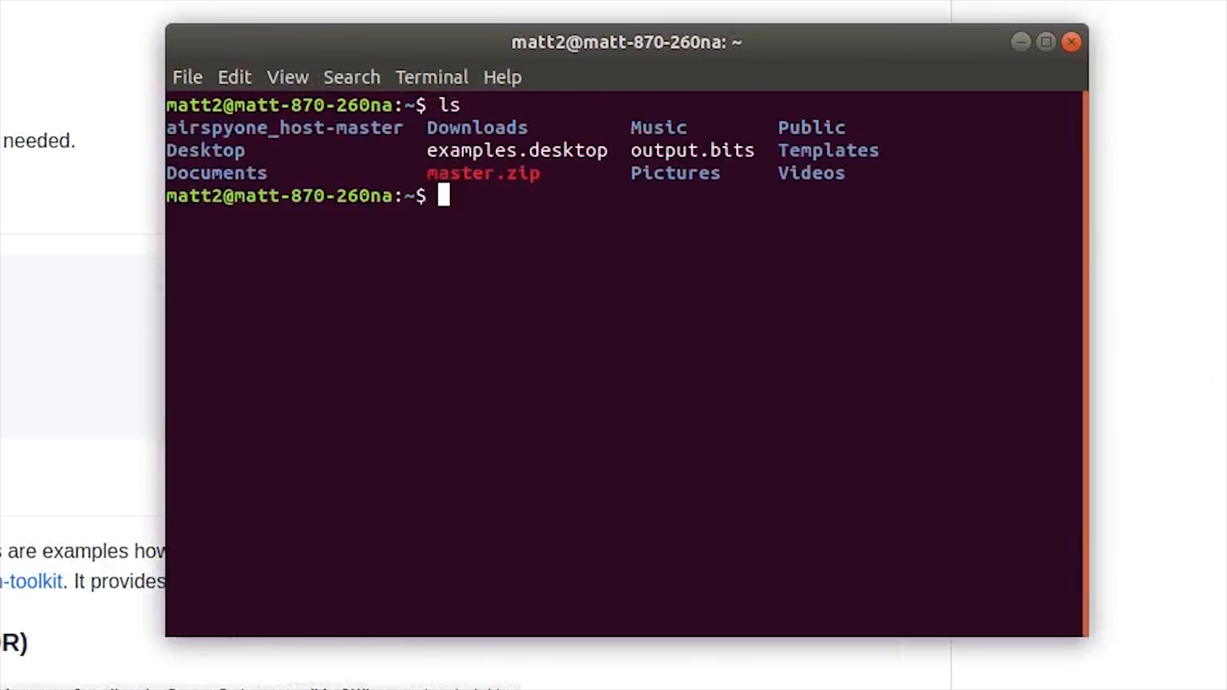
# Go to Desktop/gr-iridium2, create a build folder and enter it
pyautogui.write('cd Desktop')
pyautogui.write('ls')
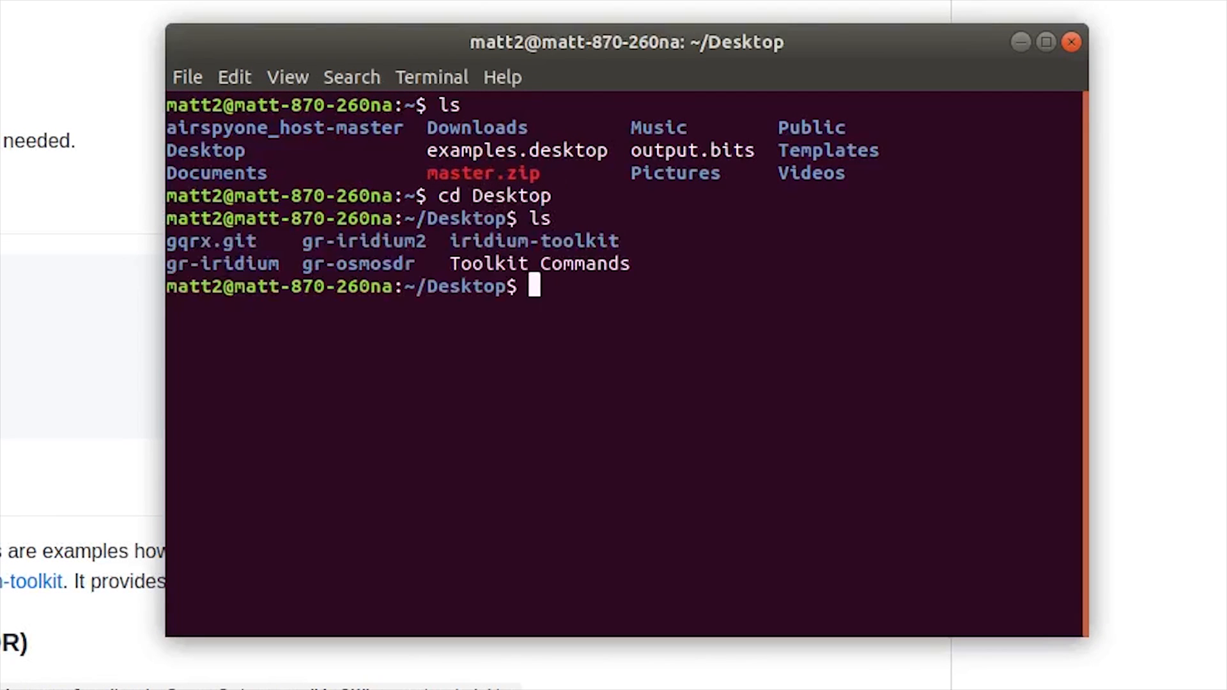
pyautogui.write('cd gr-')
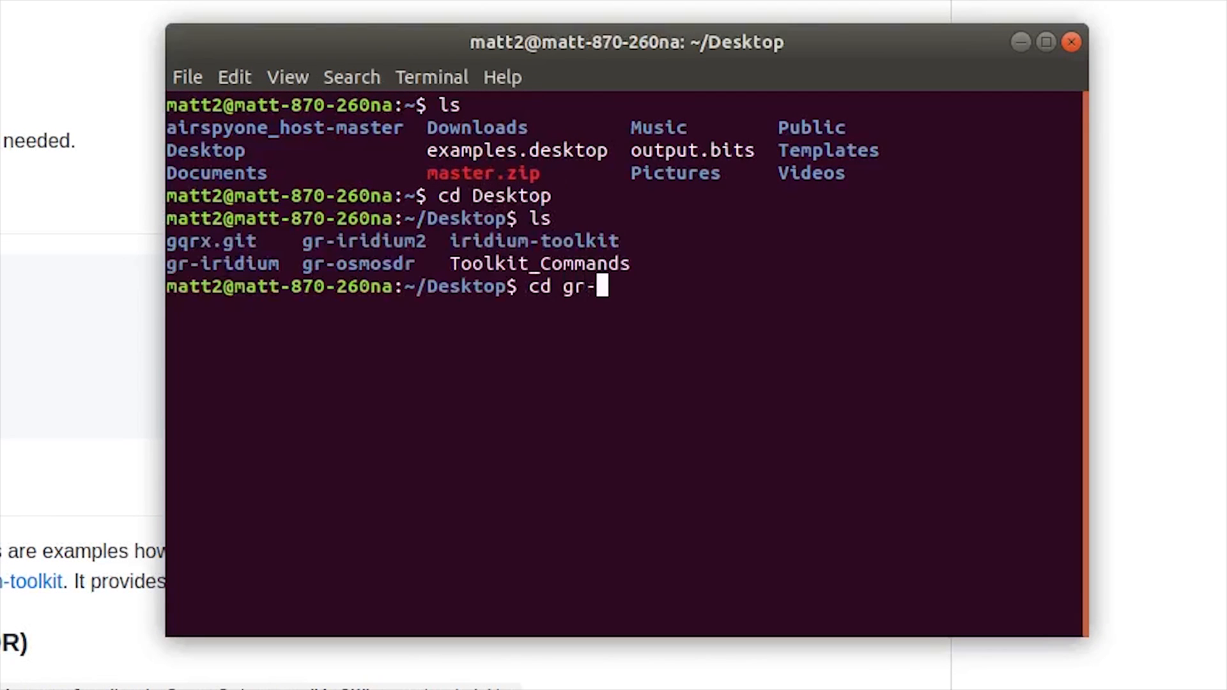
pyautogui.write('iridium2')
pyautogui.write('ls')
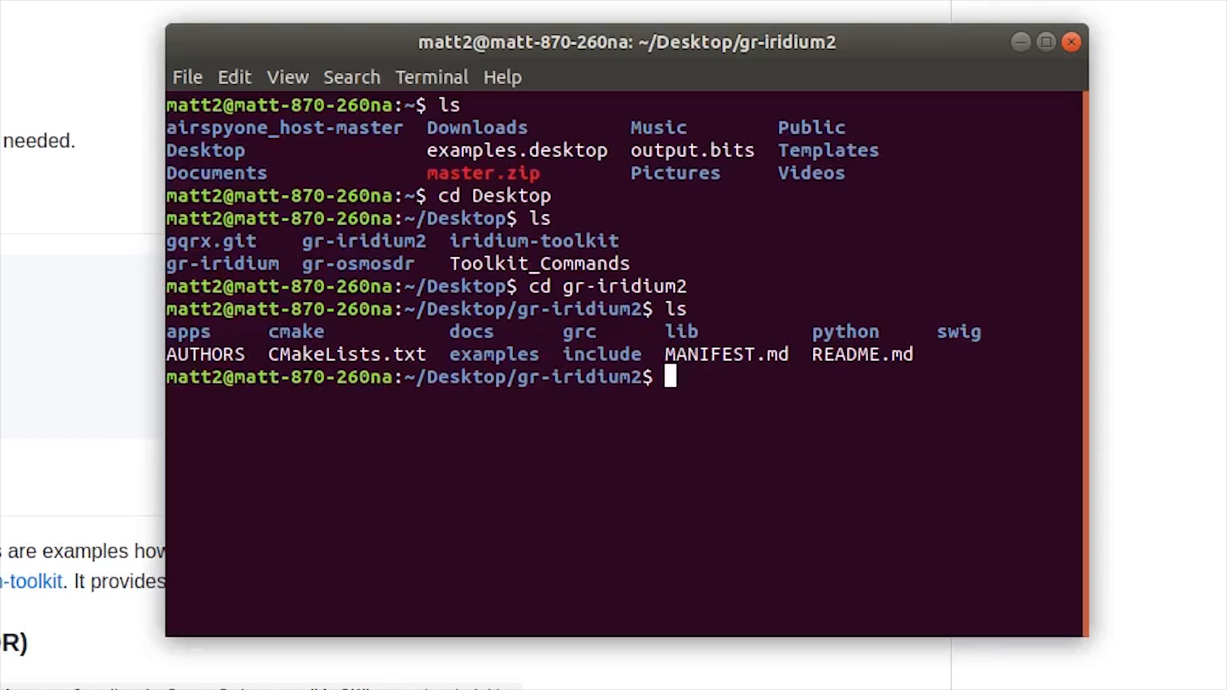
pyautogui.write('mkdir')
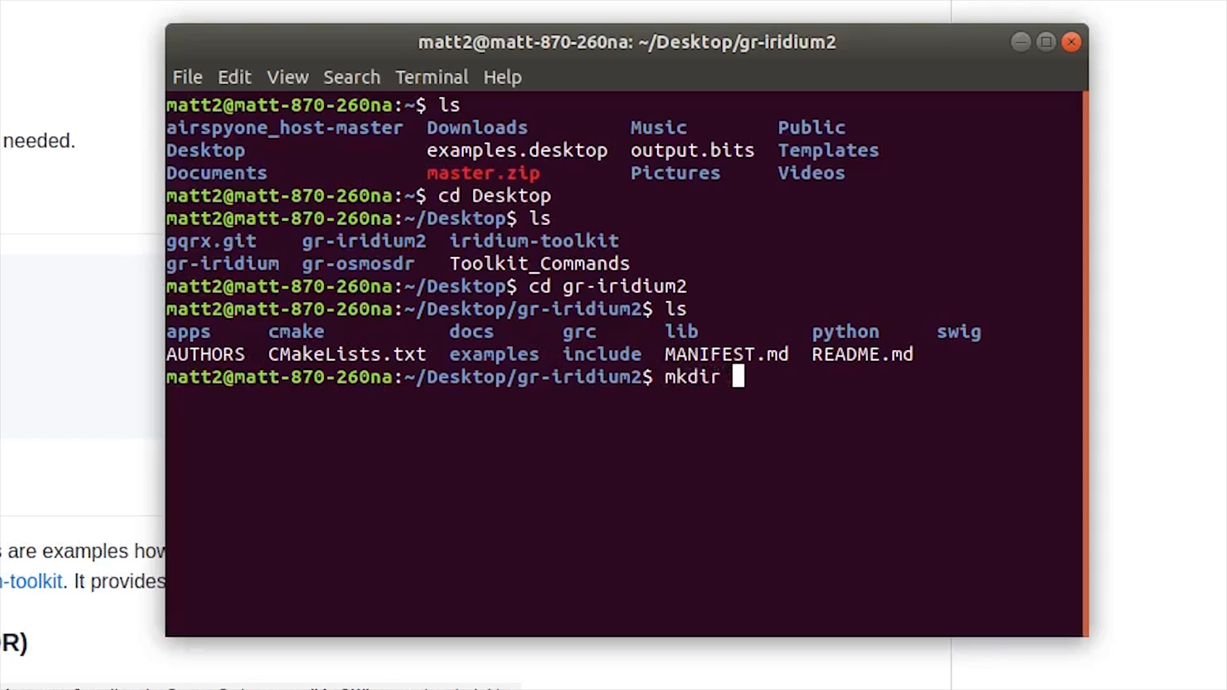
pyautogui.write('build')
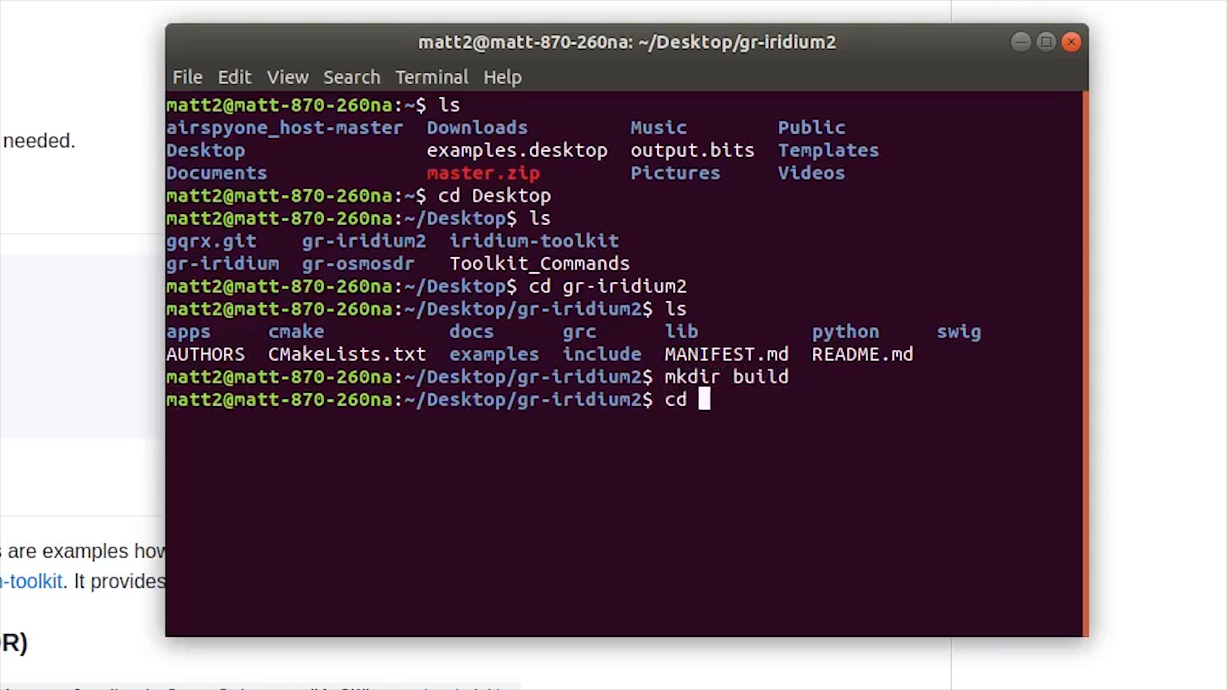
pyautogui.write('build')
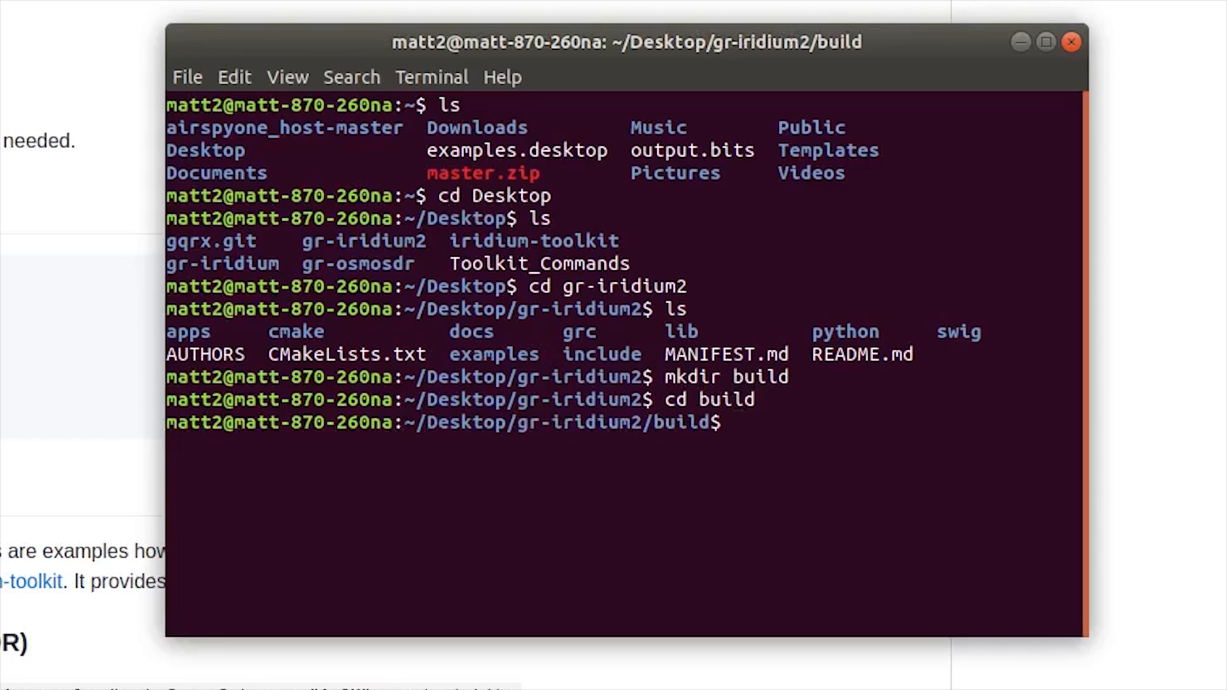
# Run cmake .., make, sudo make install and sudo ldconfig to build and install
pyautogui.write('cmake')
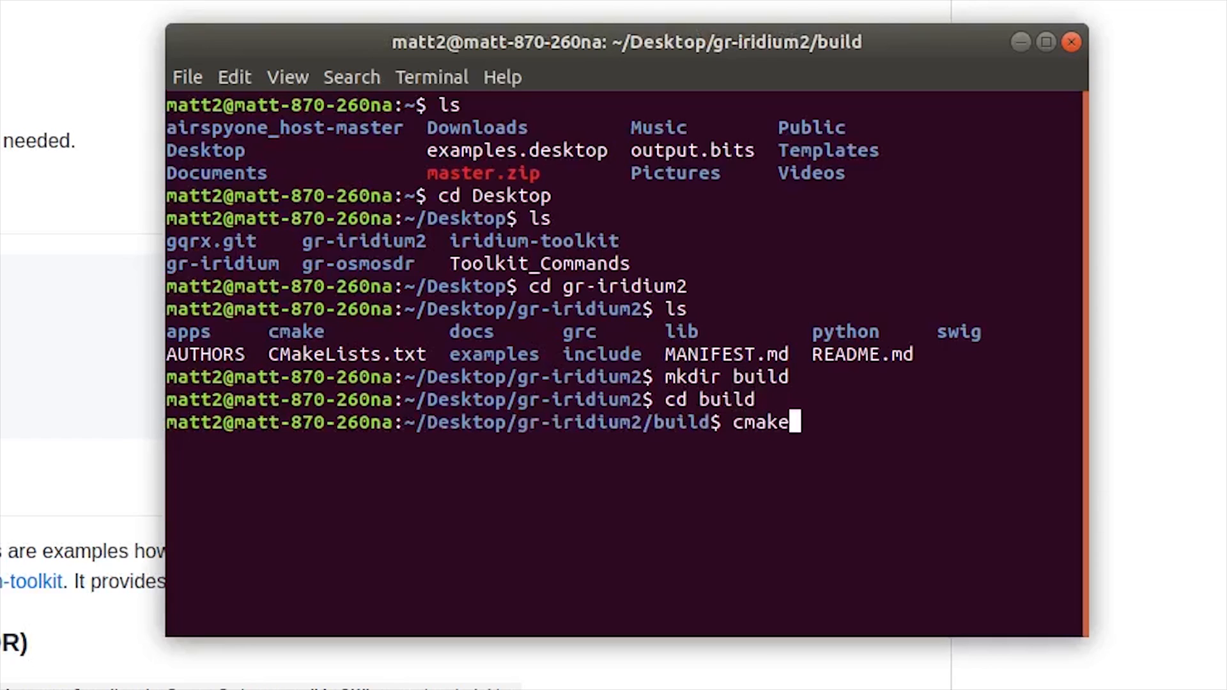
pyautogui.write('..')
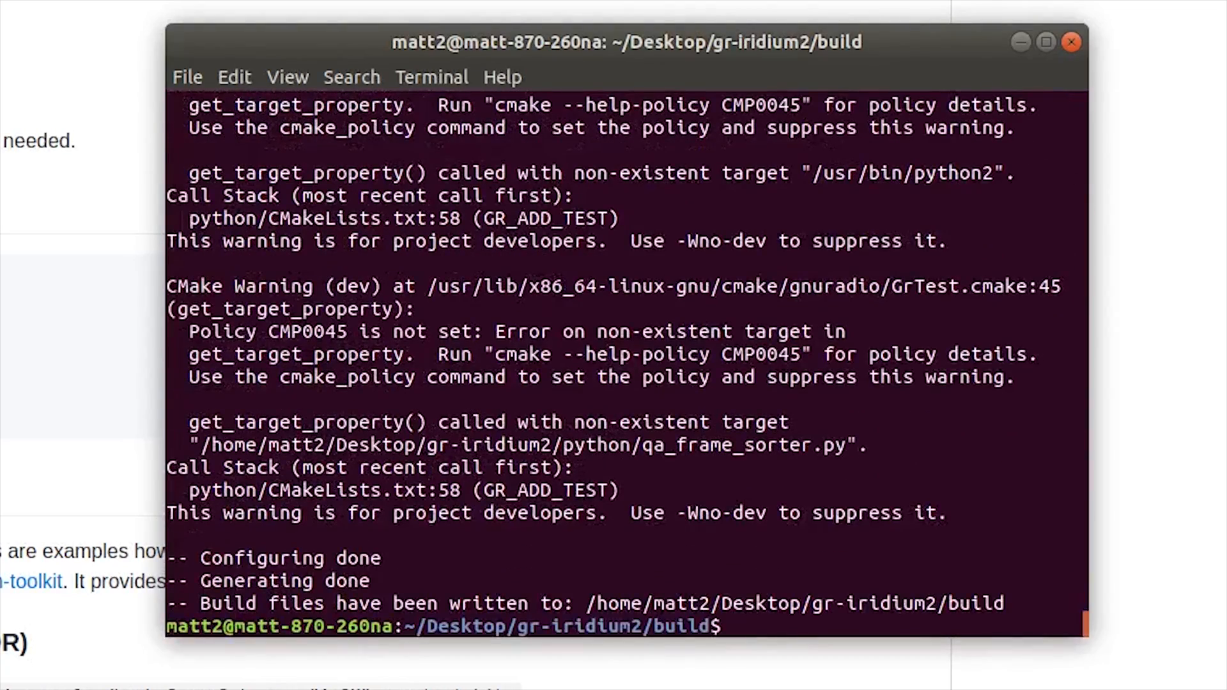
pyautogui.write('make')
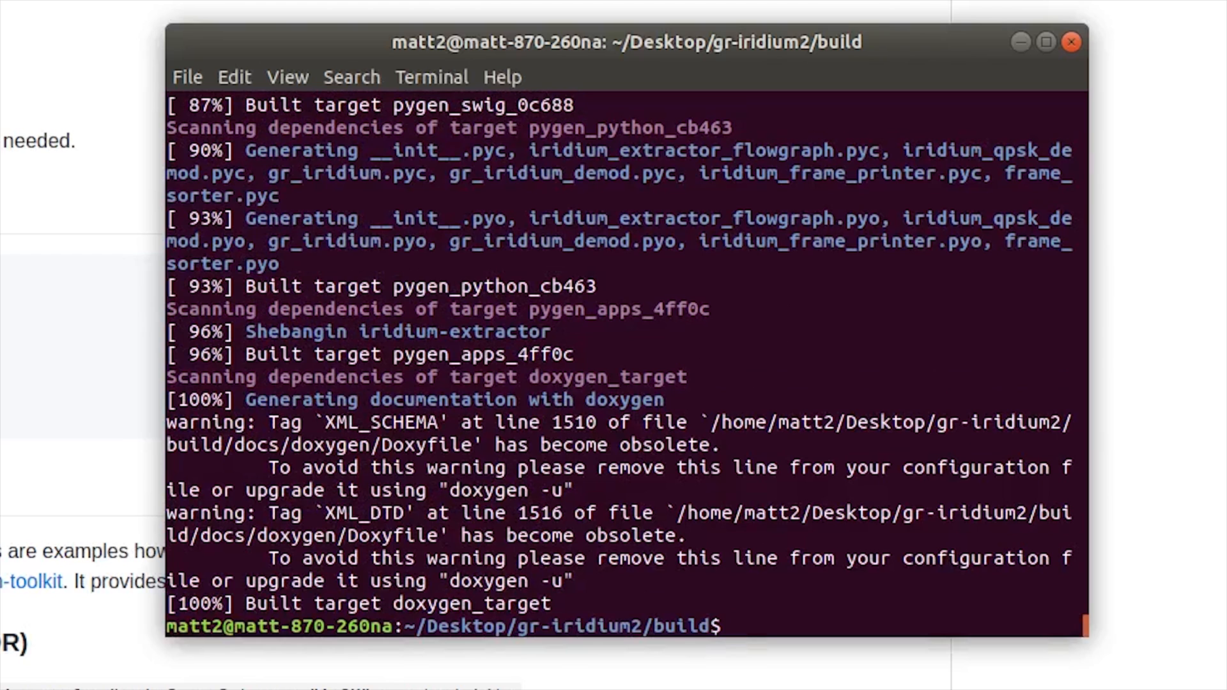
pyautogui.write('sudo')
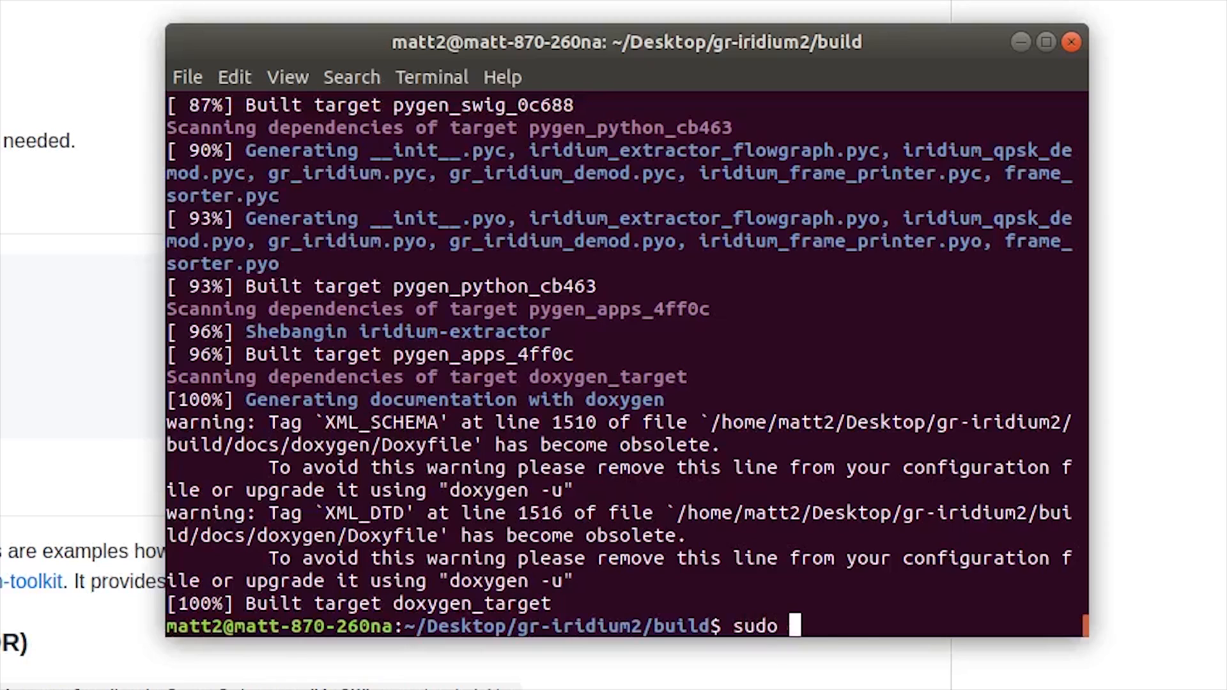
pyautogui.write('make install')
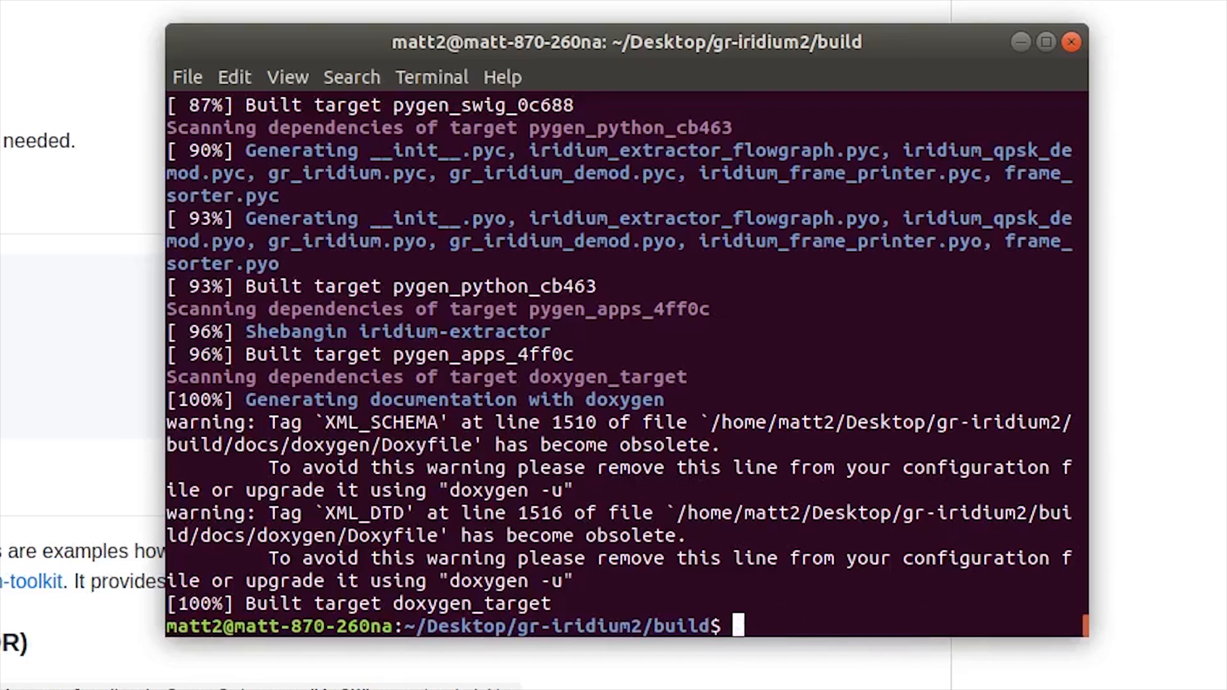
pyautogui.write('sudo ld')
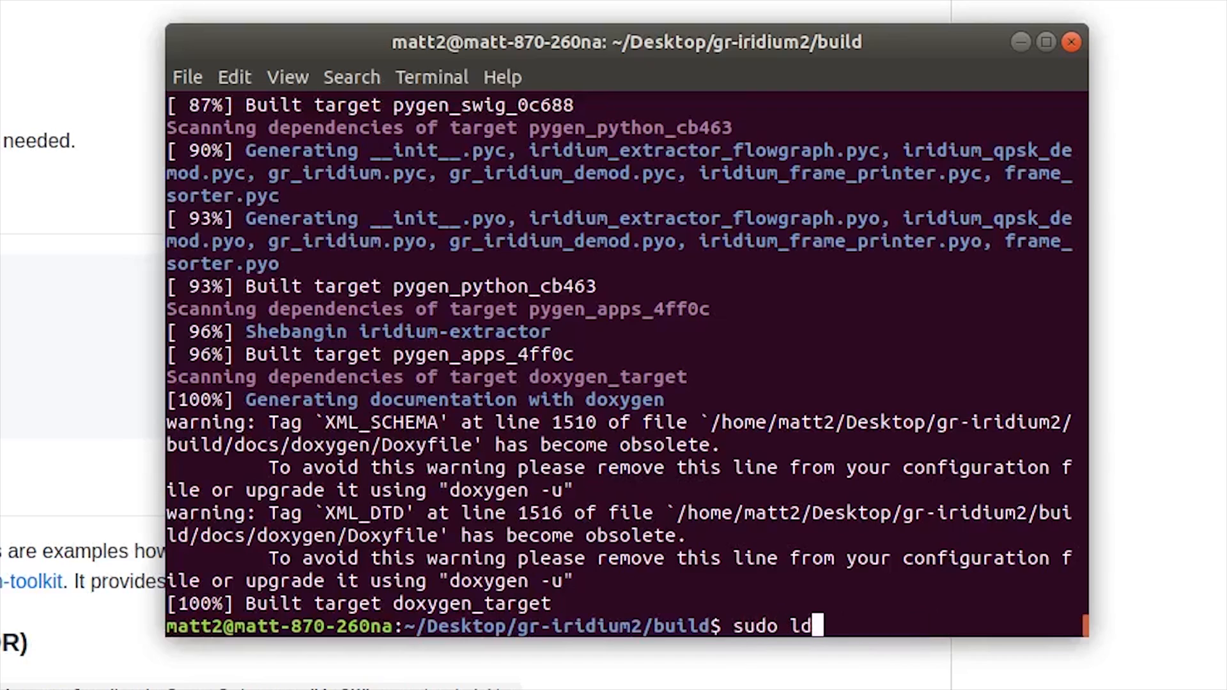
pyautogui.write('config')
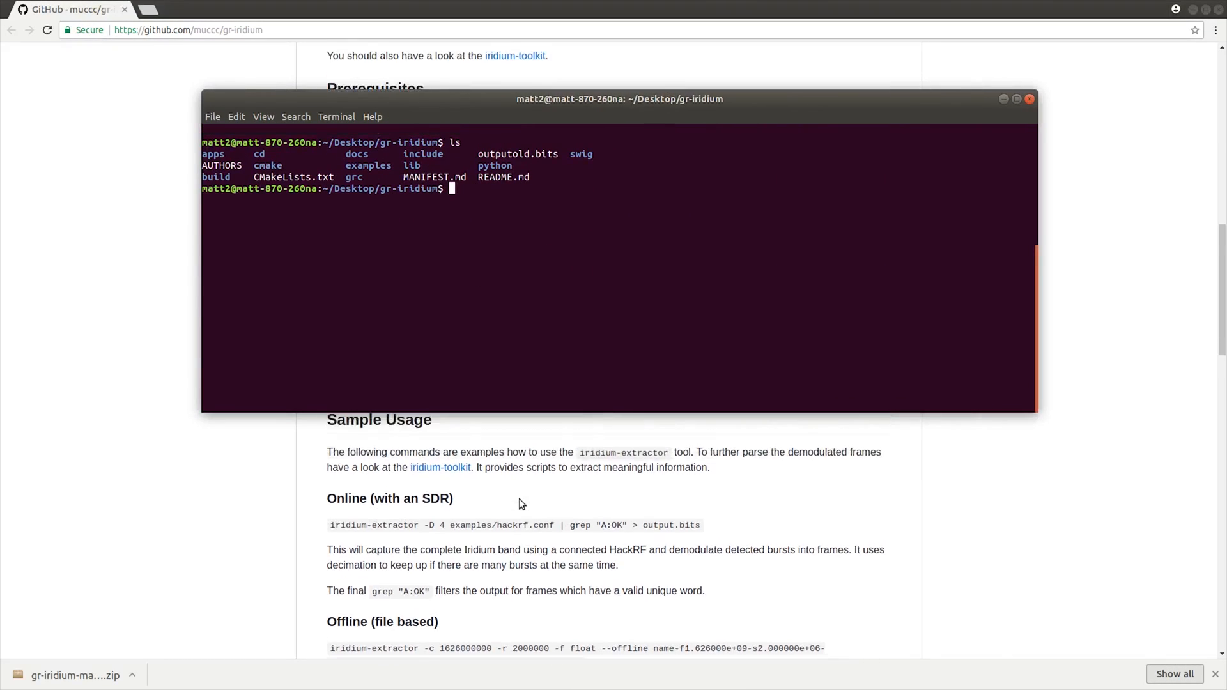
# Browse to the gr-iridium examples folder and select airspy.conf
pyautogui.scroll(-3)
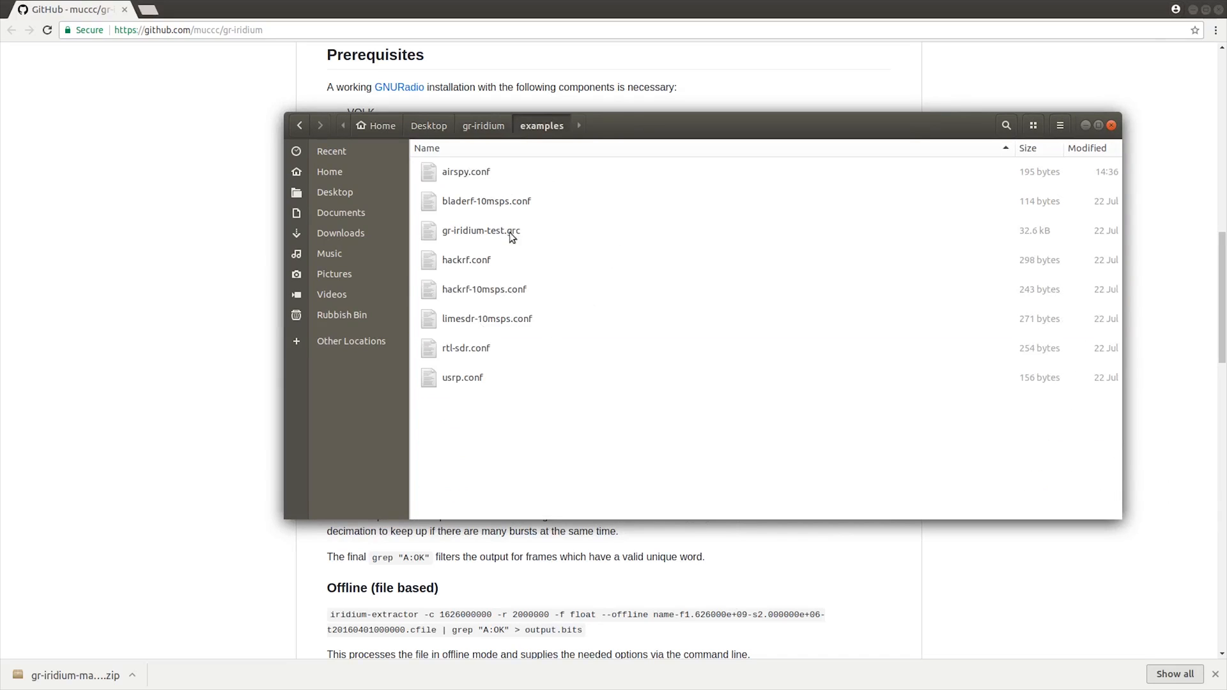
pyautogui.moveTo(538, 248)
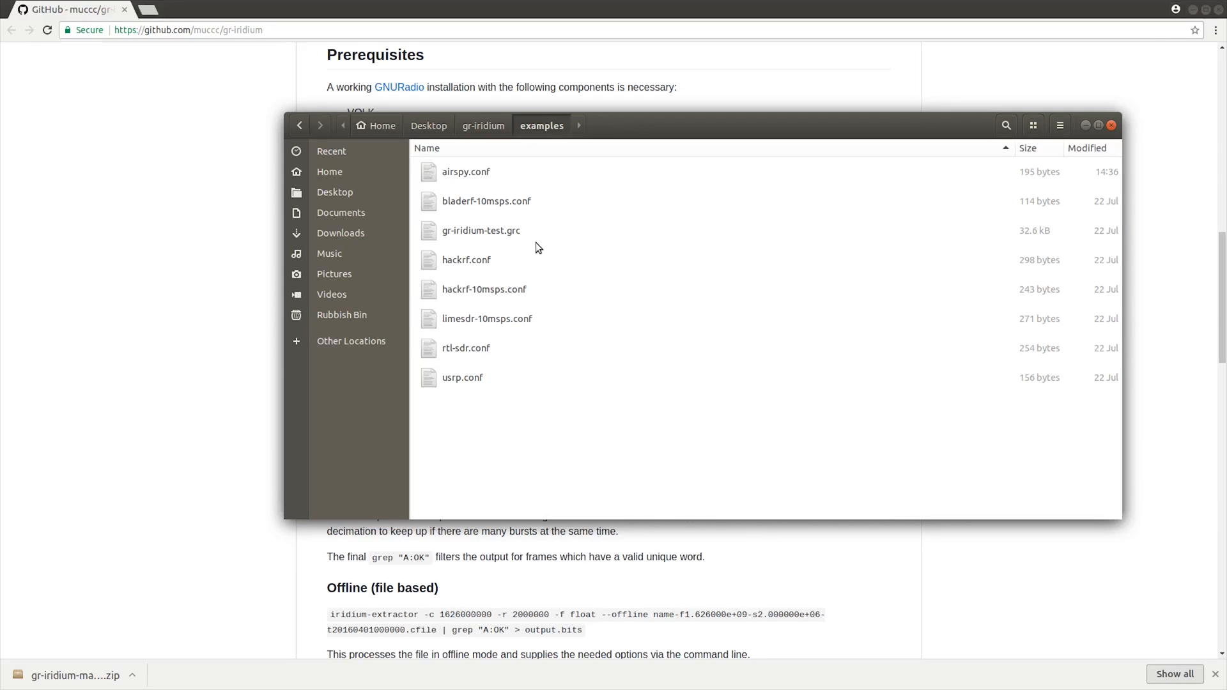
pyautogui.click(466, 171)
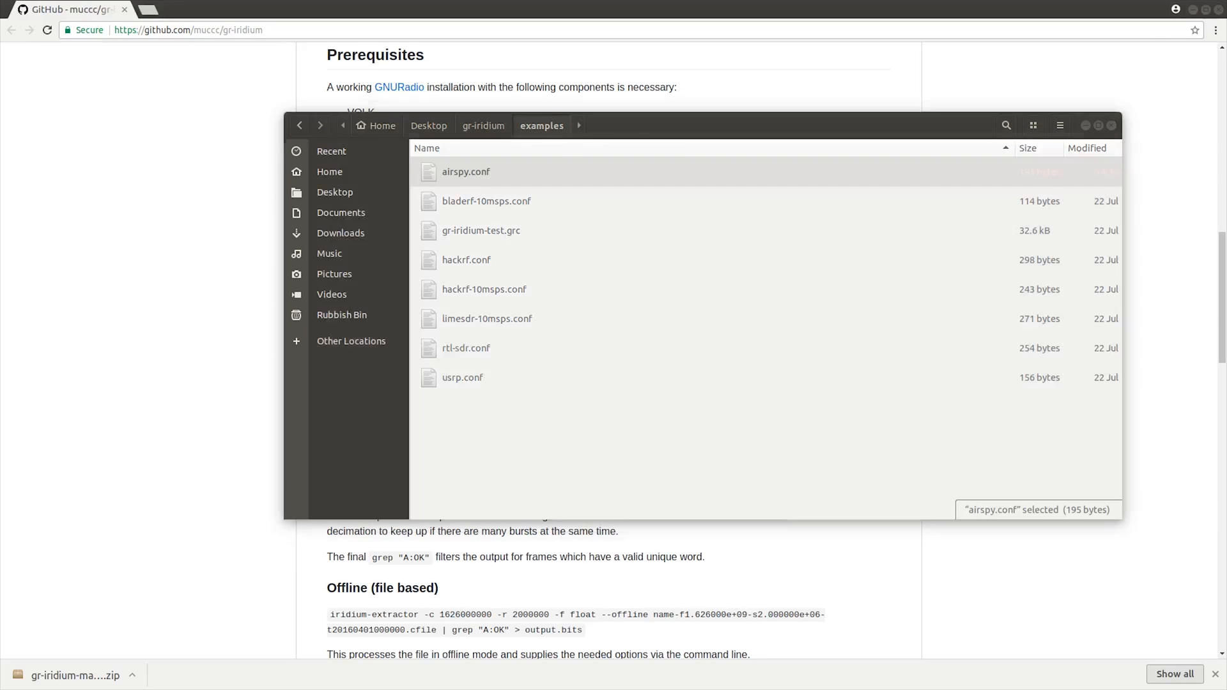
# Open airspy.conf in gedit to read its bias, sample rate, frequency, bandwidth and gain
pyautogui.doubleClick(466, 171)
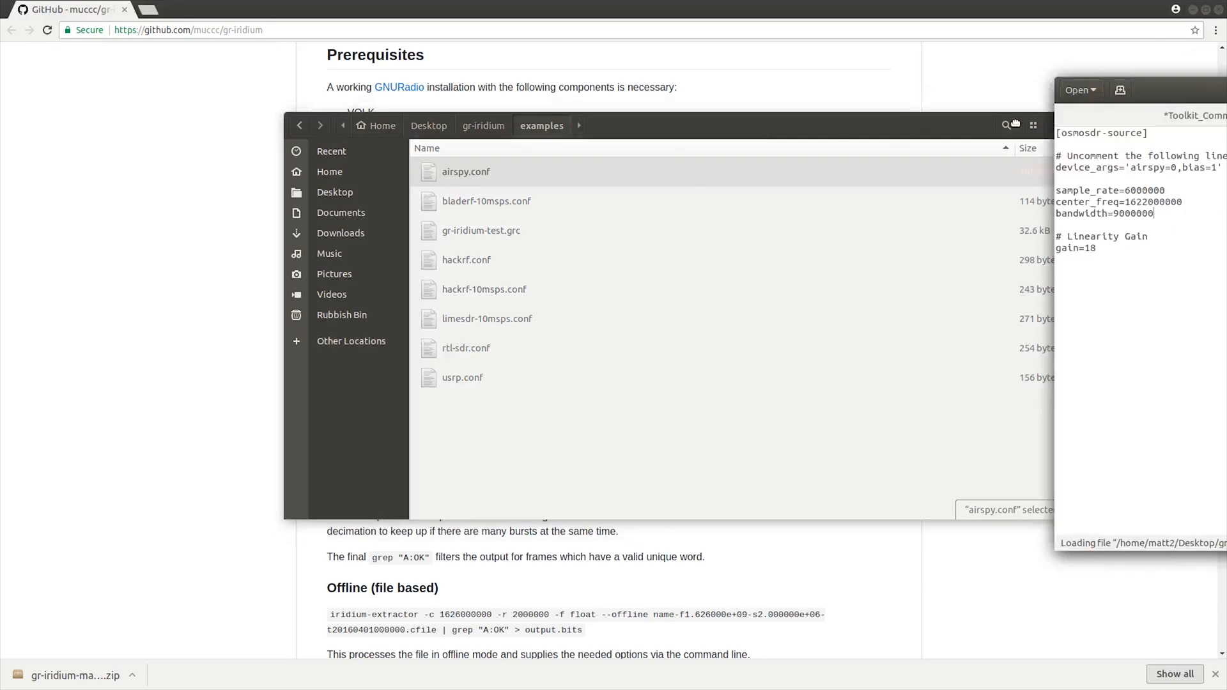
pyautogui.doubleClick(465, 172)
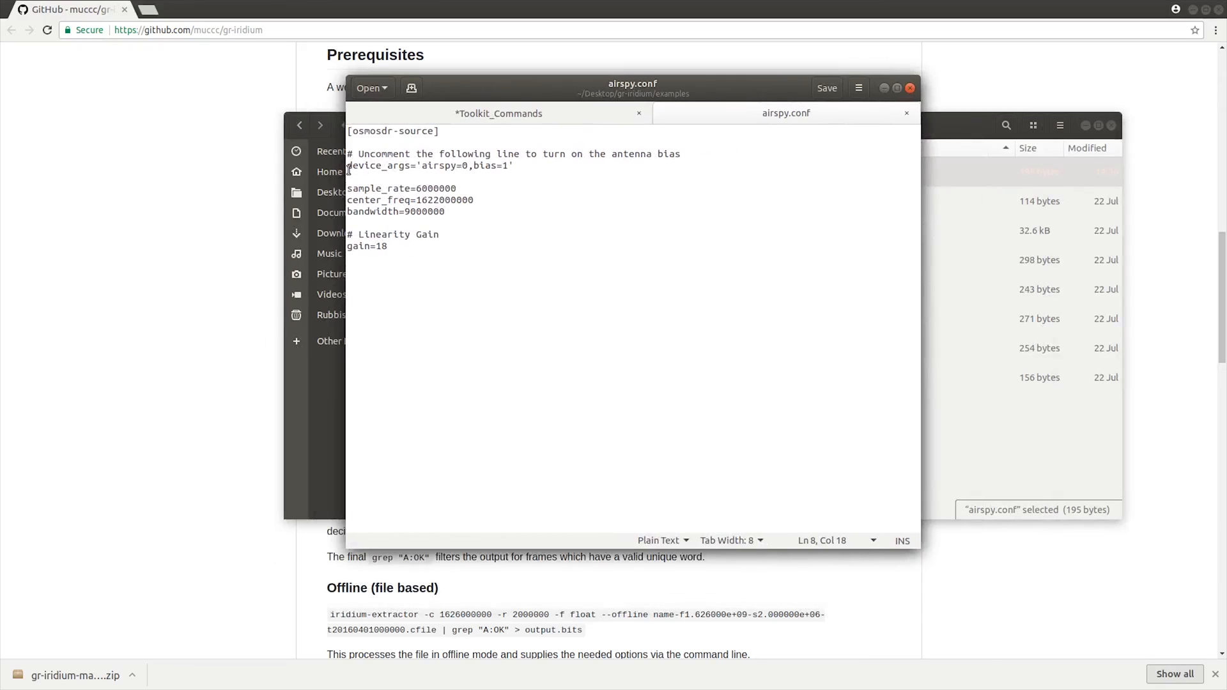
pyautogui.click(349, 165)
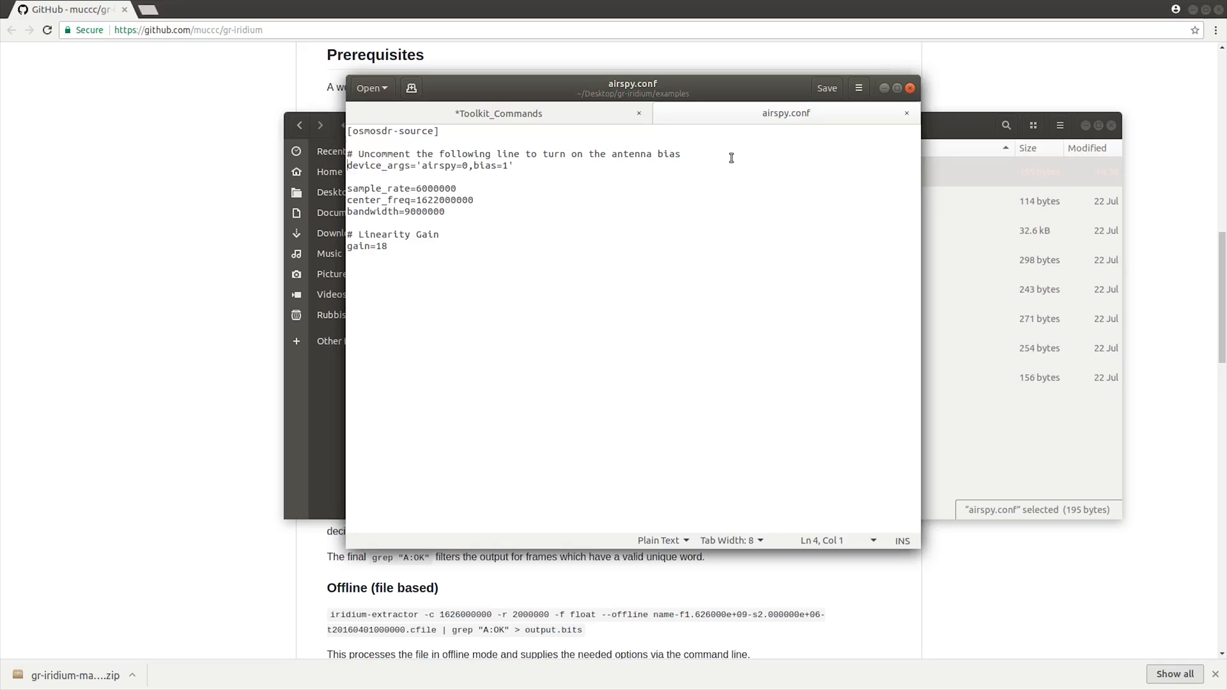
pyautogui.moveTo(837, 145)
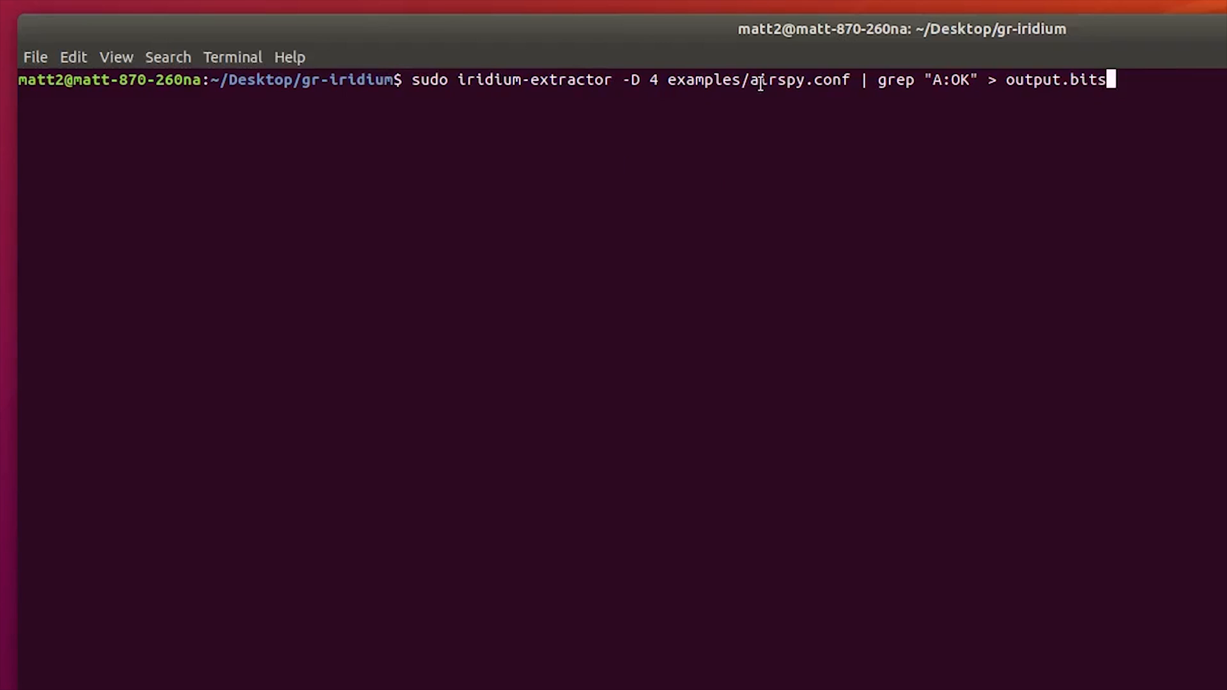
pyautogui.moveTo(818, 98)
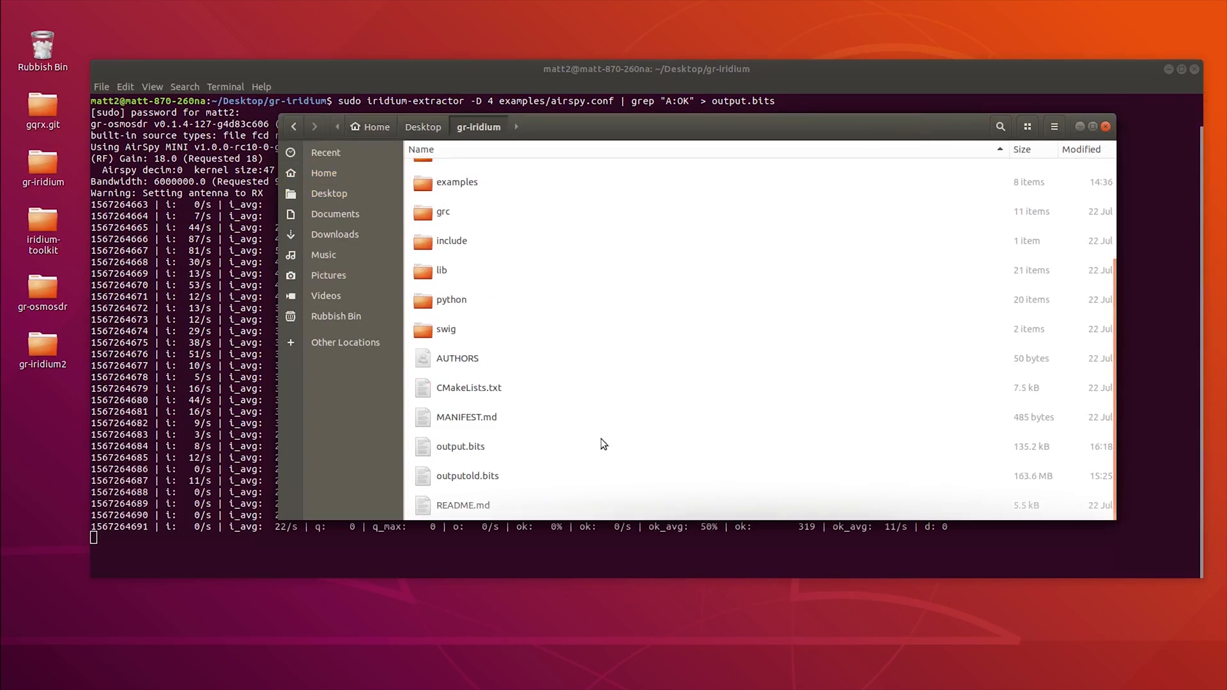
# Select output.bits in gr-iridium to check its size, then view the iridium-toolkit page
pyautogui.click(460, 446)
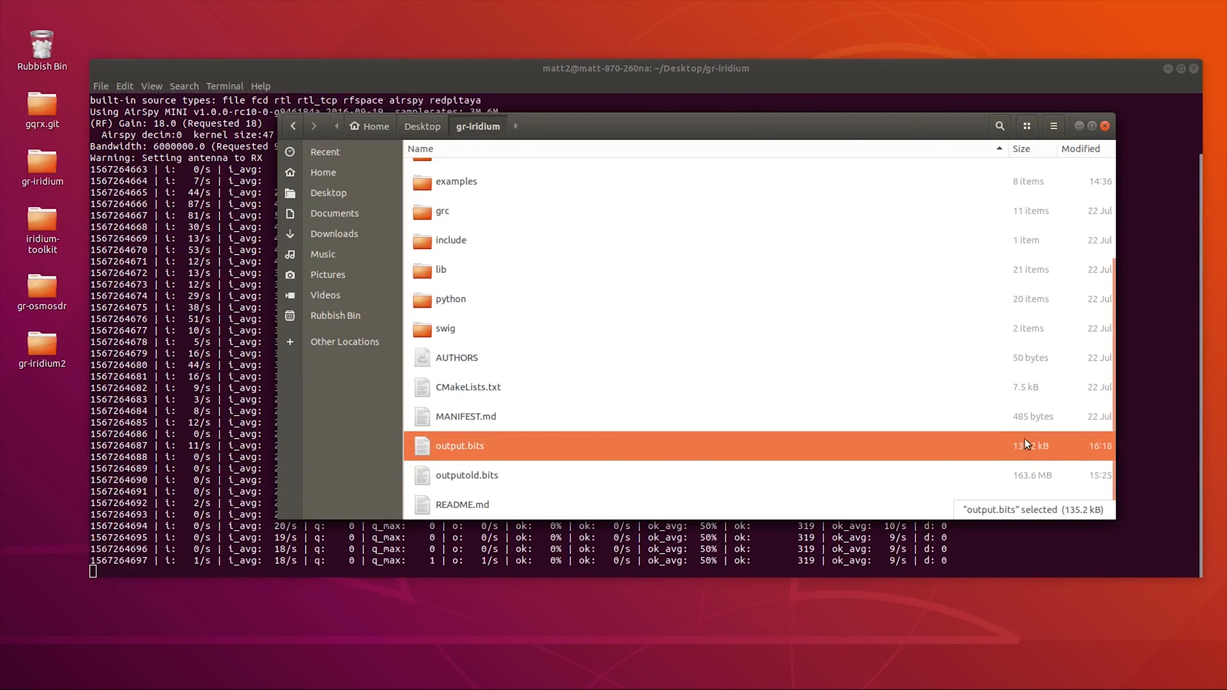
pyautogui.click(292, 126)
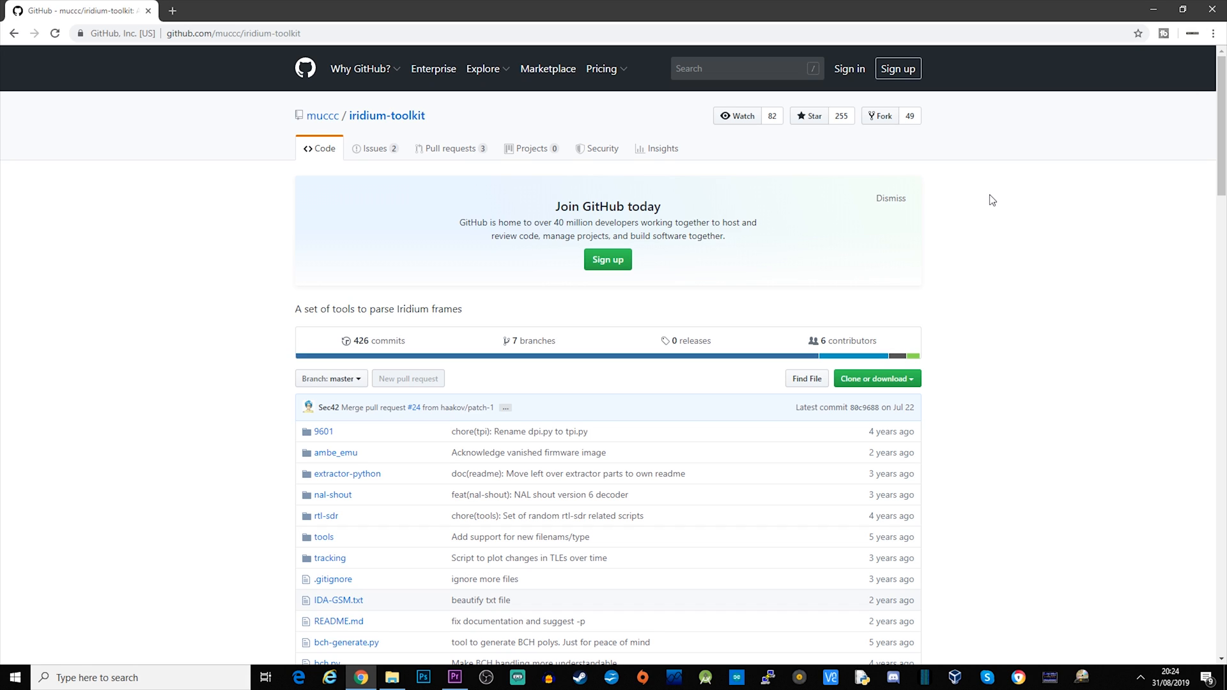
# Check iridium-toolkit's Clone or download options and scroll the README to Main Components
pyautogui.scroll(-3)
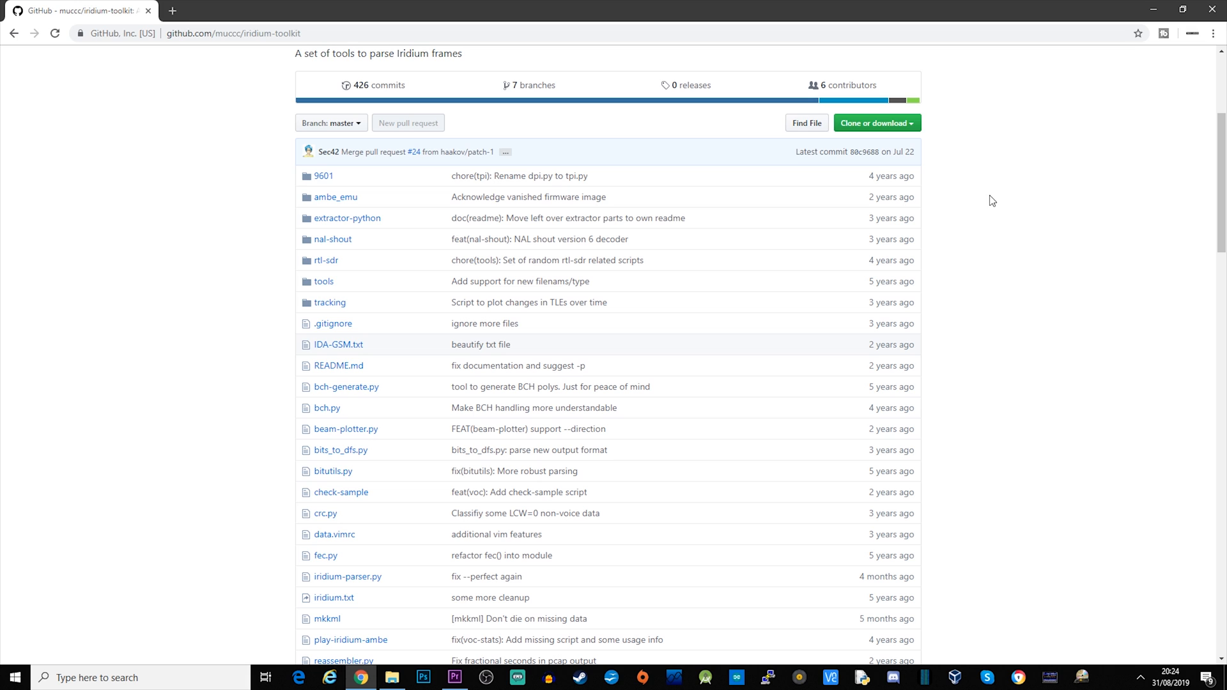
pyautogui.click(876, 123)
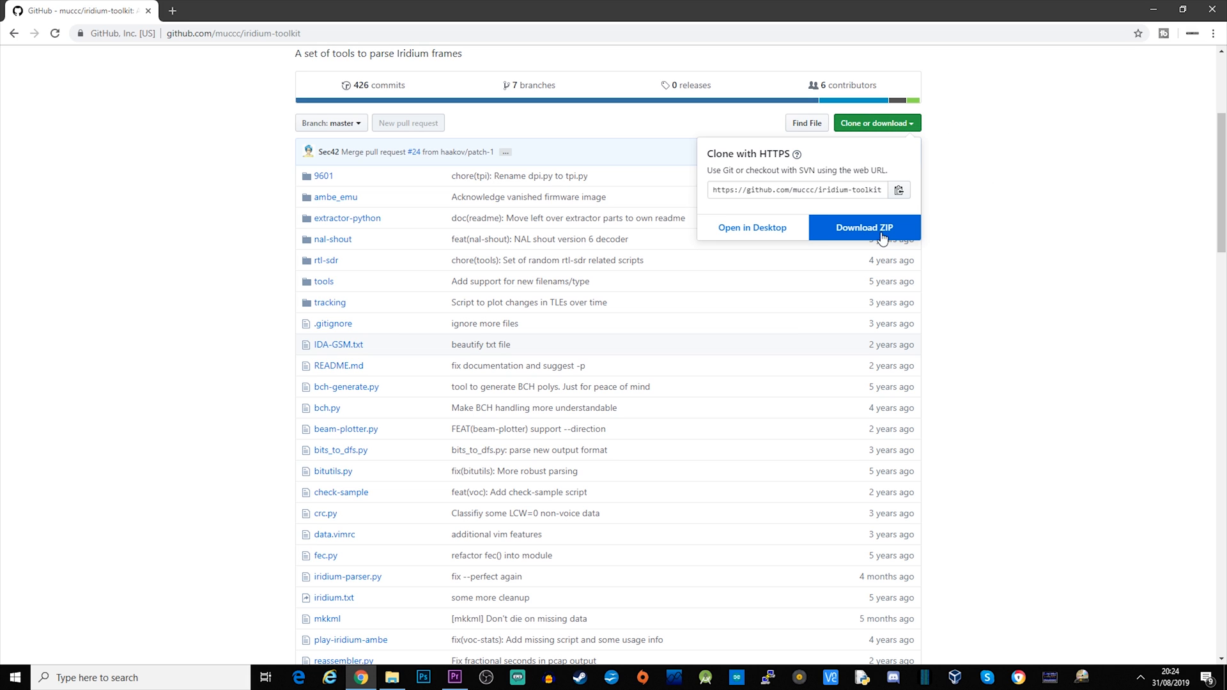
pyautogui.moveTo(880, 240)
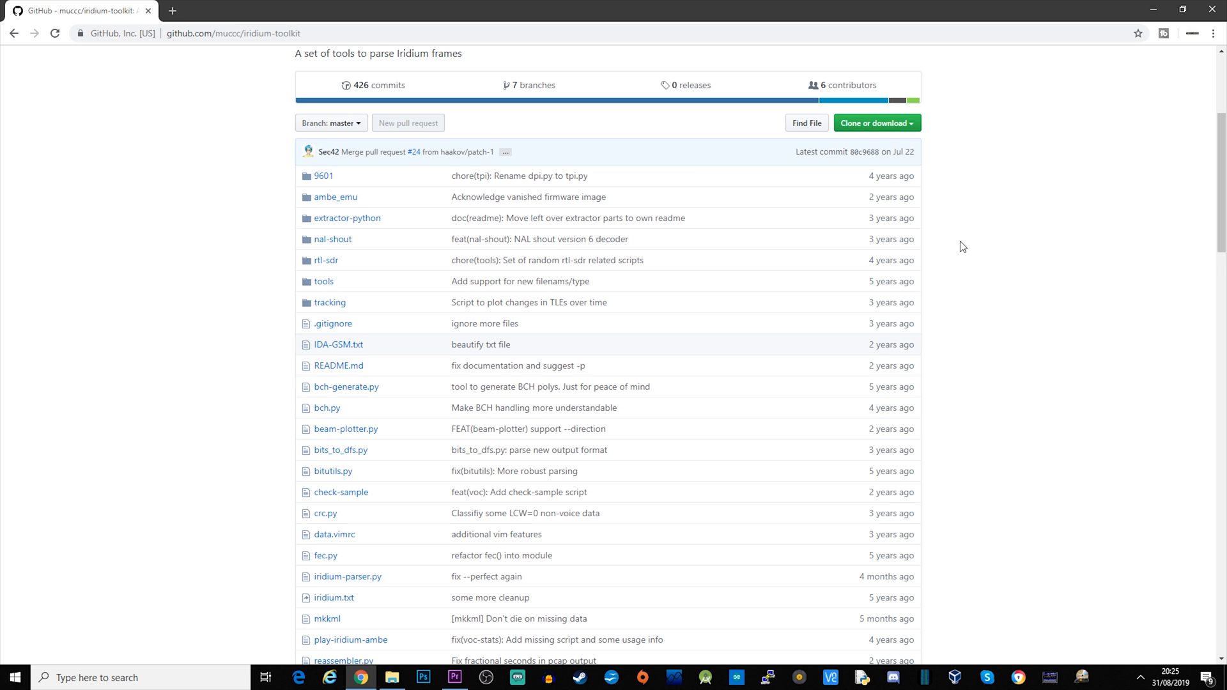
pyautogui.scroll(-3)
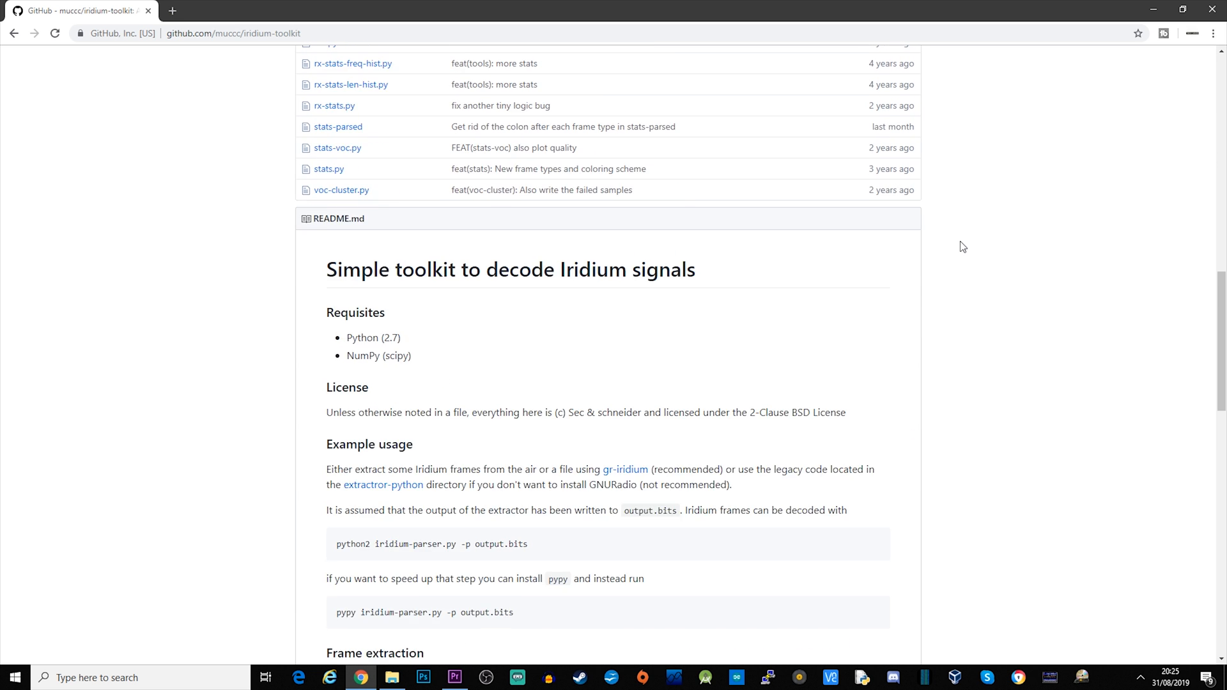
pyautogui.scroll(-3)
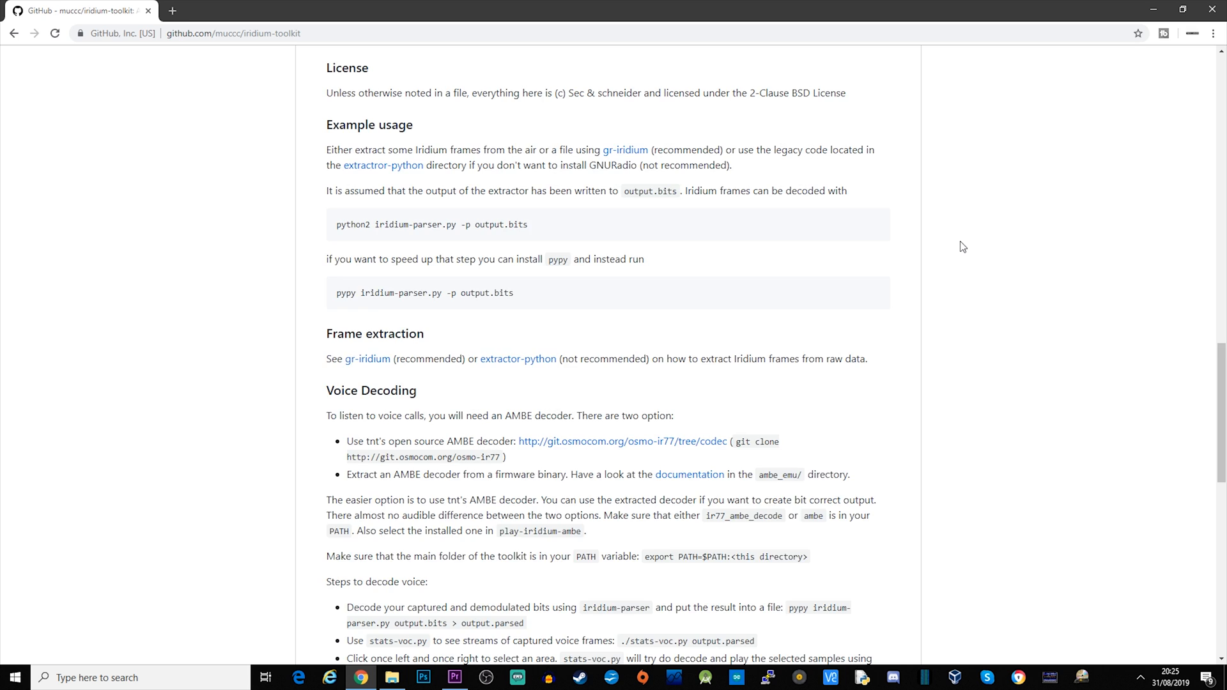
pyautogui.scroll(-3)
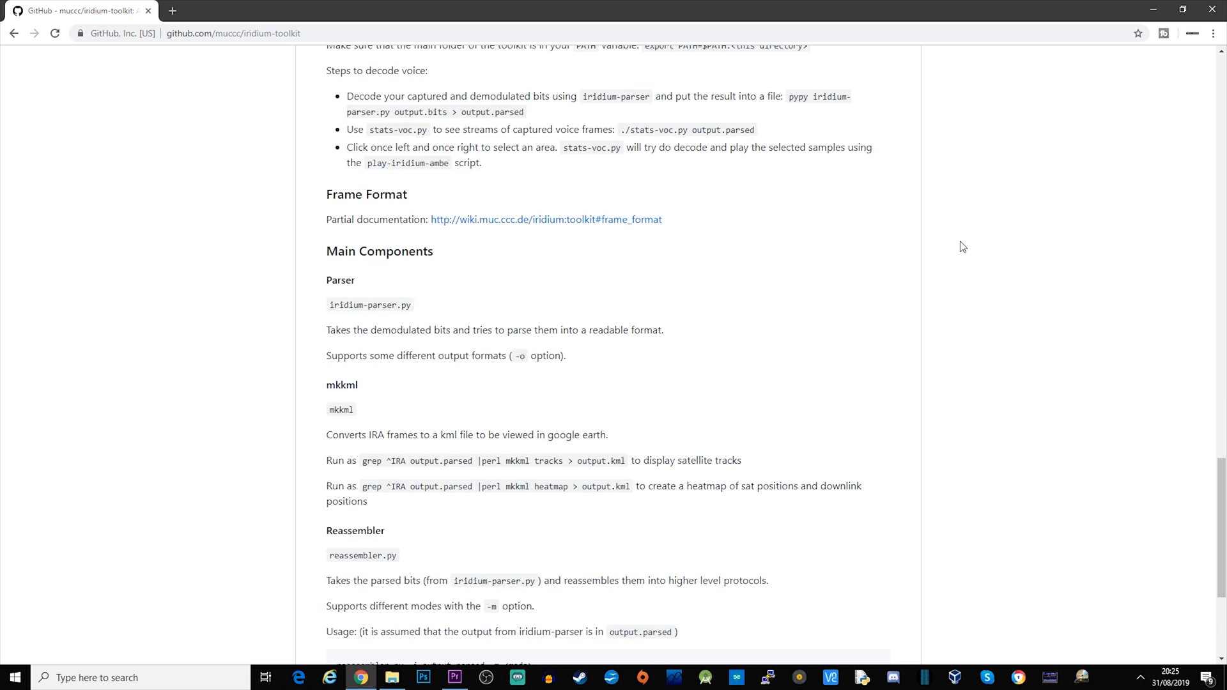
pyautogui.scroll(-3)
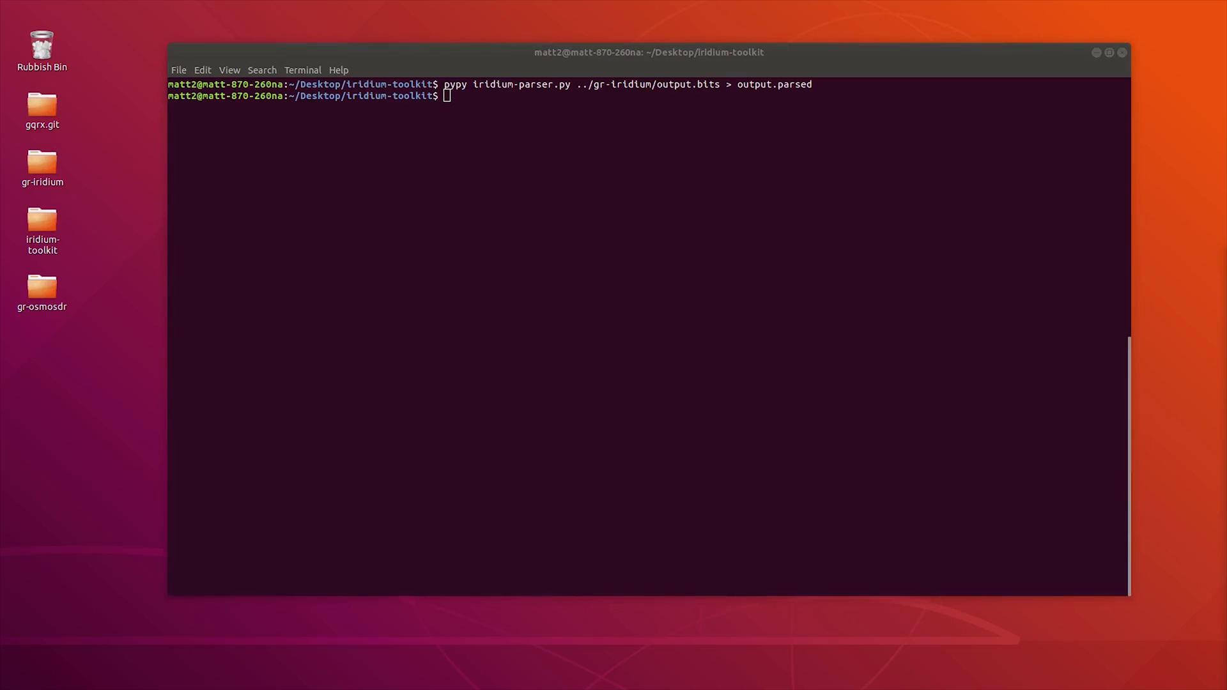
# Enter sudo ./stats-voc.py output.parsed in the iridium-toolkit folder
pyautogui.write('sudo ./stats-voc.py output.parsed')
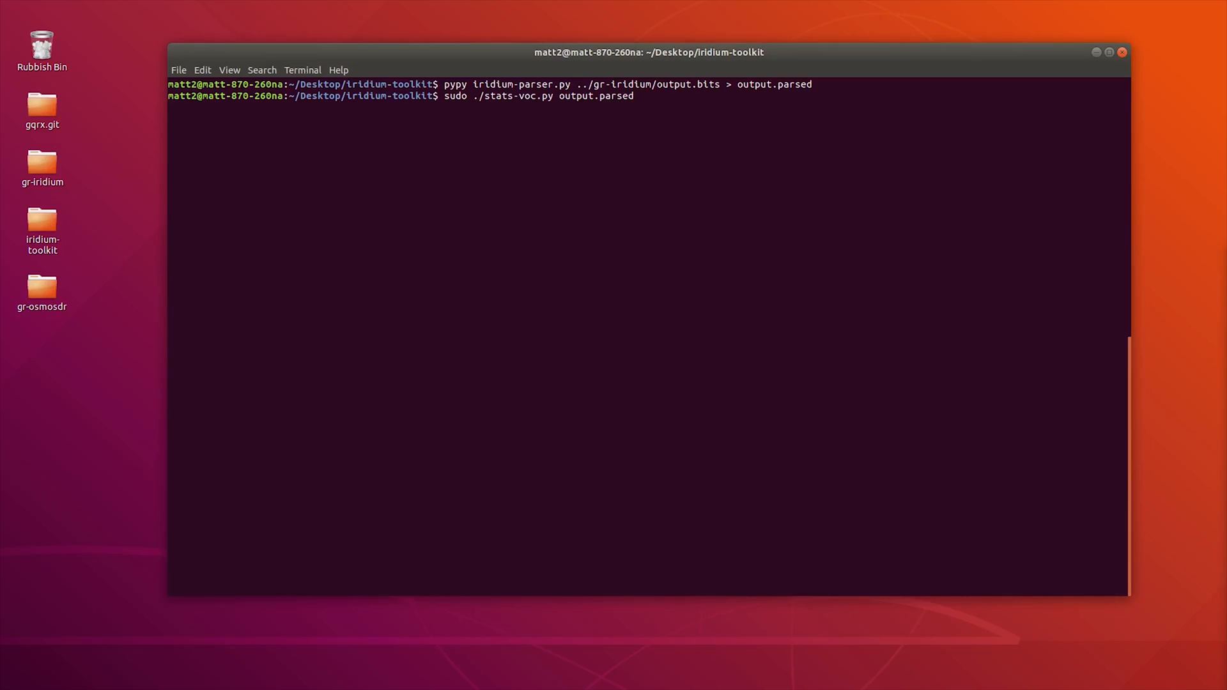
# Run stats-voc.py and select a voice-frame cluster on the plot to play it
pyautogui.press('Return')
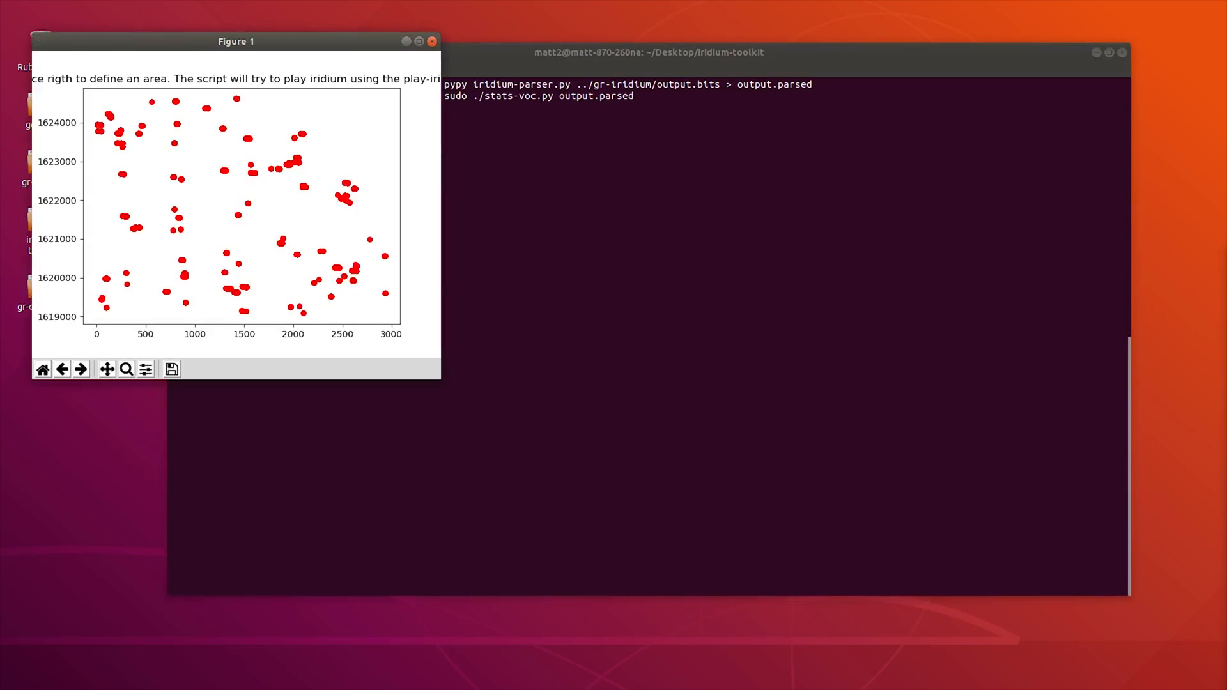
pyautogui.moveTo(235, 41); pyautogui.dragTo(560, 112)
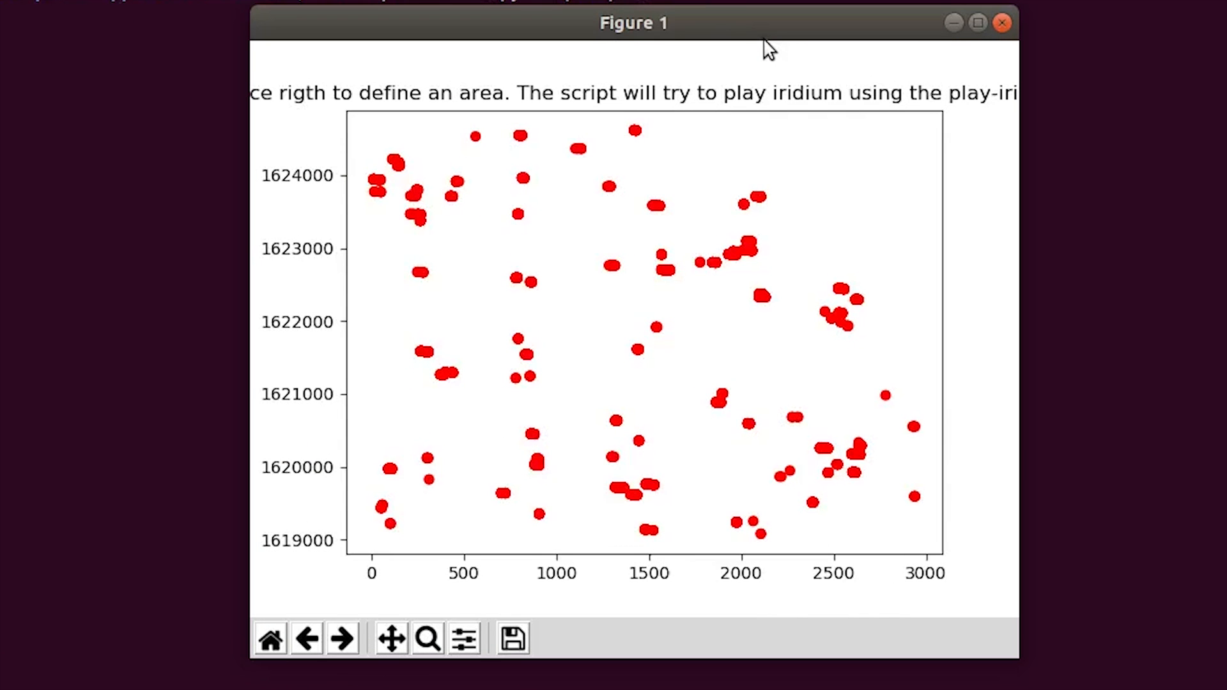
pyautogui.moveTo(391, 177)
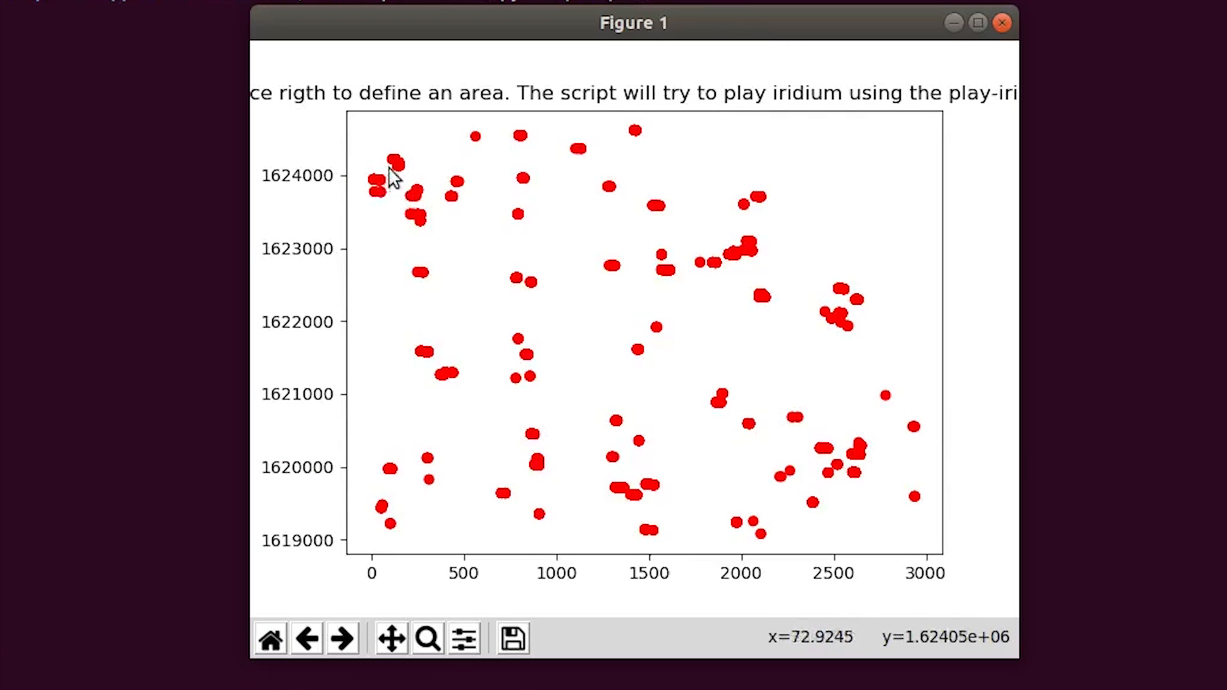
pyautogui.moveTo(373, 190)
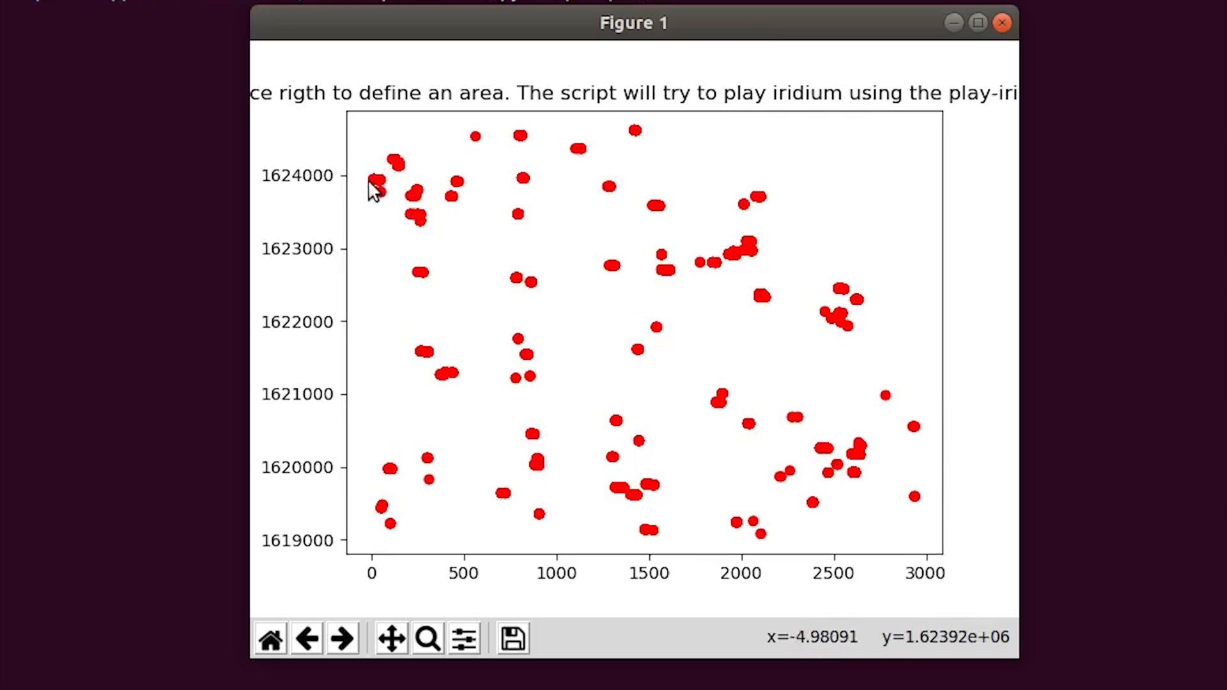
pyautogui.moveTo(391, 188)
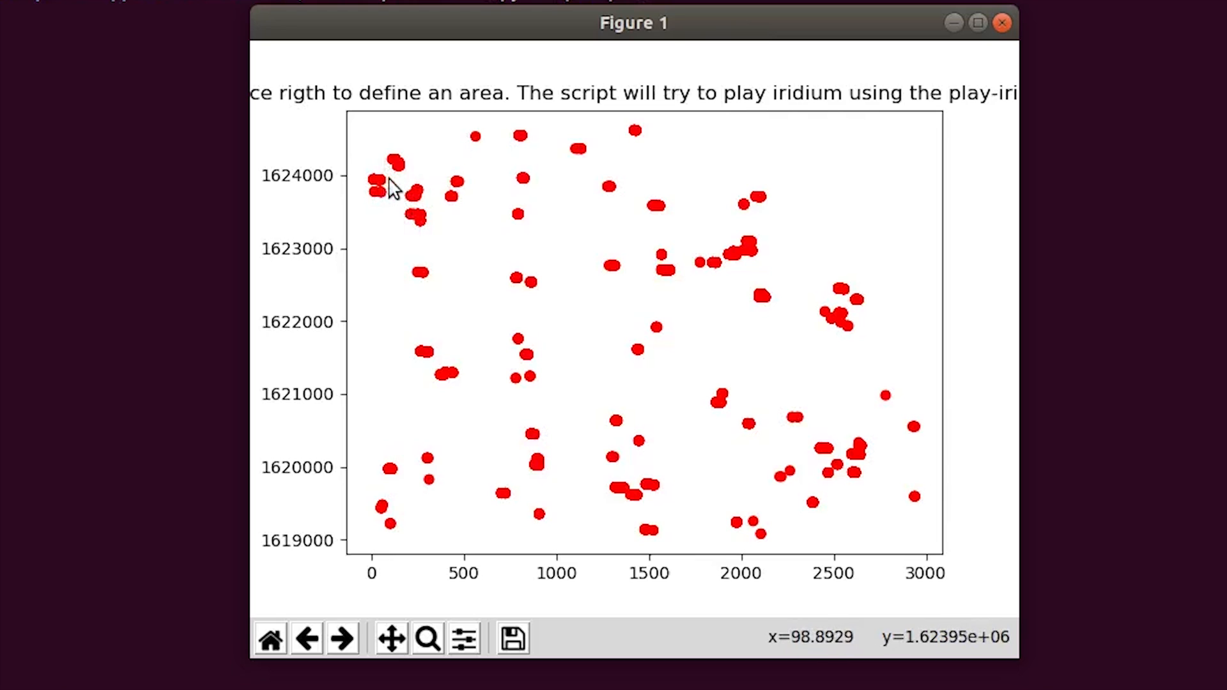
pyautogui.moveTo(369, 197)
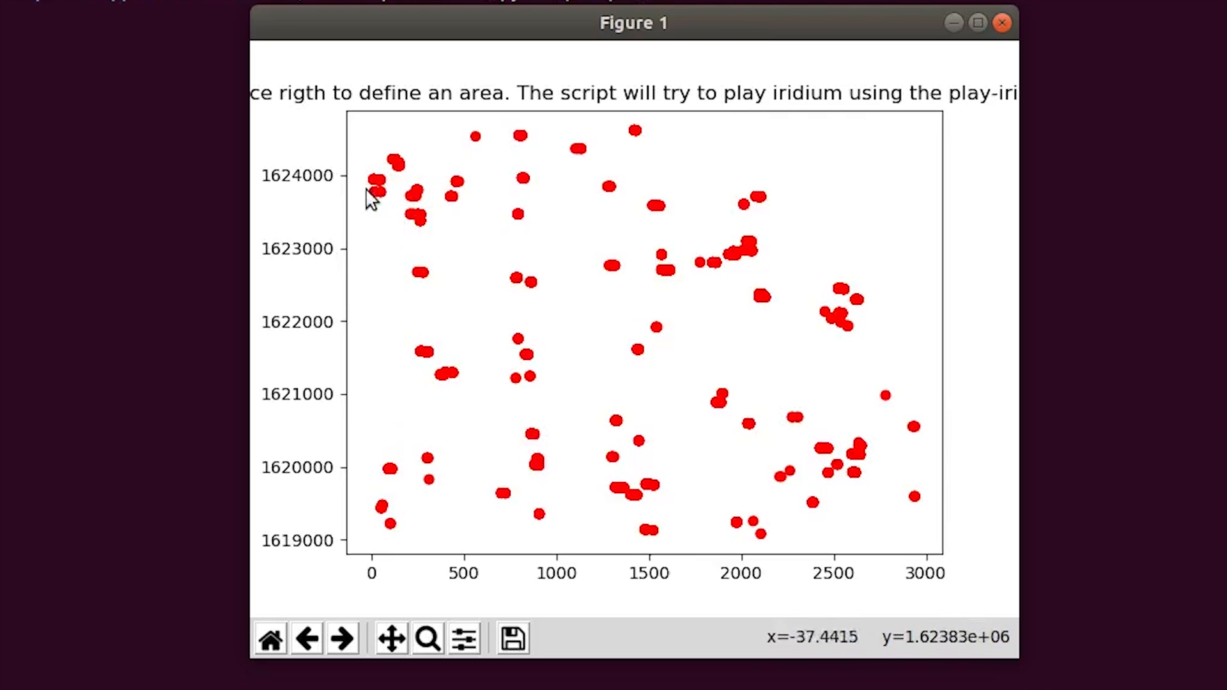
pyautogui.moveTo(374, 192)
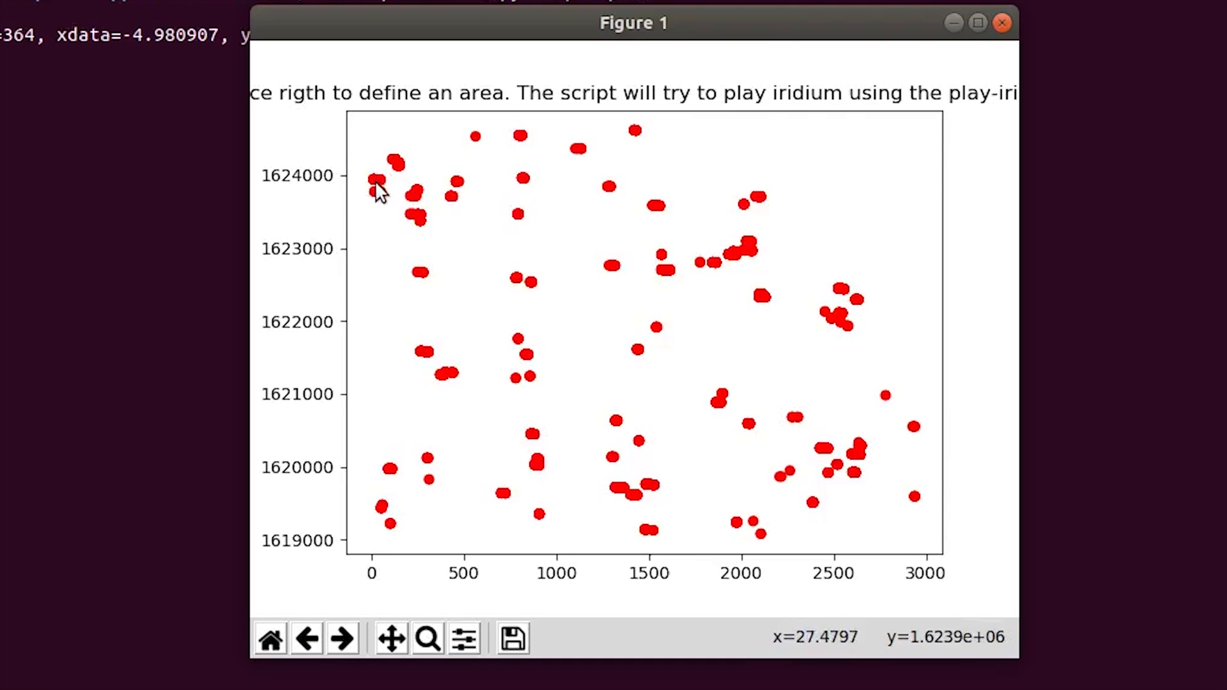
pyautogui.moveTo(387, 192)
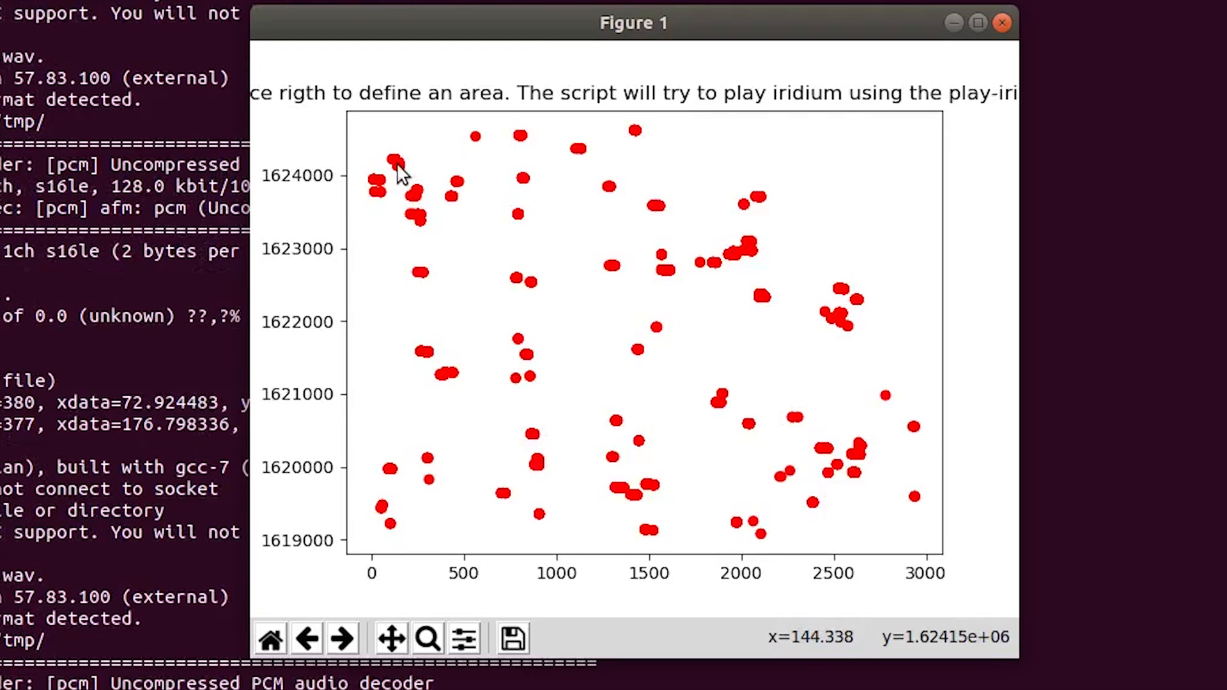
pyautogui.moveTo(391, 174)
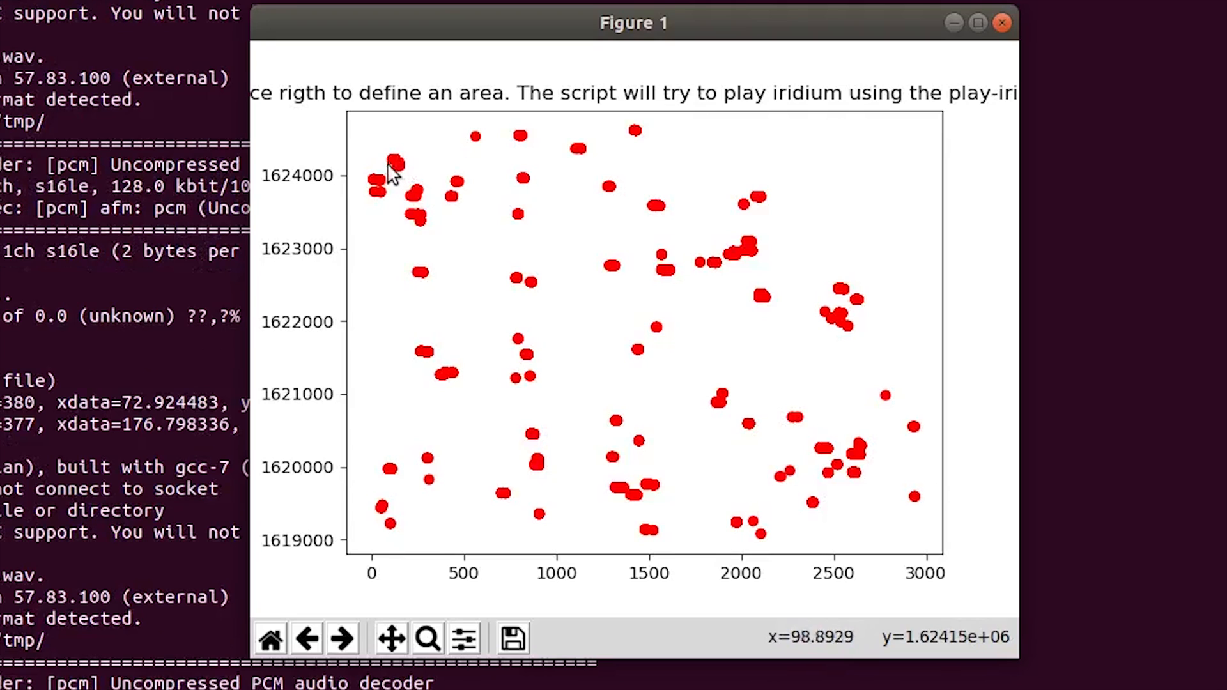
pyautogui.moveTo(395, 169)
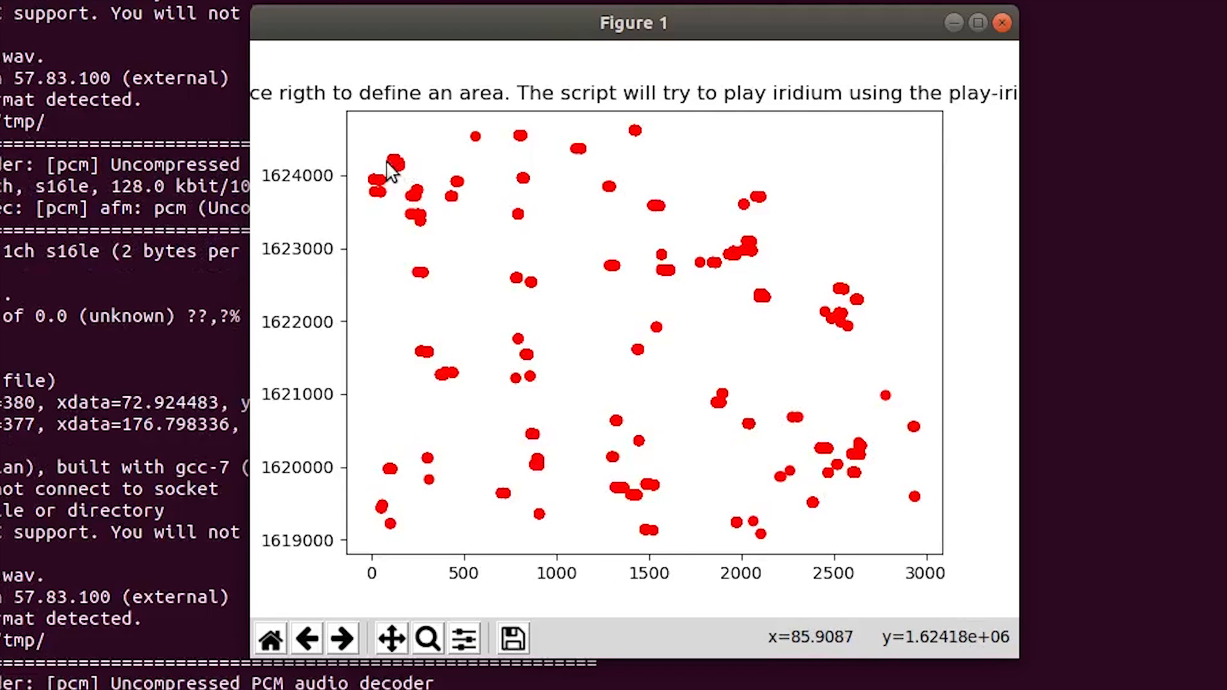
pyautogui.click(512, 638)
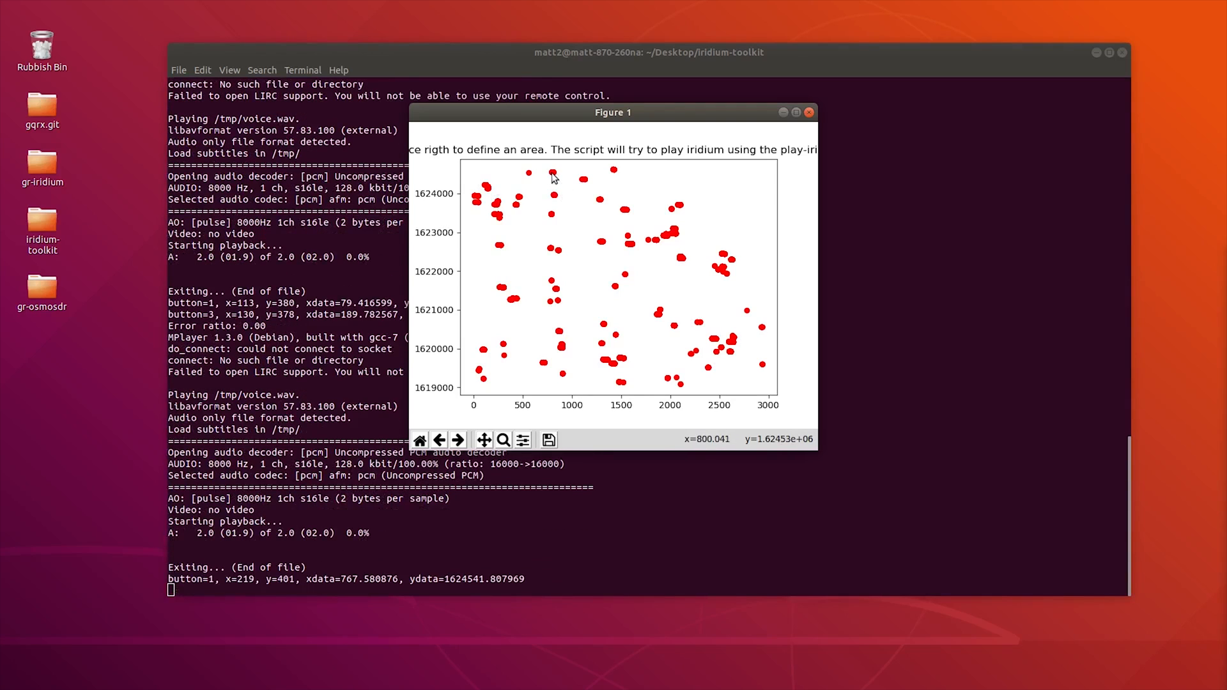
pyautogui.click(632, 250)
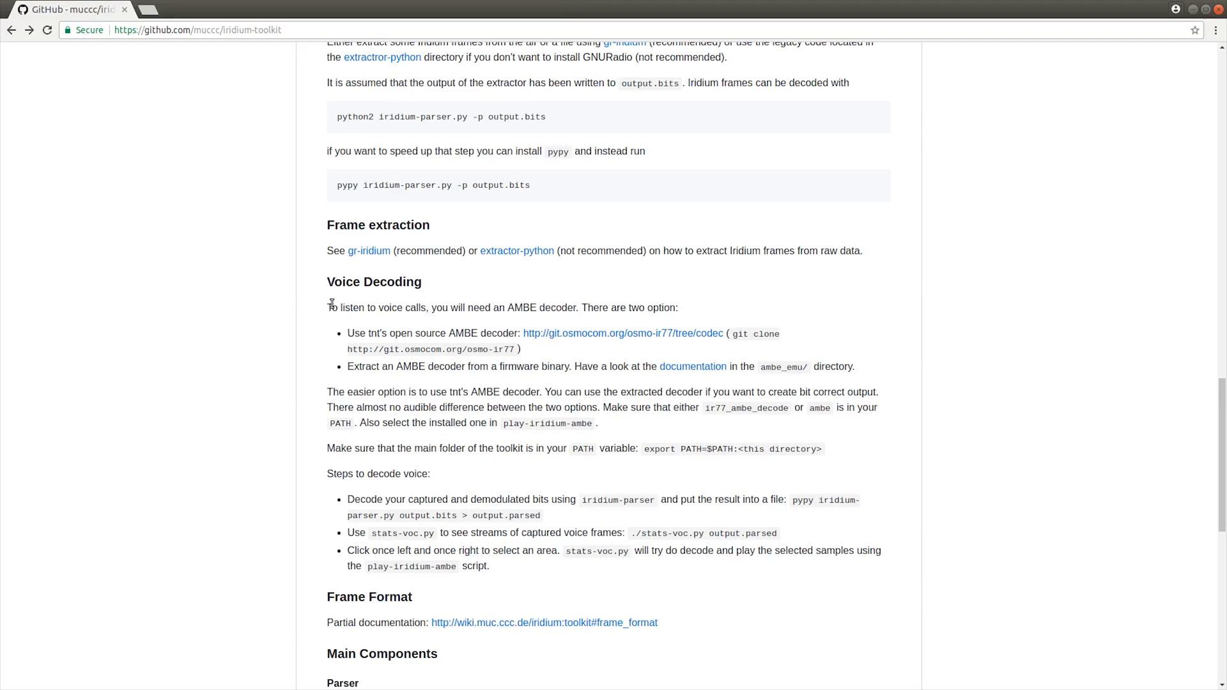
pyautogui.moveTo(327, 307); pyautogui.dragTo(849, 391)
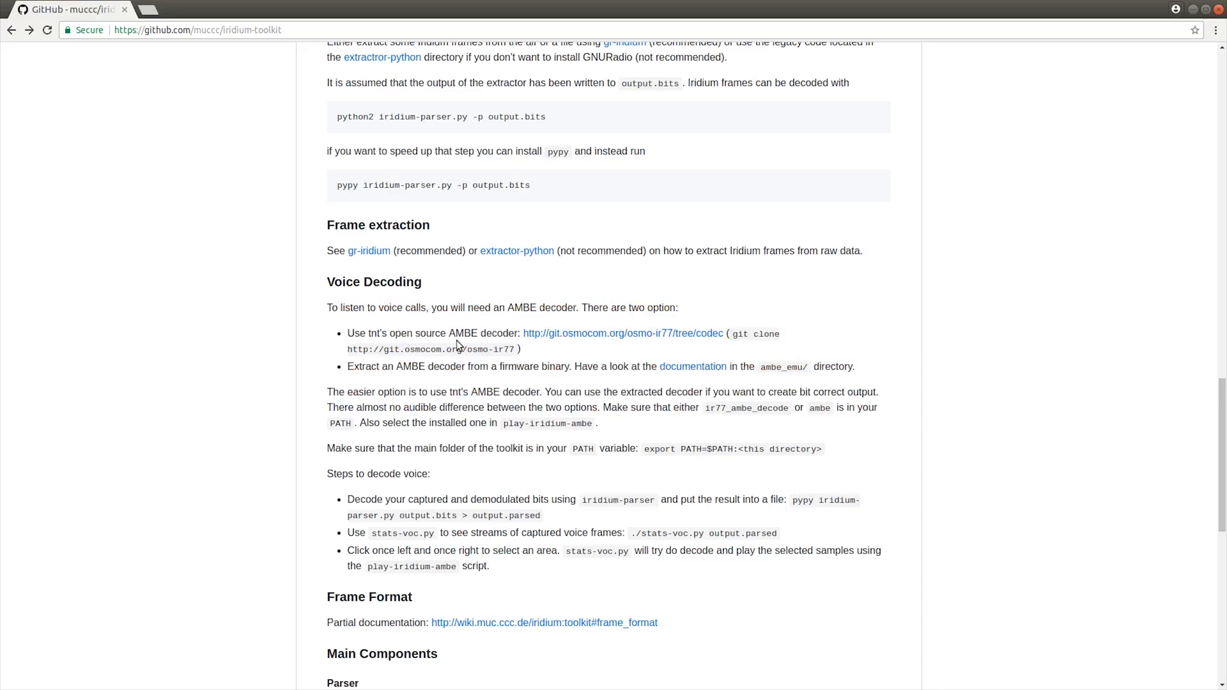
pyautogui.moveTo(735, 336)
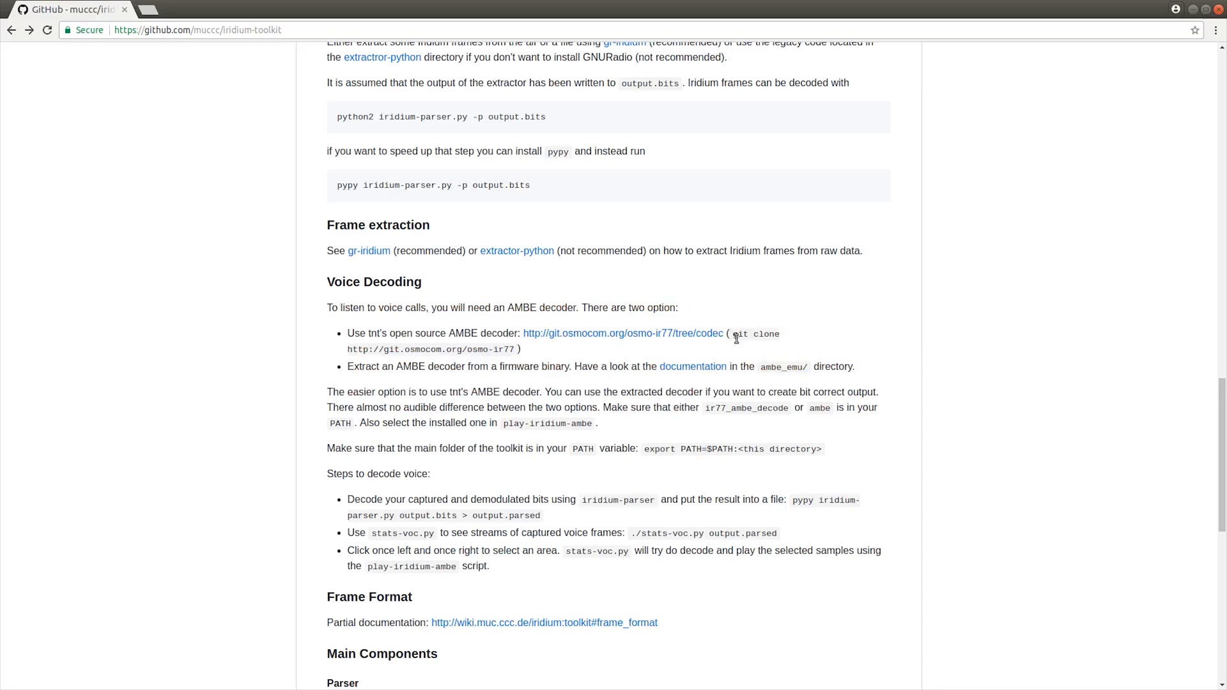
pyautogui.moveTo(732, 333); pyautogui.dragTo(517, 349)
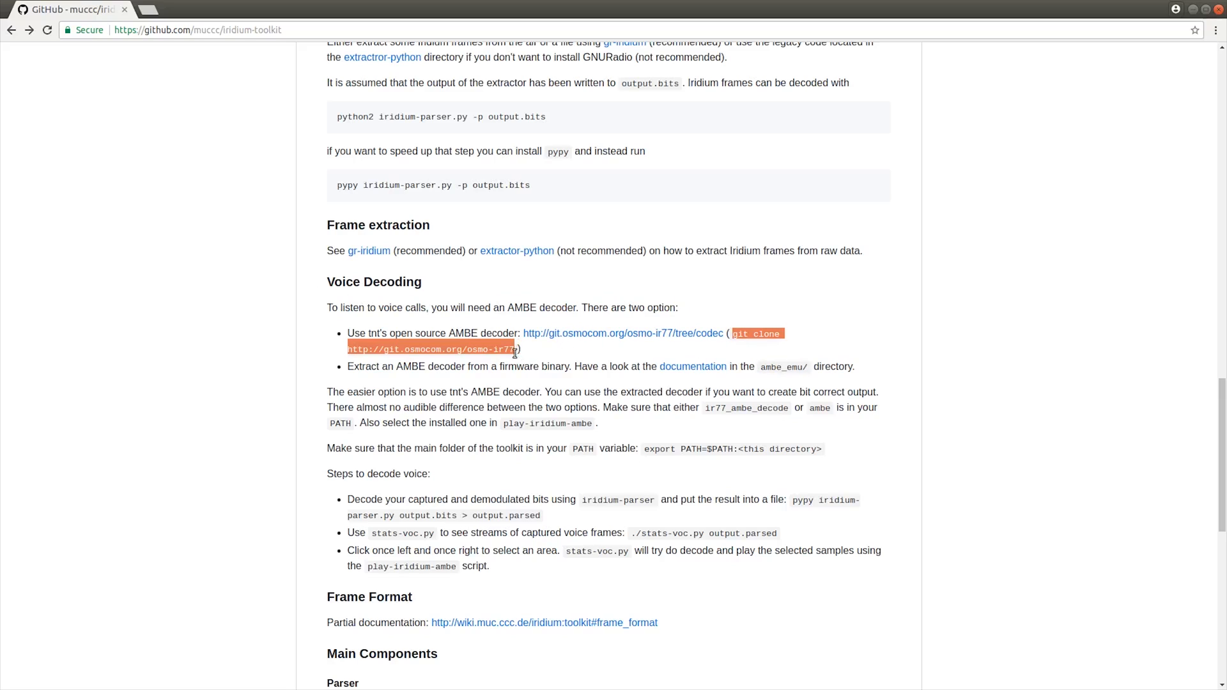
pyautogui.moveTo(743, 348)
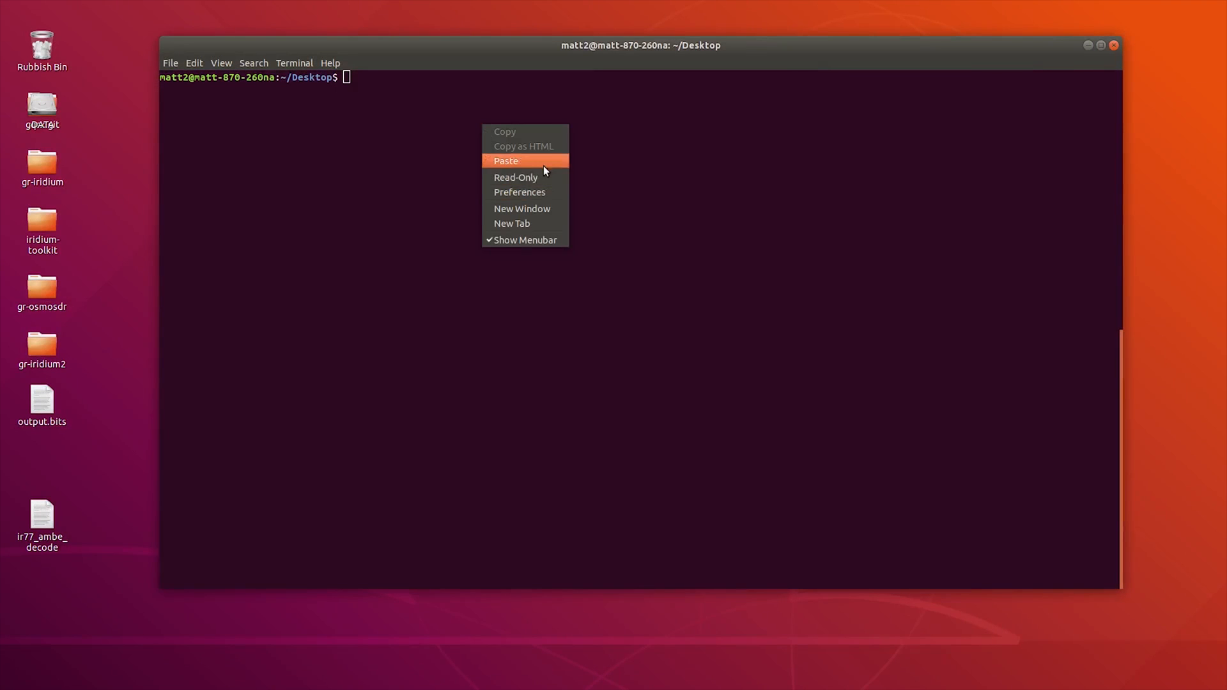
# Clone osmo-ir77 to the Desktop, enter its codec folder, and build it with make
pyautogui.click(505, 160)
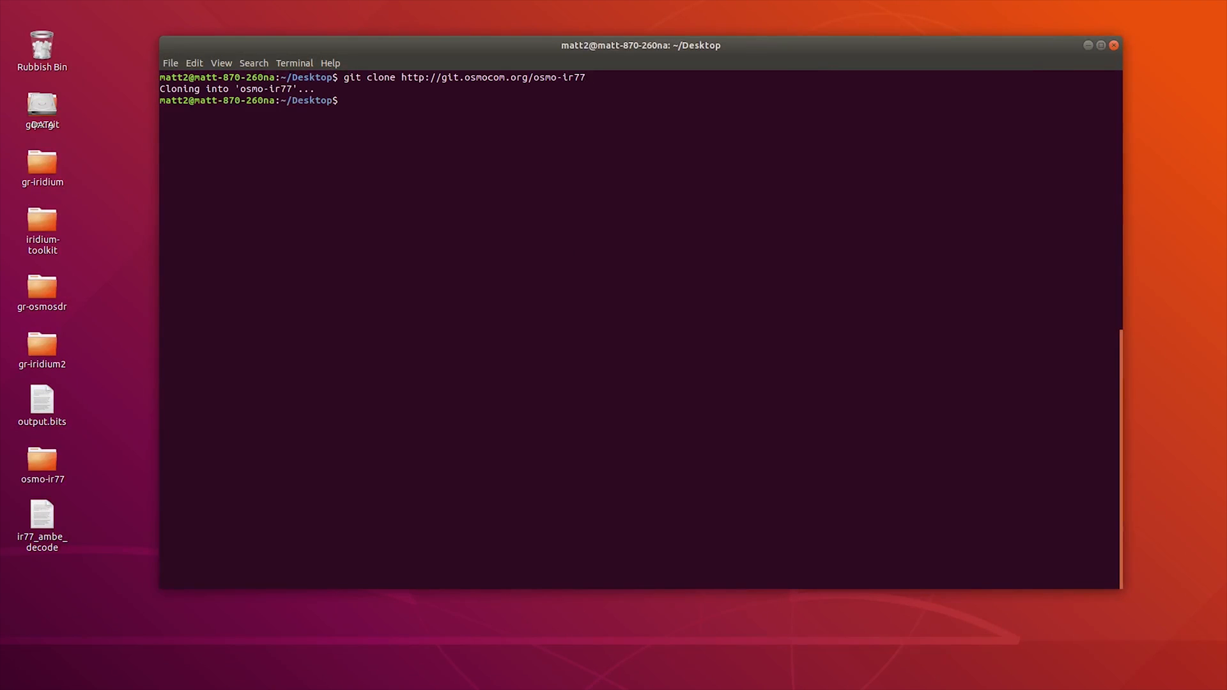
pyautogui.write('cd')
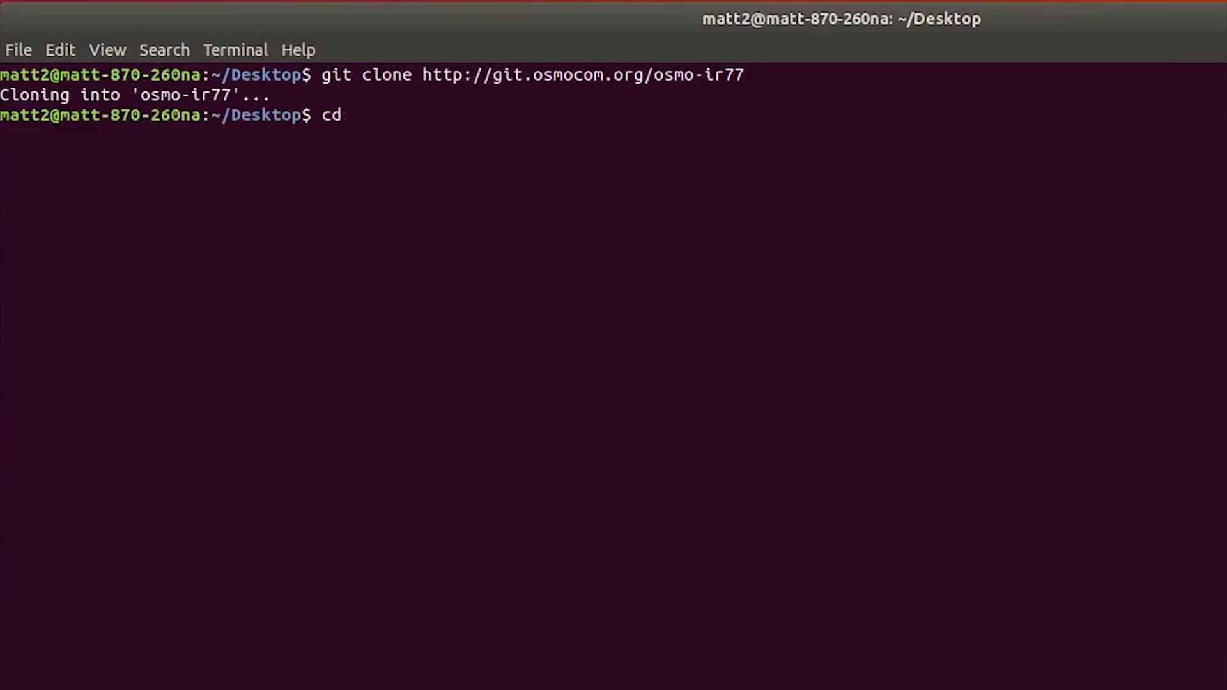
pyautogui.write('osm')
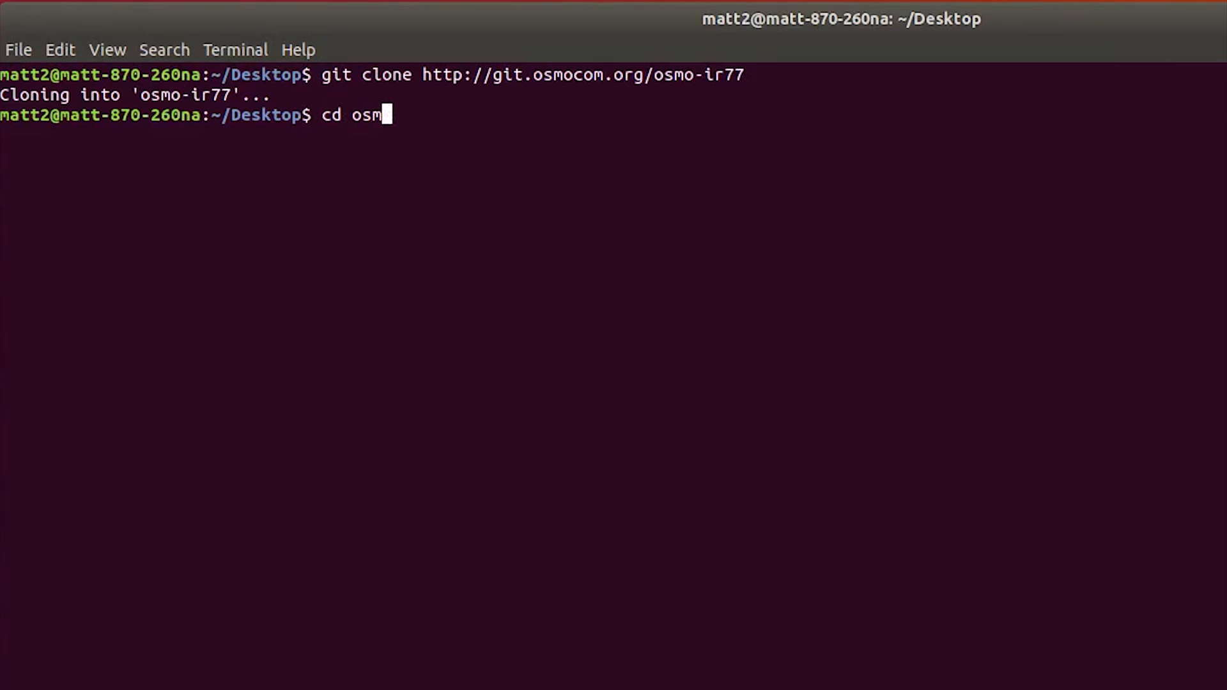
pyautogui.write('o-ir77')
pyautogui.write('ls')
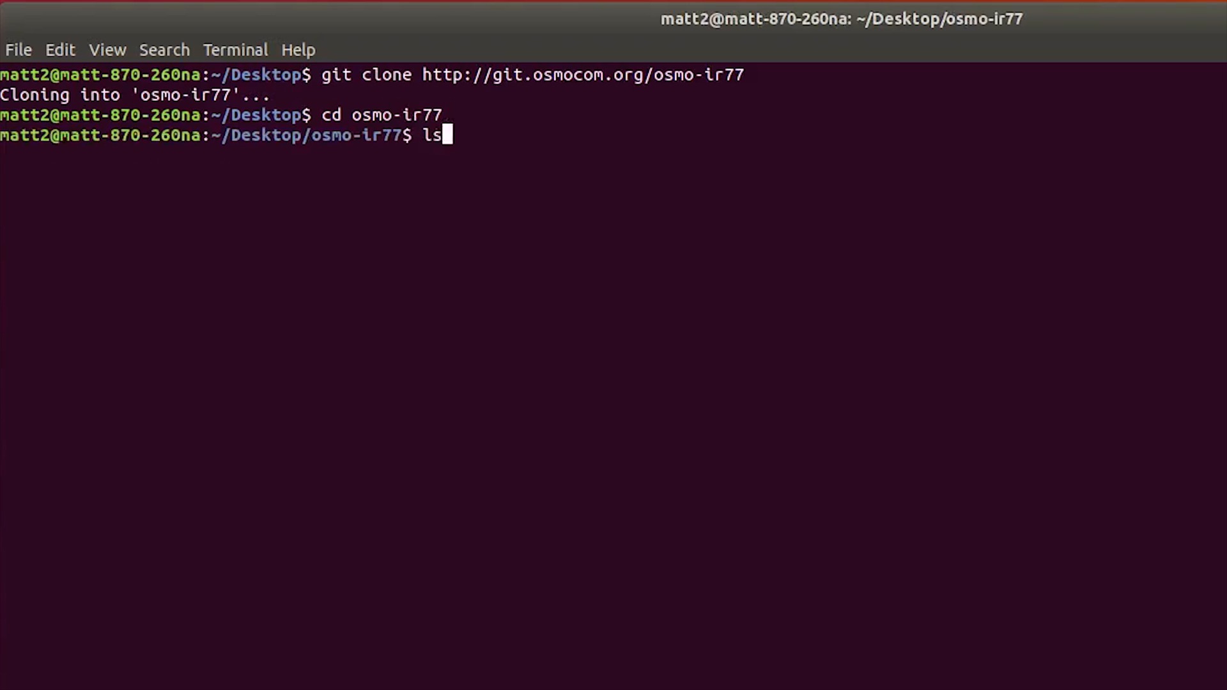
pyautogui.write('cd codec')
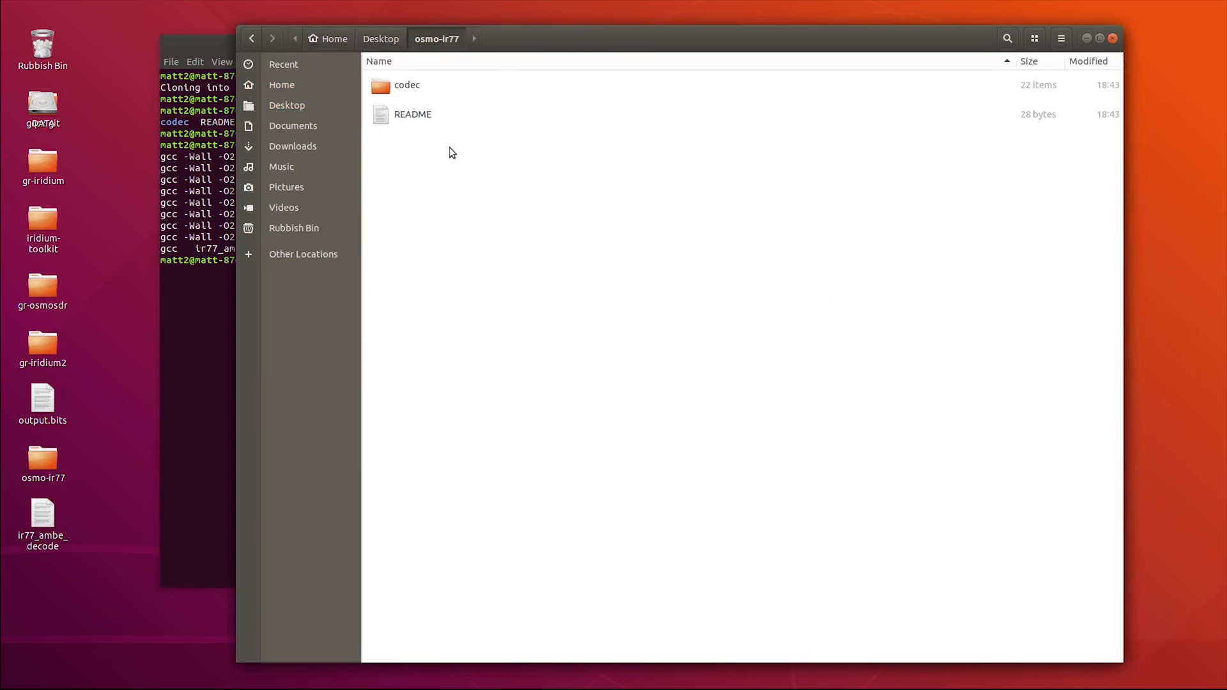
# Locate ir77_ambe_decode in osmo-ir77's codec folder and again inside the iridium-toolkit folder
pyautogui.doubleClick(407, 85)
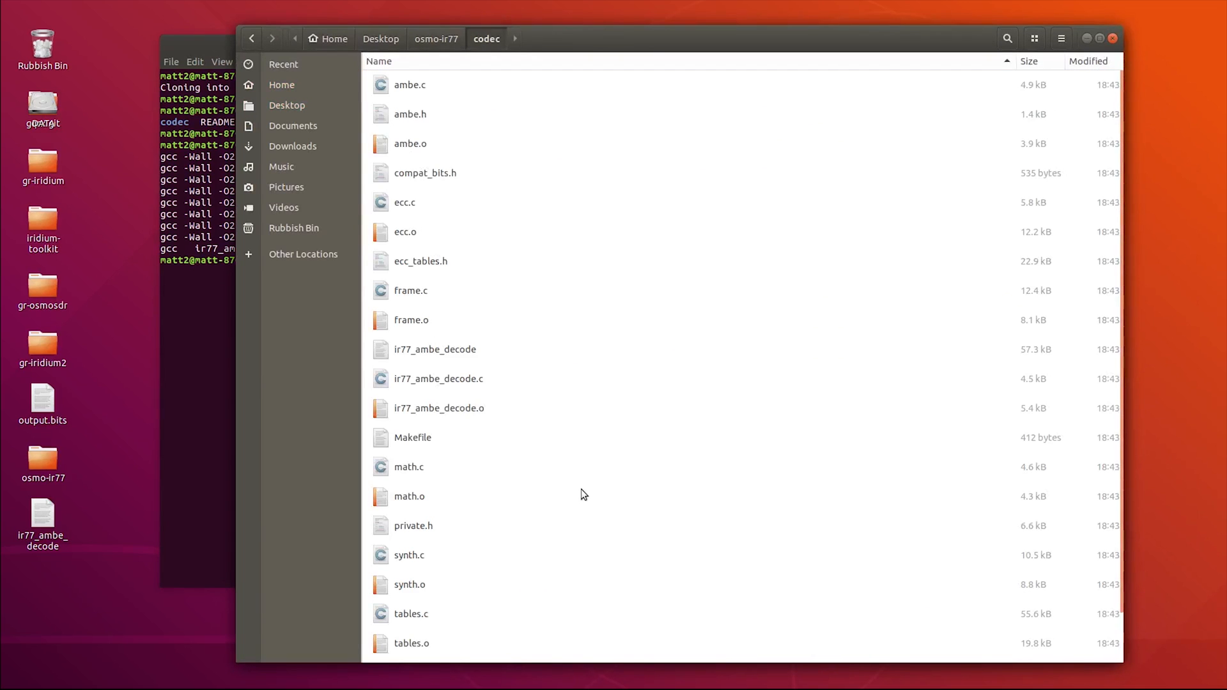
pyautogui.click(435, 349)
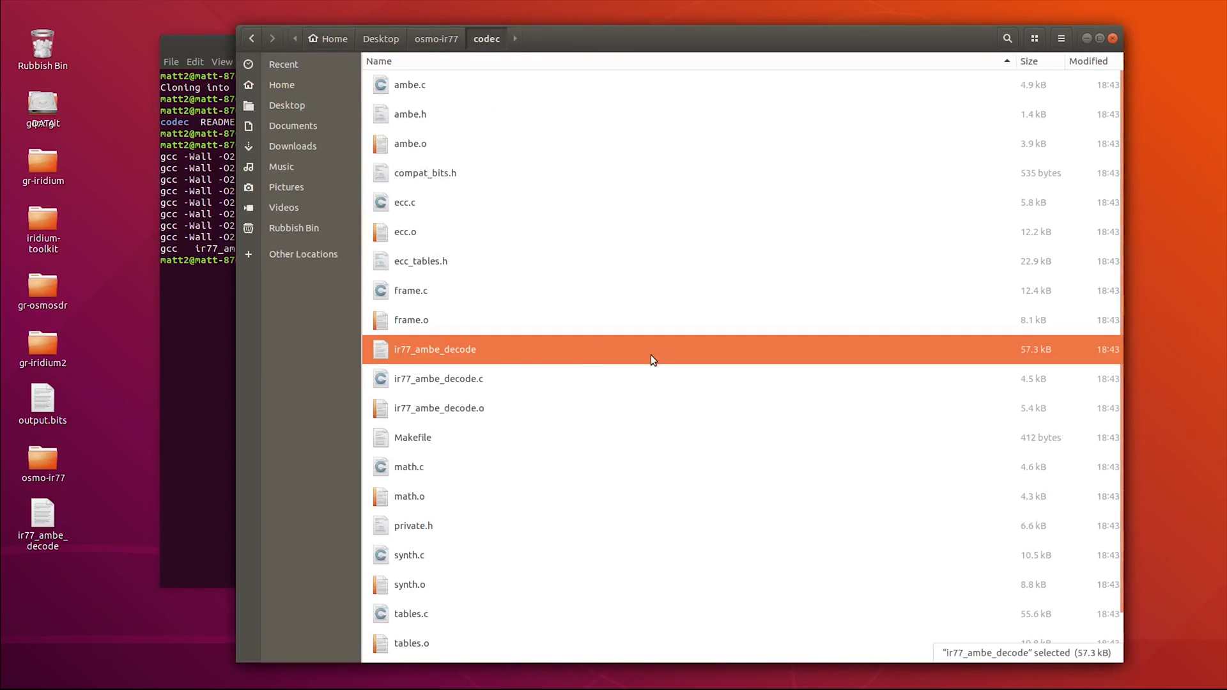
pyautogui.moveTo(780, 356)
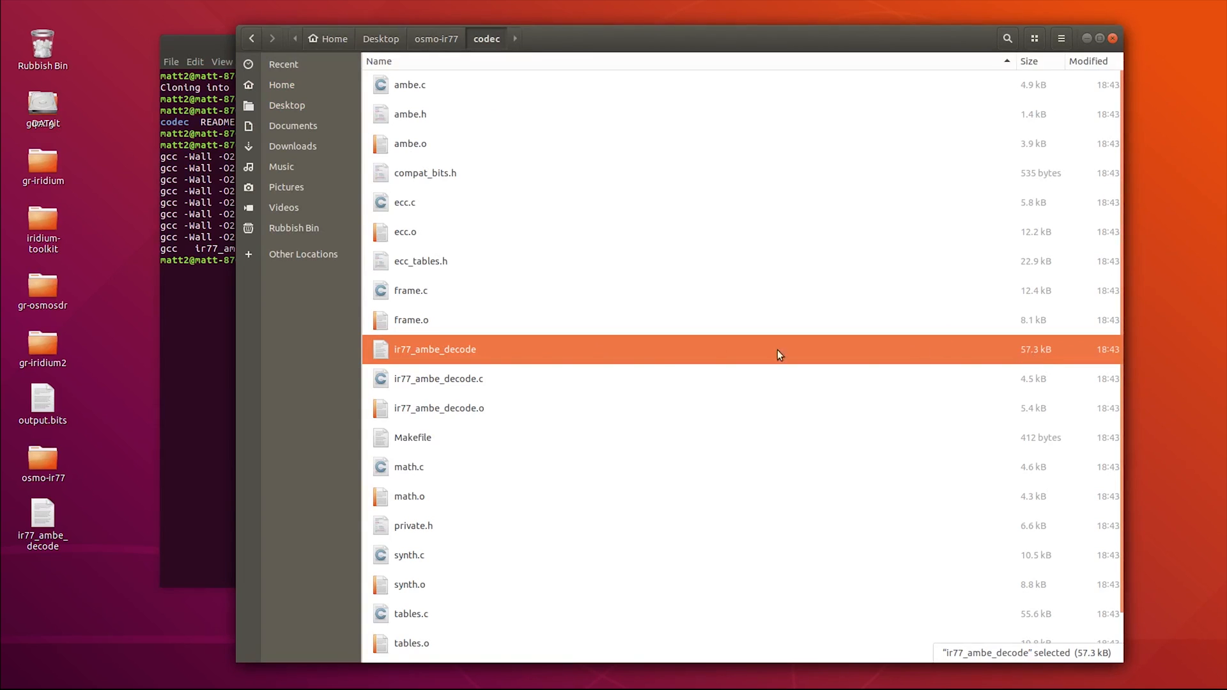
pyautogui.moveTo(492, 414)
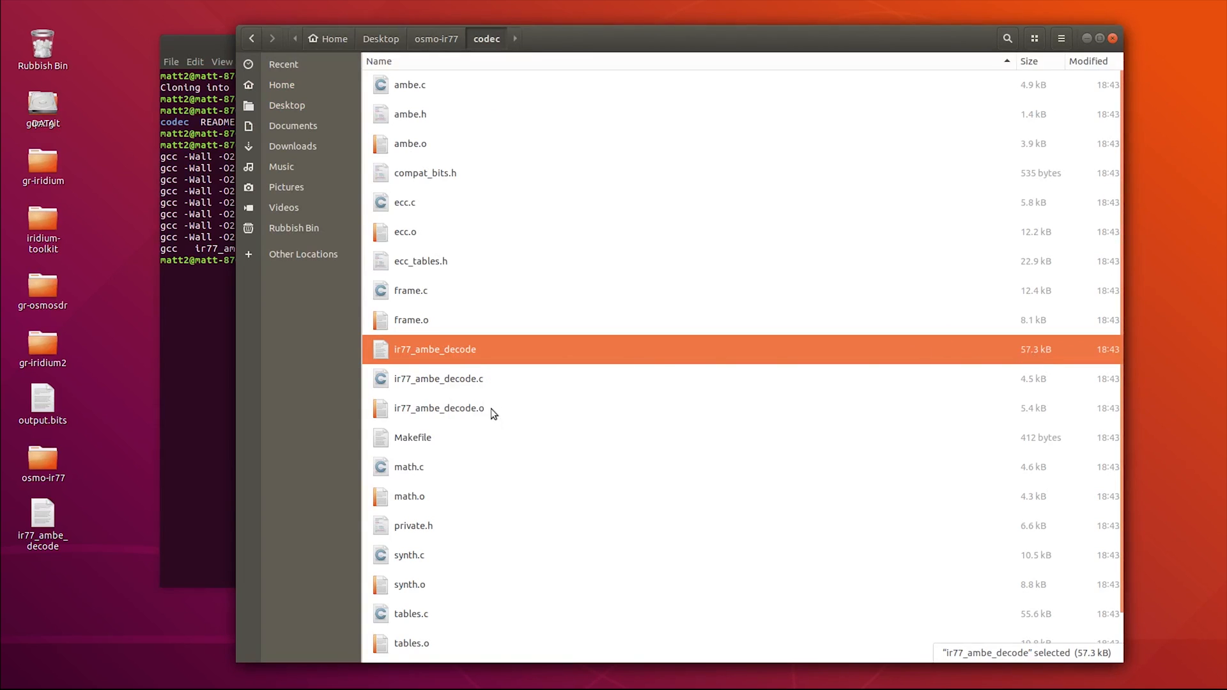
pyautogui.click(381, 39)
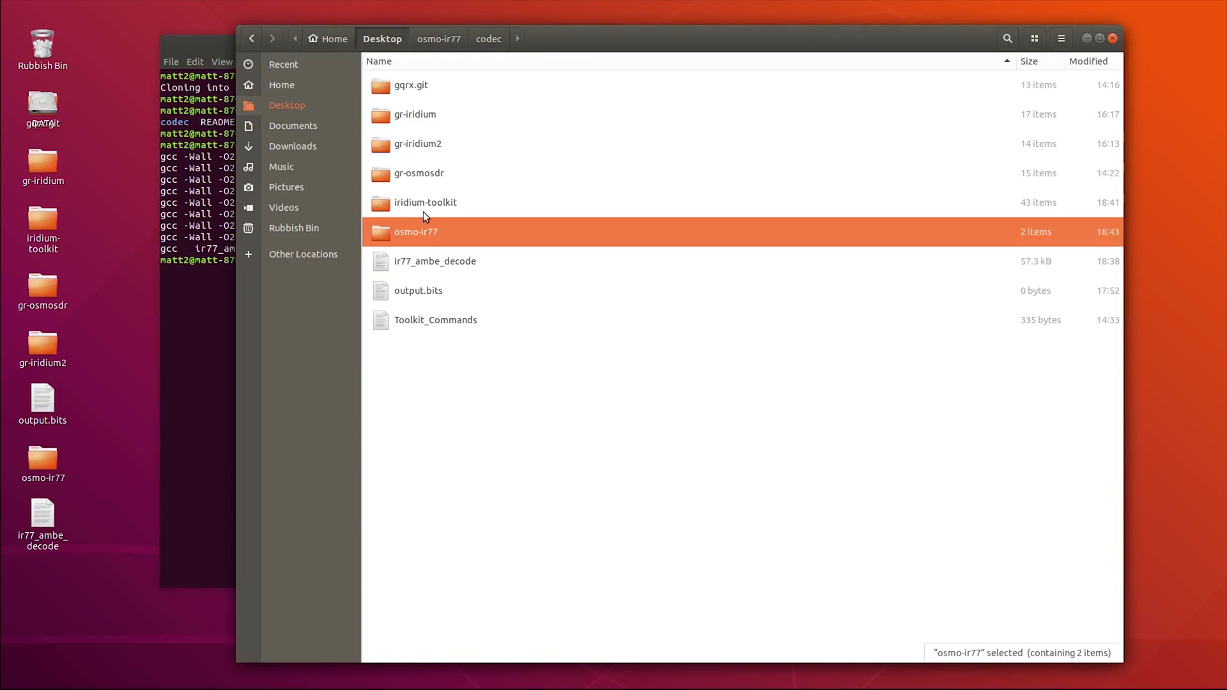
pyautogui.doubleClick(424, 202)
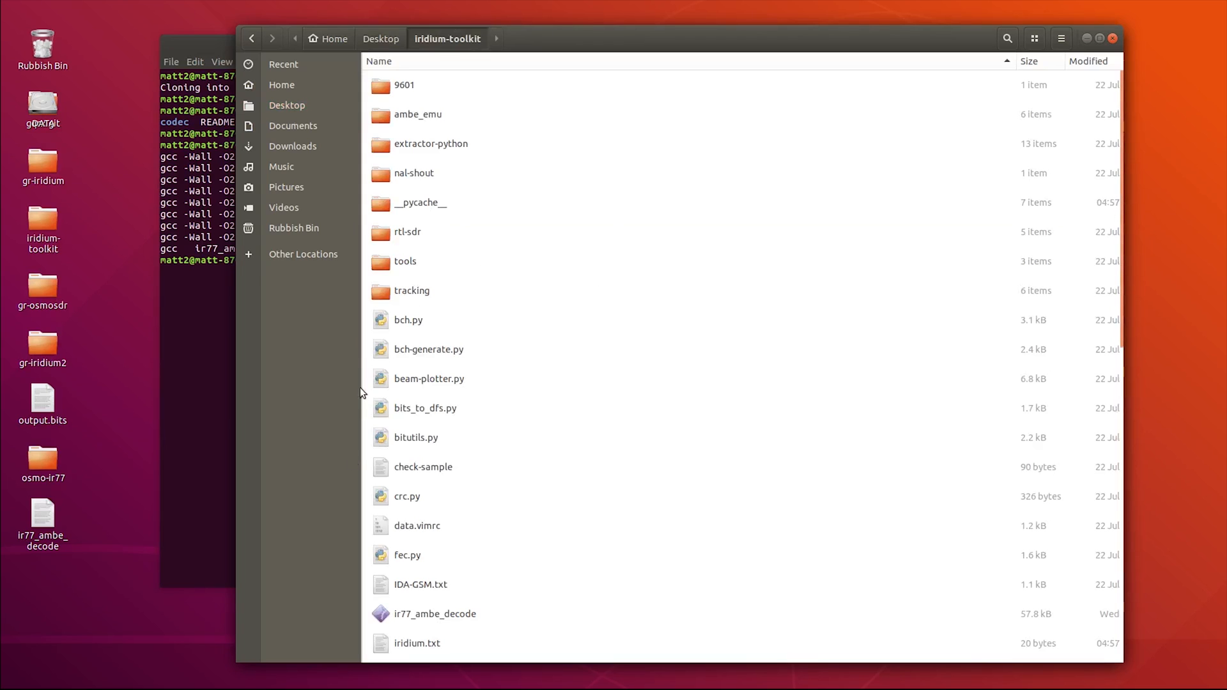
pyautogui.scroll(-3)
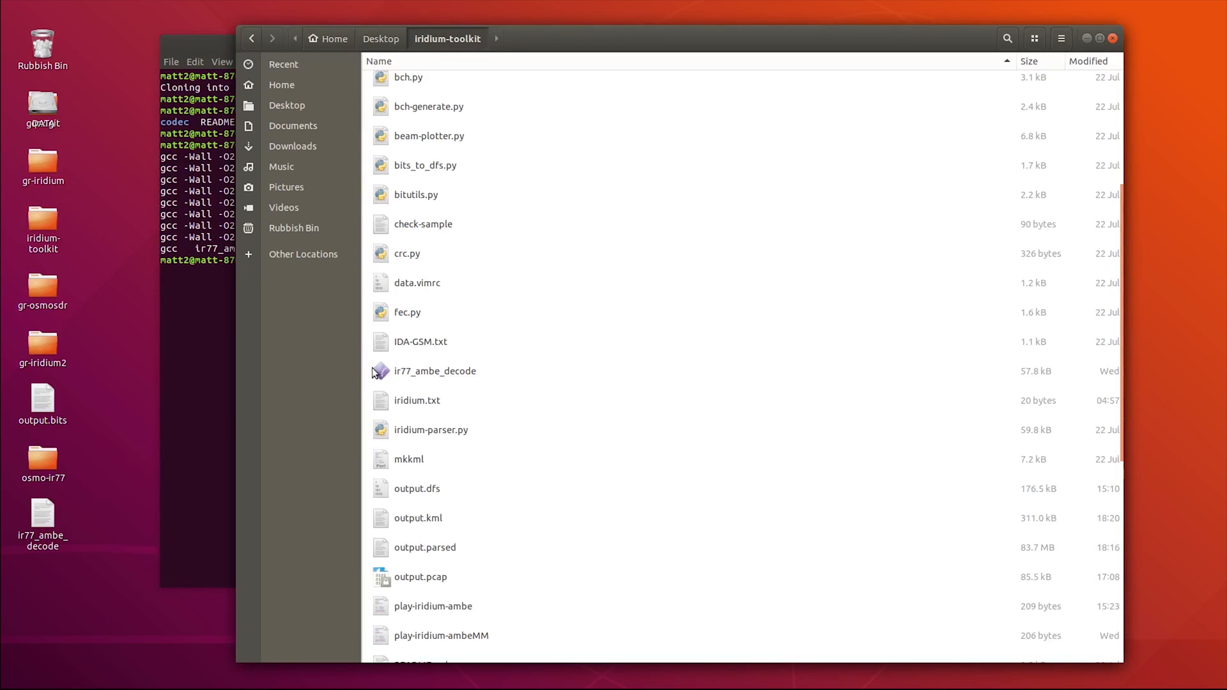
pyautogui.click(435, 371)
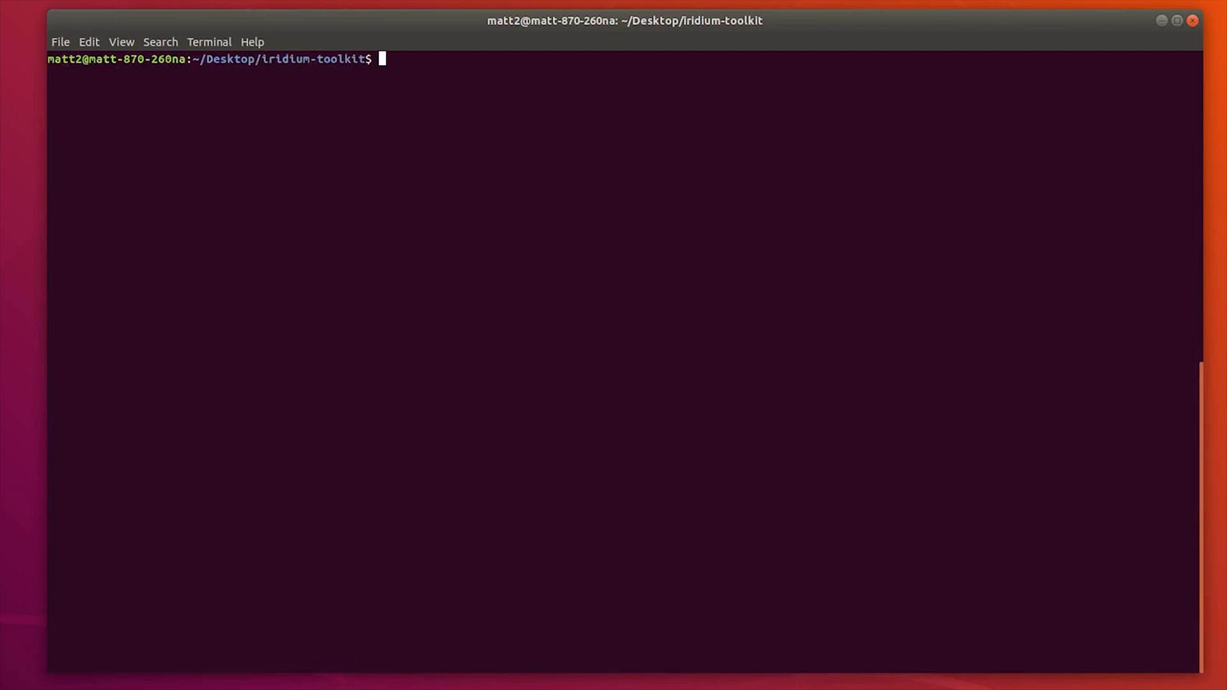
# Run reassembler.py on output.parsed with mode ida, assembling 1142 packets from 2536 fragments
pyautogui.rightClick(473, 235)
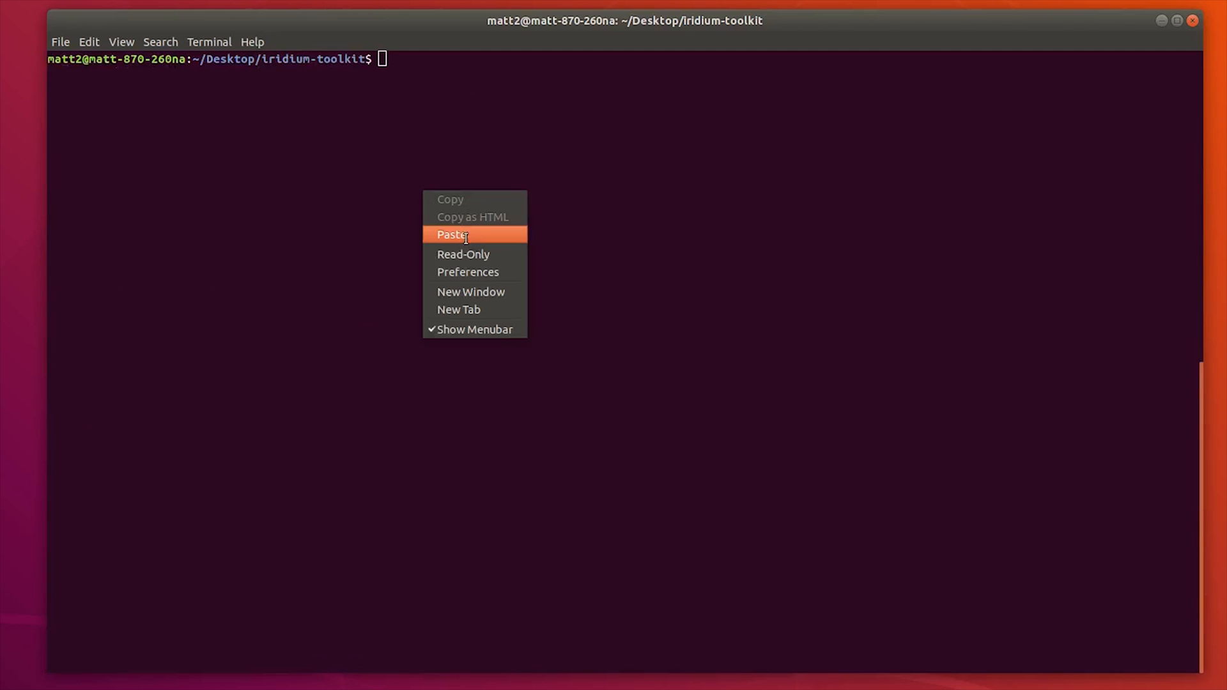
pyautogui.click(451, 234)
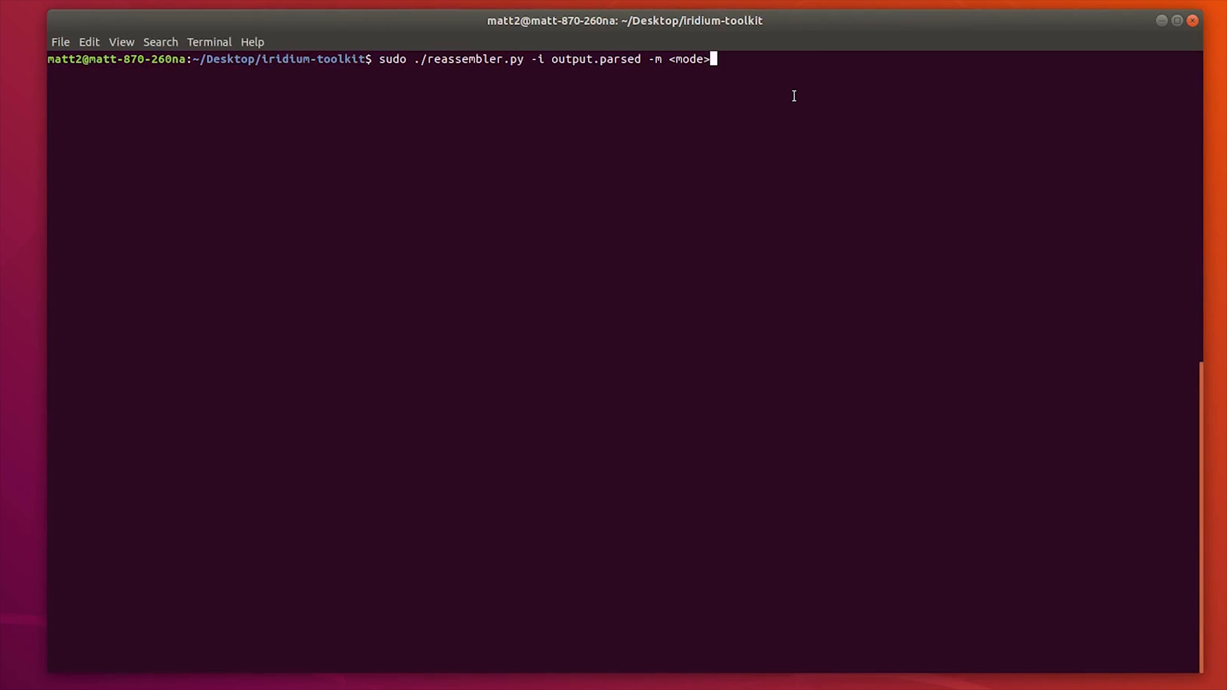
pyautogui.press('BackSpace')
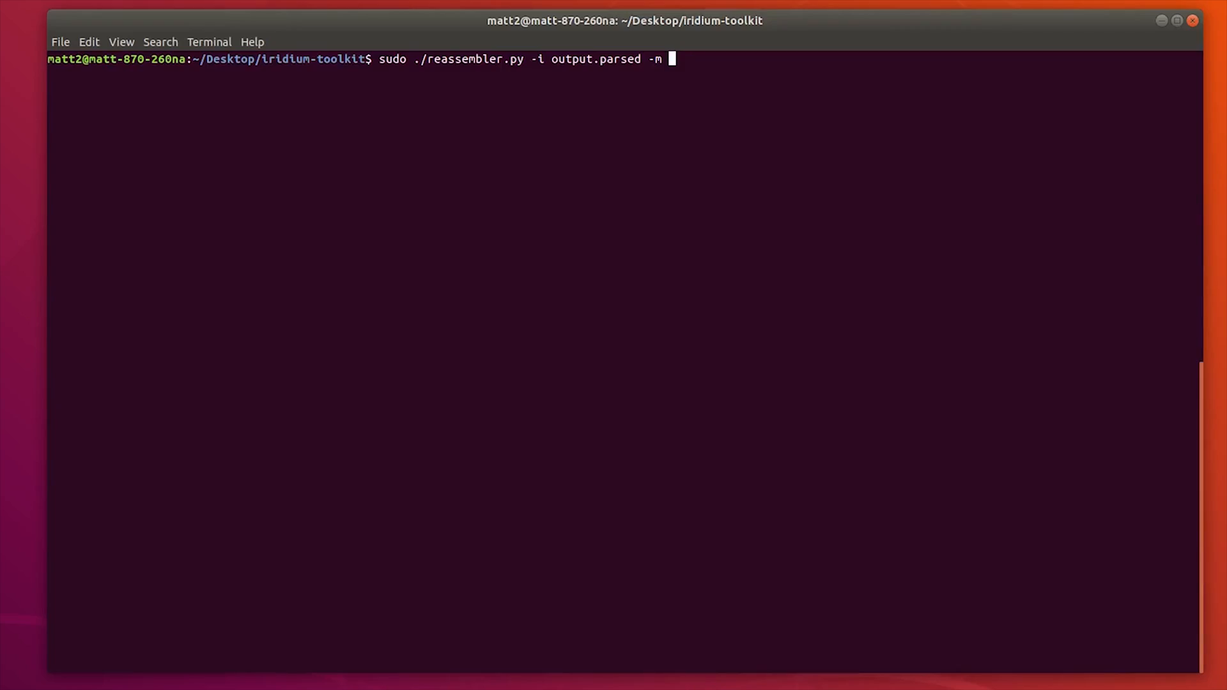
pyautogui.write('ida')
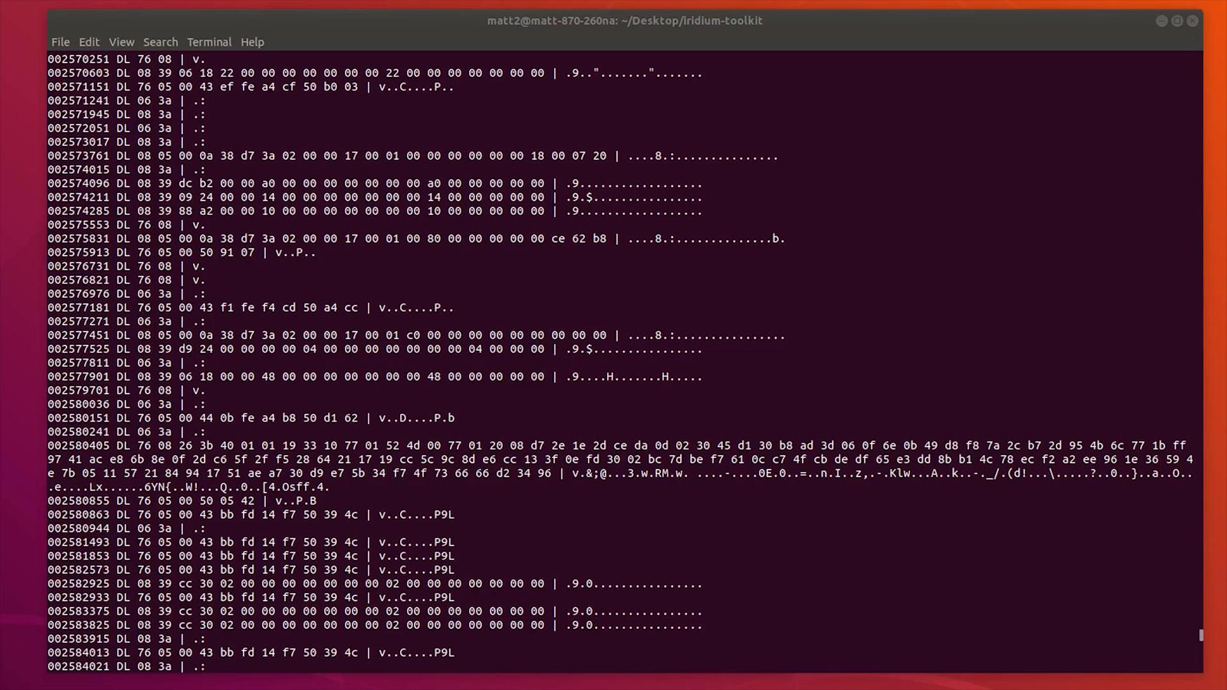
pyautogui.scroll(-3)
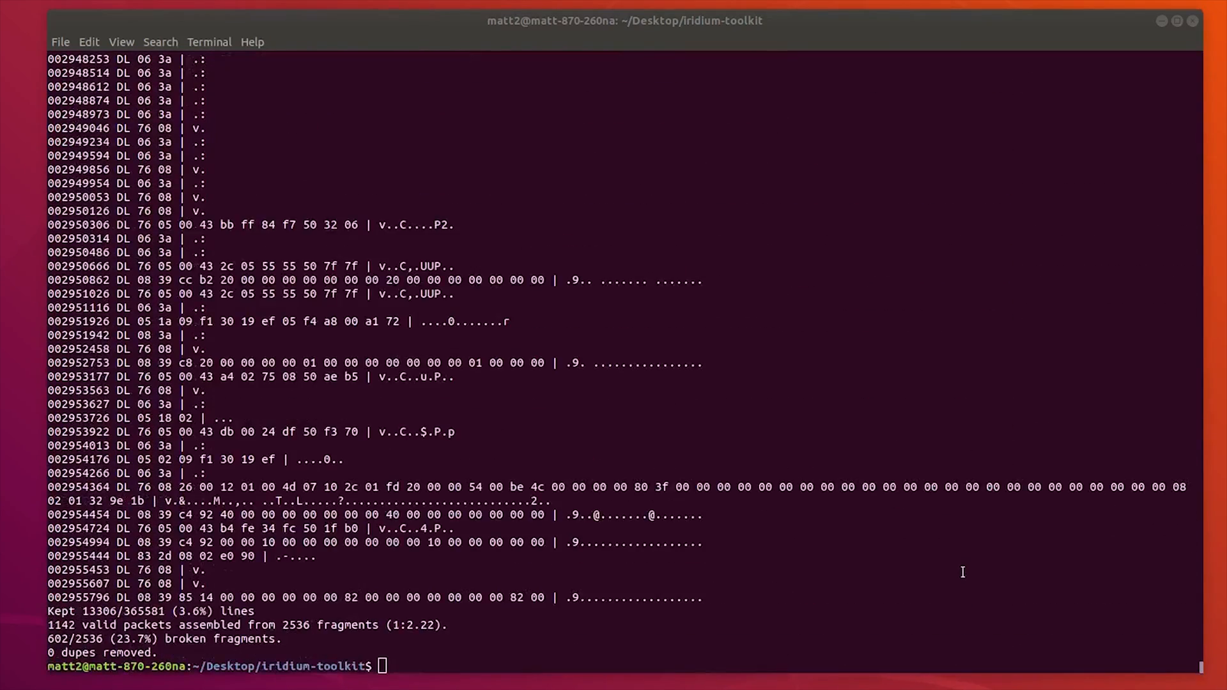
# Run 'sudo ./reassembler.py -i output.parsed -m lap' and open the resulting output.pcap in Wireshark
pyautogui.write('sudo ./reassembler.py -i output.parsed -m')
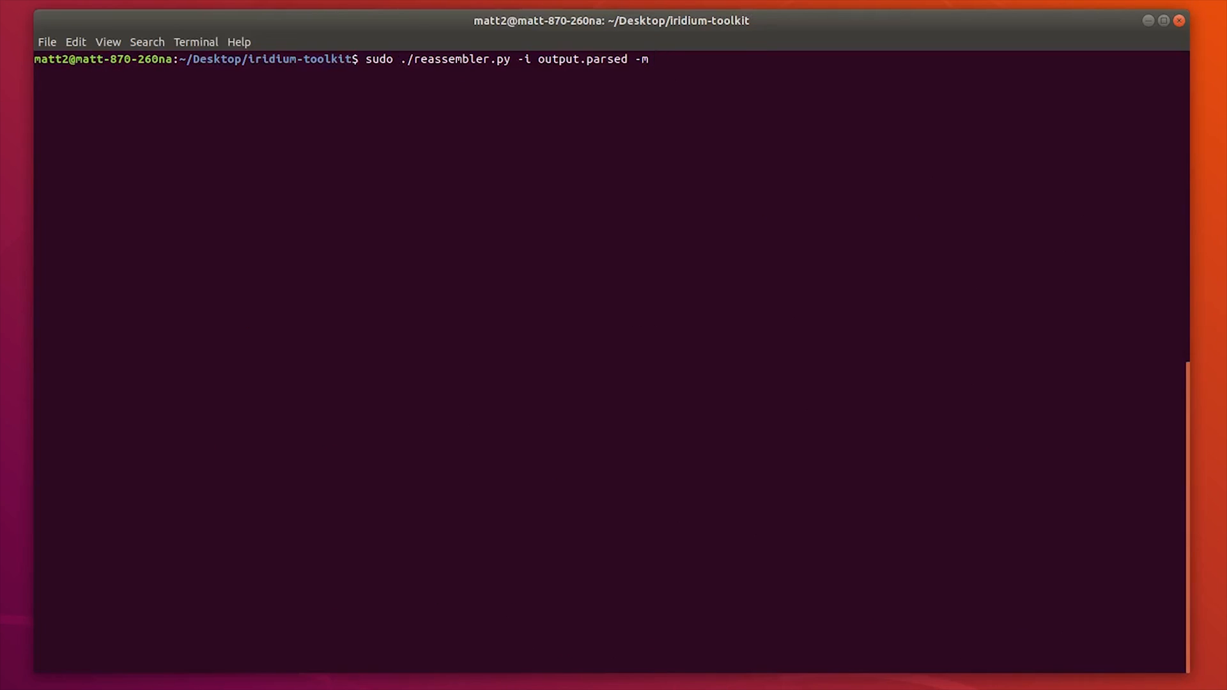
pyautogui.write('la')
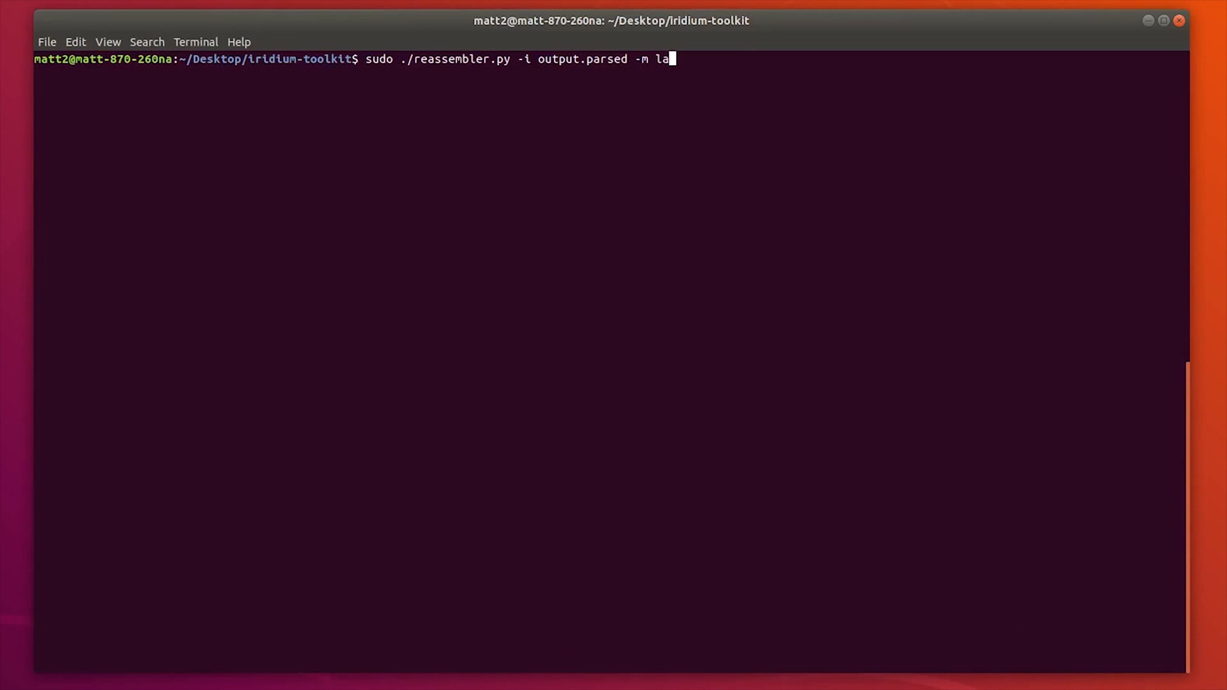
pyautogui.write('p')
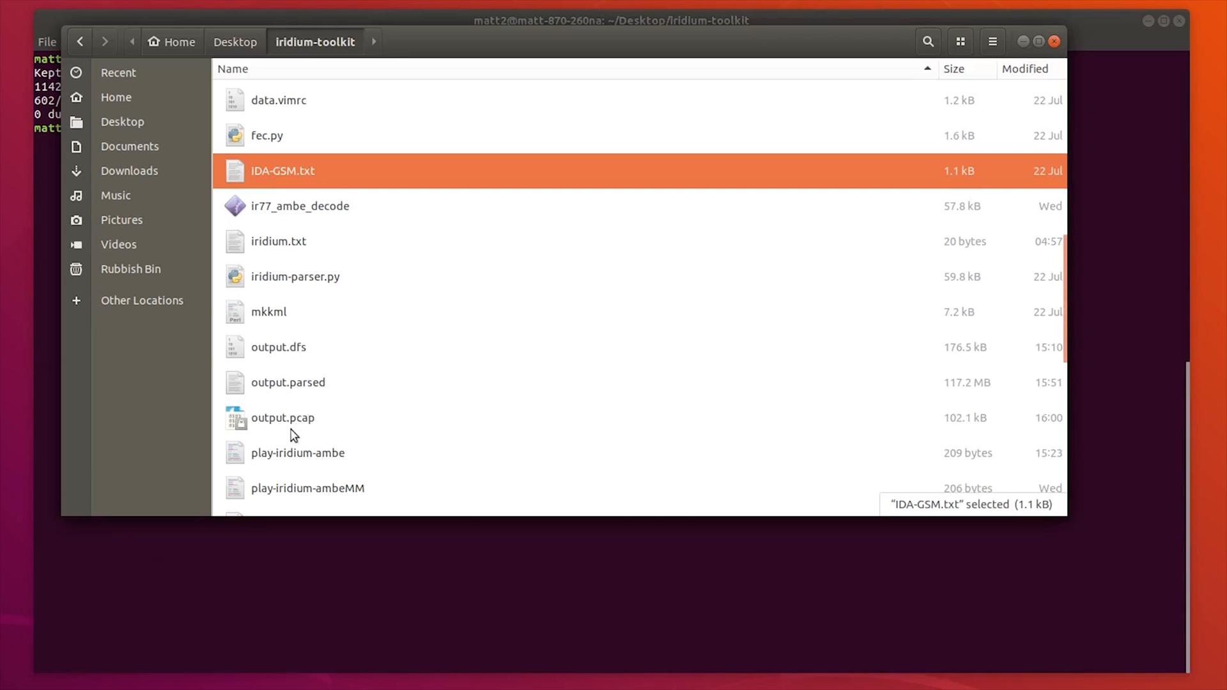
pyautogui.click(283, 417)
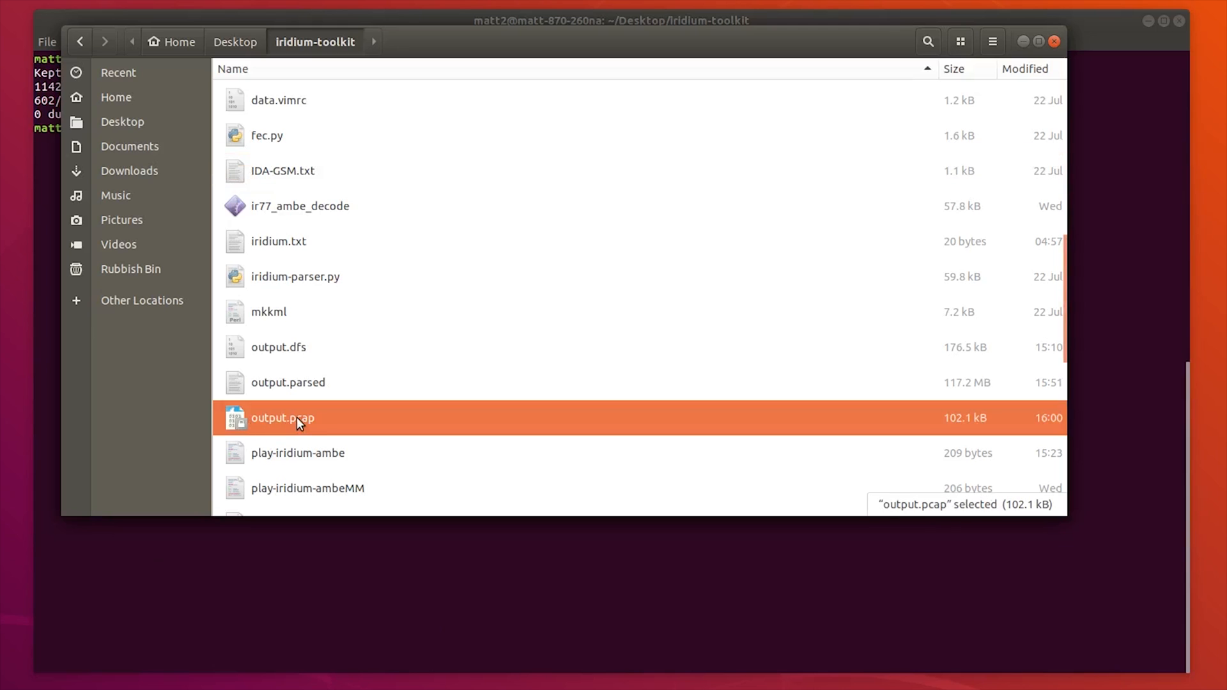
pyautogui.doubleClick(283, 417)
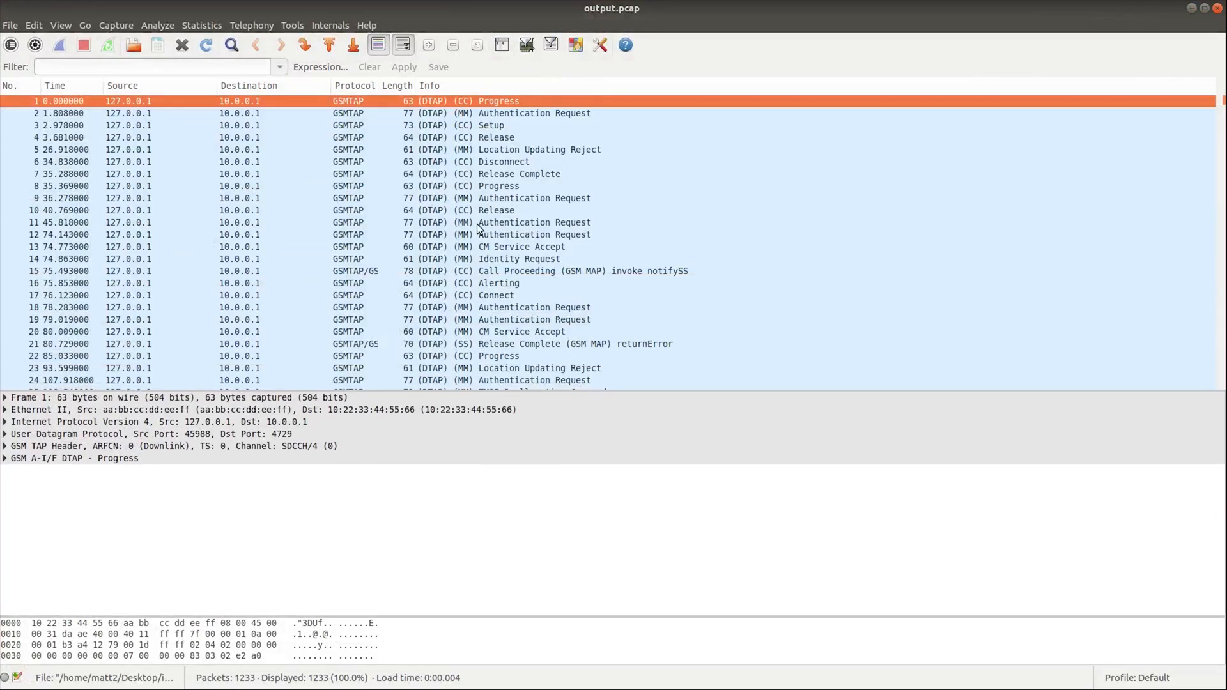
# Scroll the packet list, select RP-ERROR packet 319, then Authentication Request packet 341
pyautogui.scroll(-3)
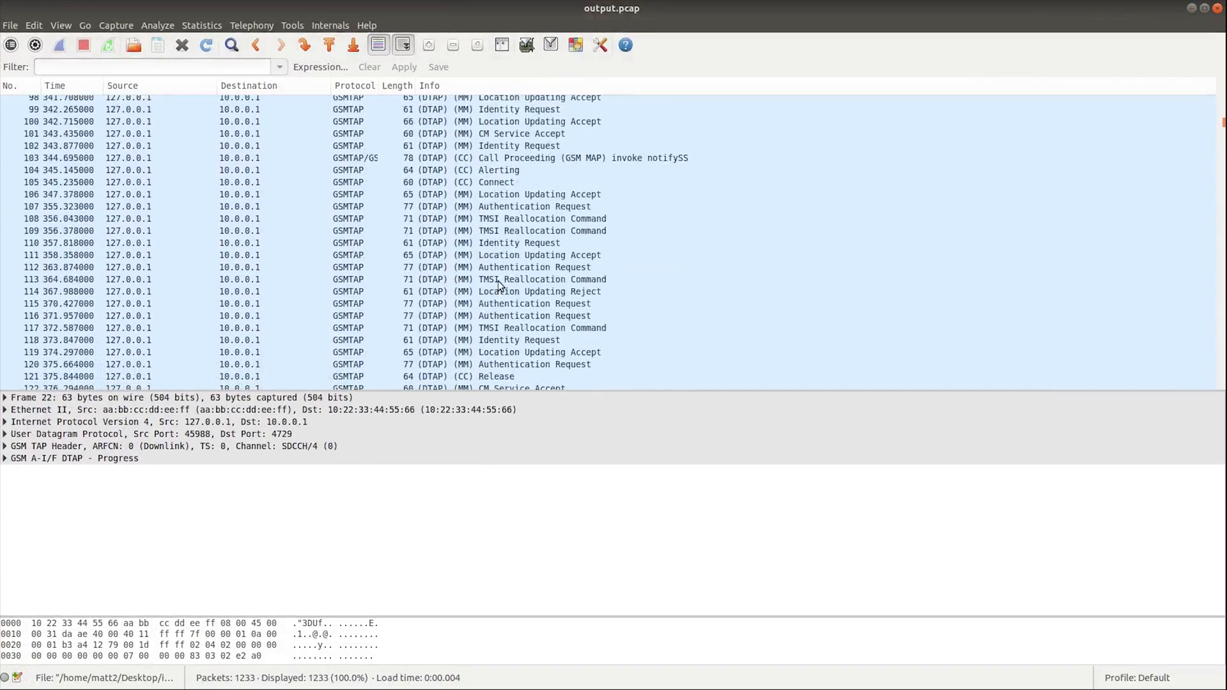
pyautogui.scroll(-3)
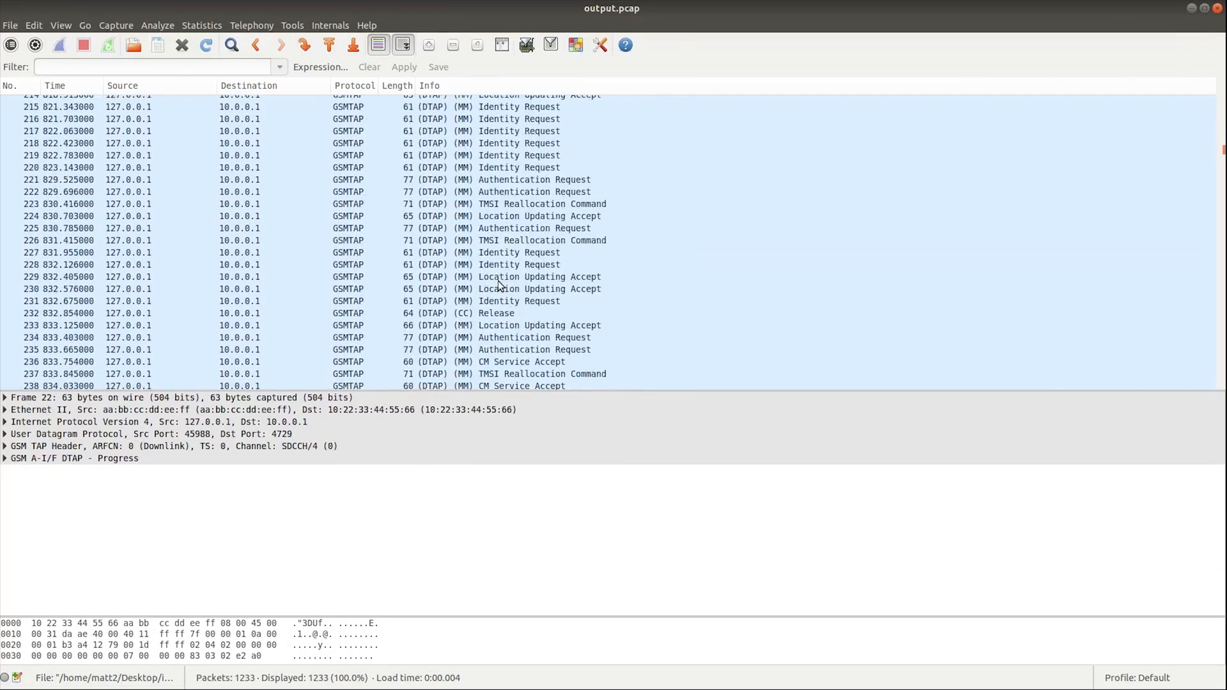
pyautogui.scroll(-3)
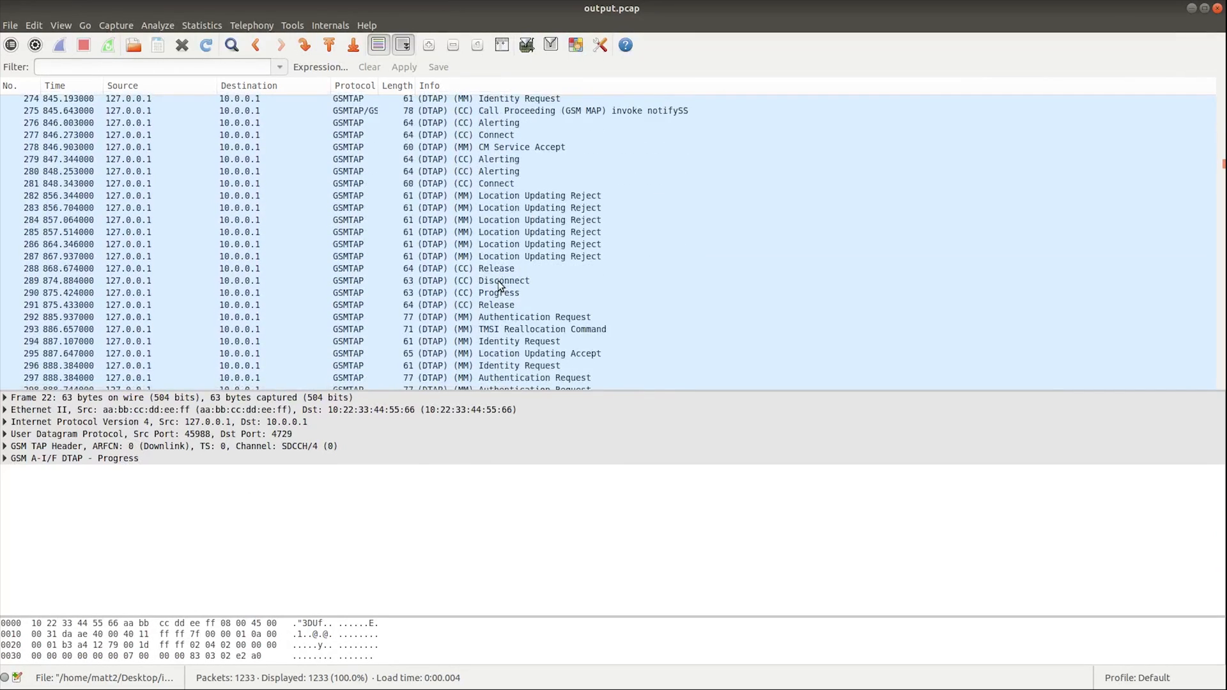
pyautogui.scroll(-3)
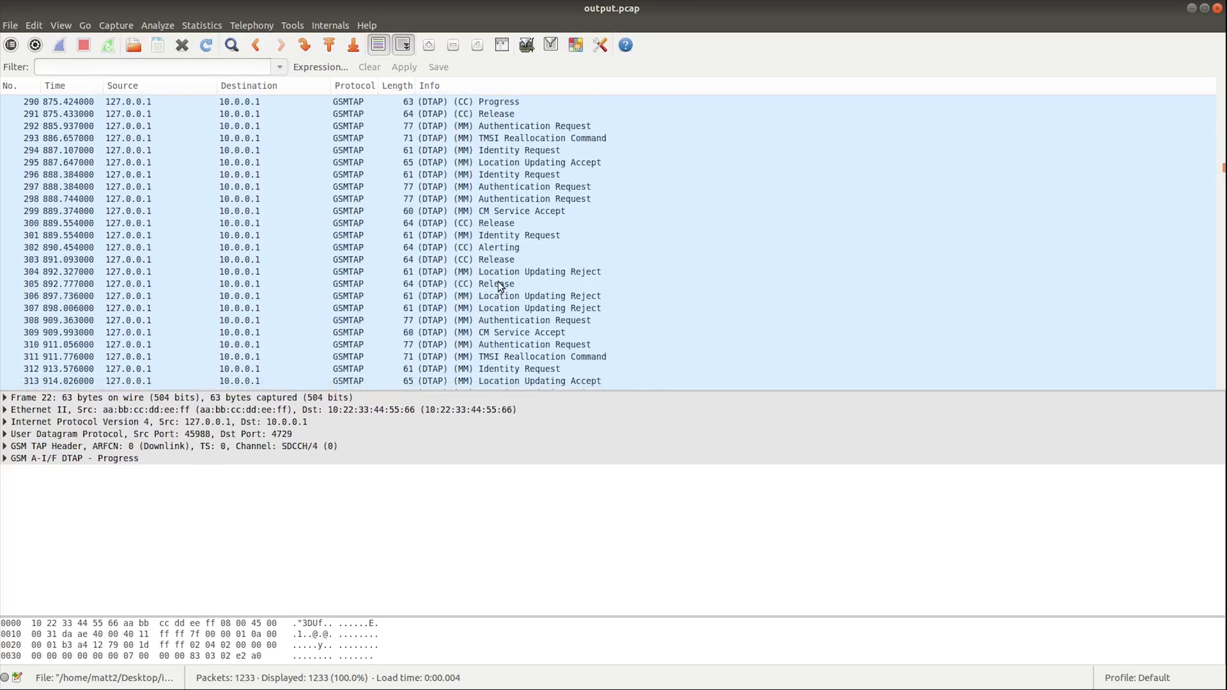
pyautogui.click(509, 263)
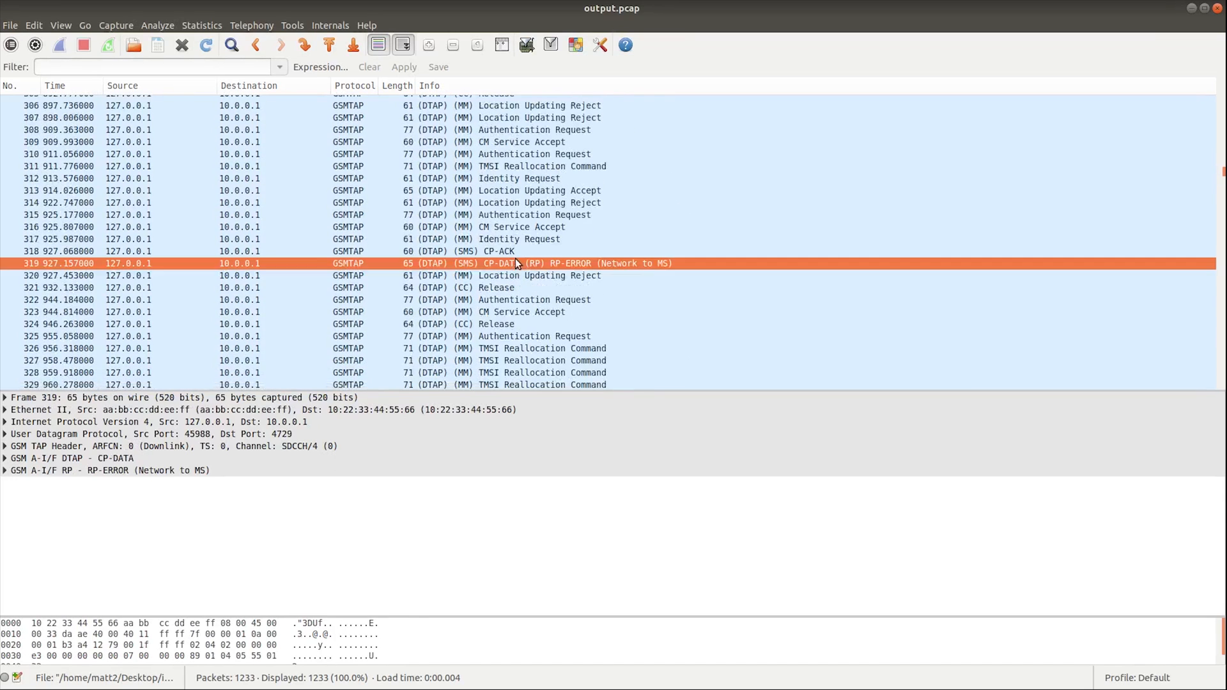
pyautogui.click(508, 178)
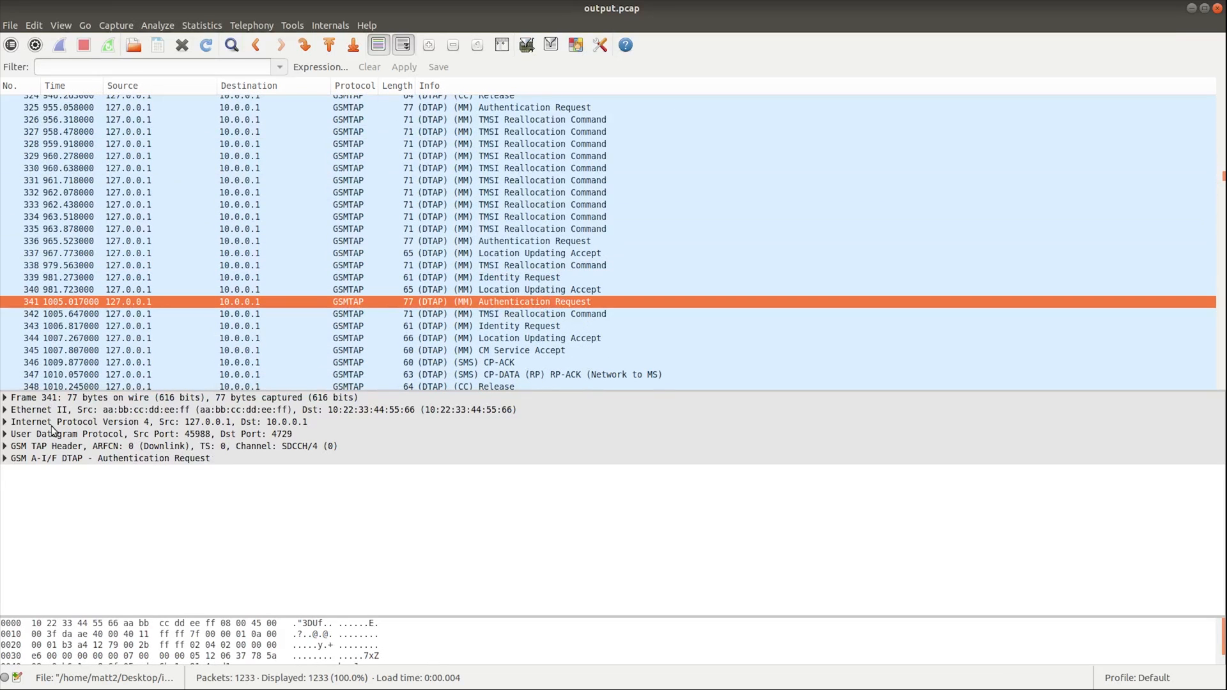
# Expand frame 341's GSM A-I/F DTAP details to view the RAND challenge, then collapse them
pyautogui.click(6, 457)
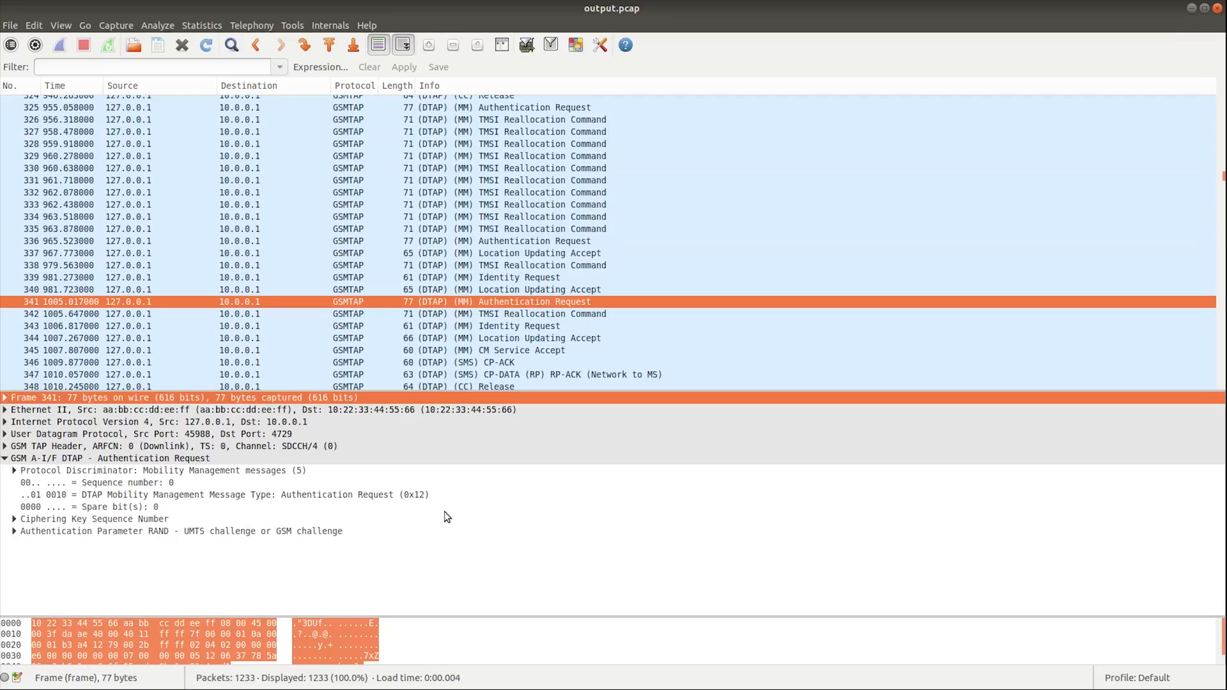
pyautogui.click(14, 531)
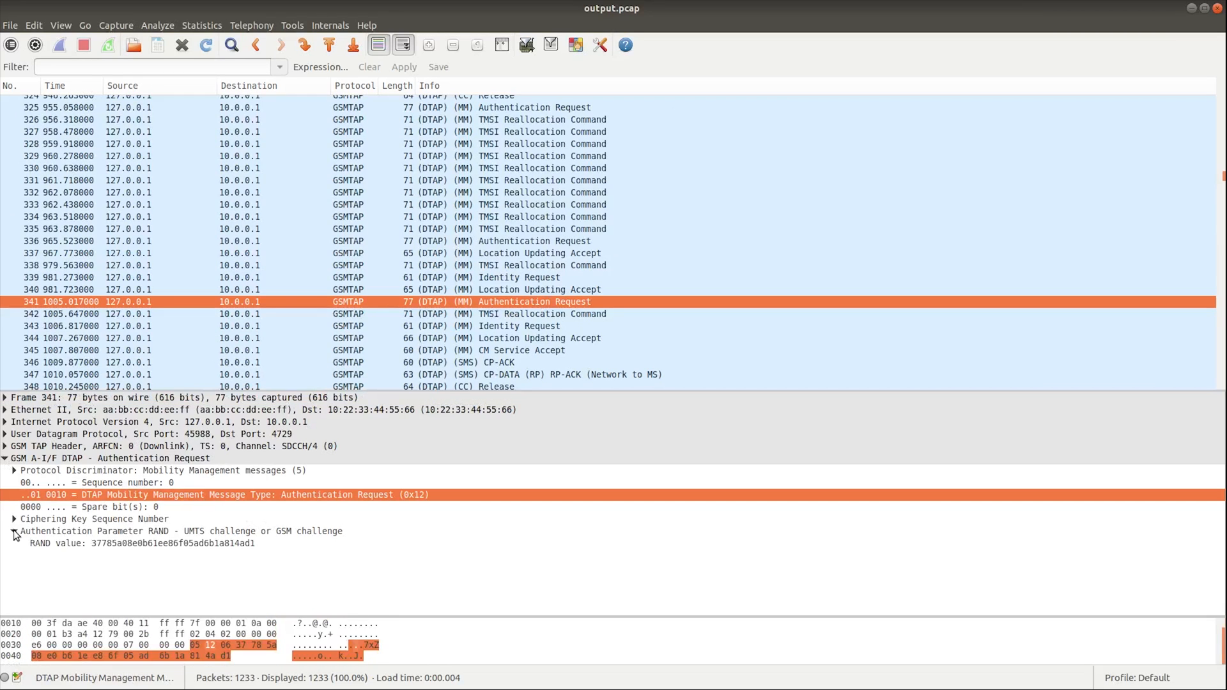
pyautogui.click(4, 458)
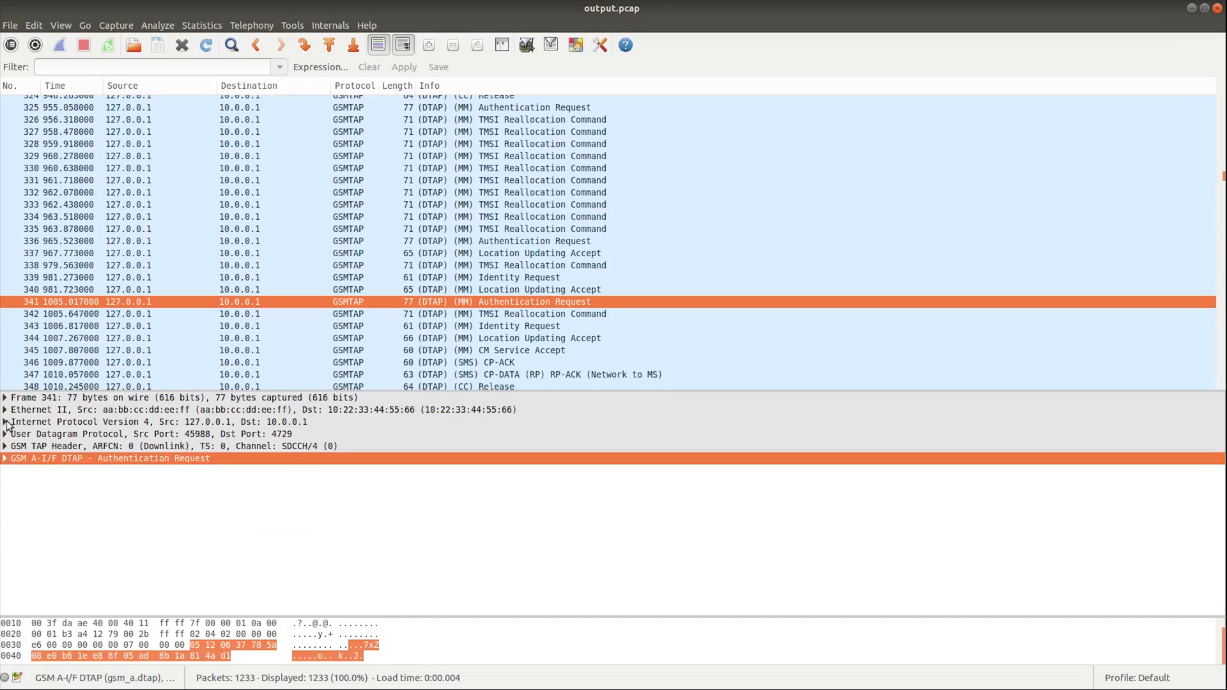
pyautogui.moveTo(152, 411)
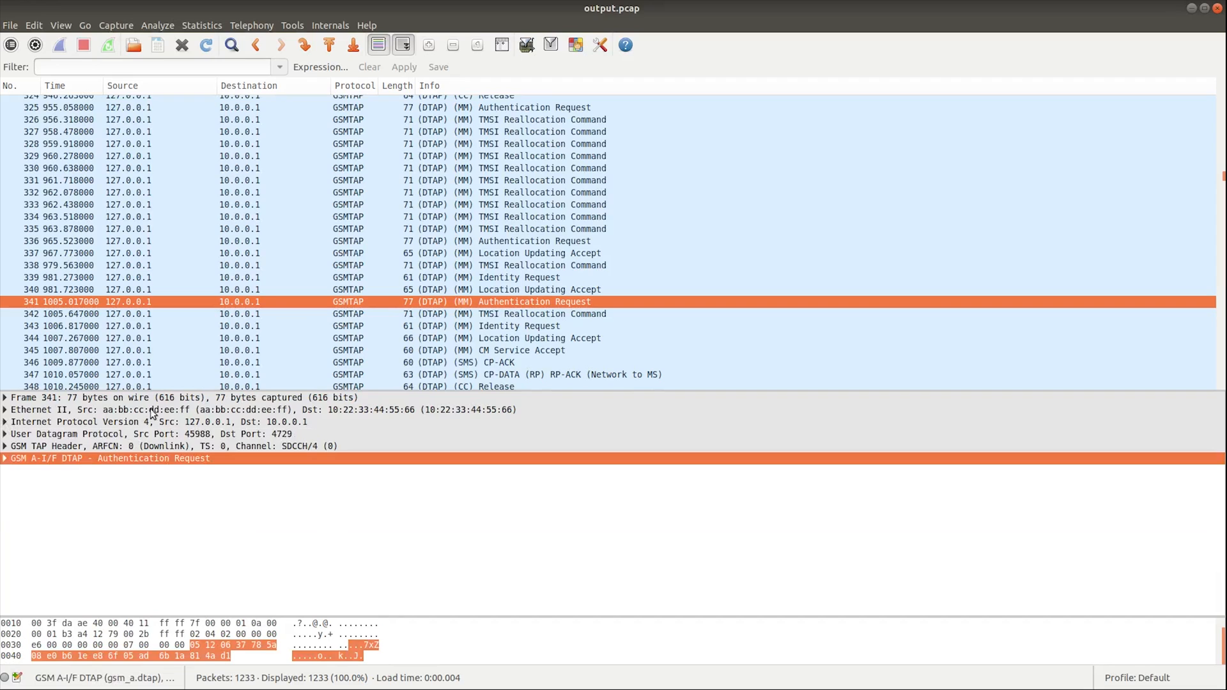
pyautogui.moveTo(1125, 55)
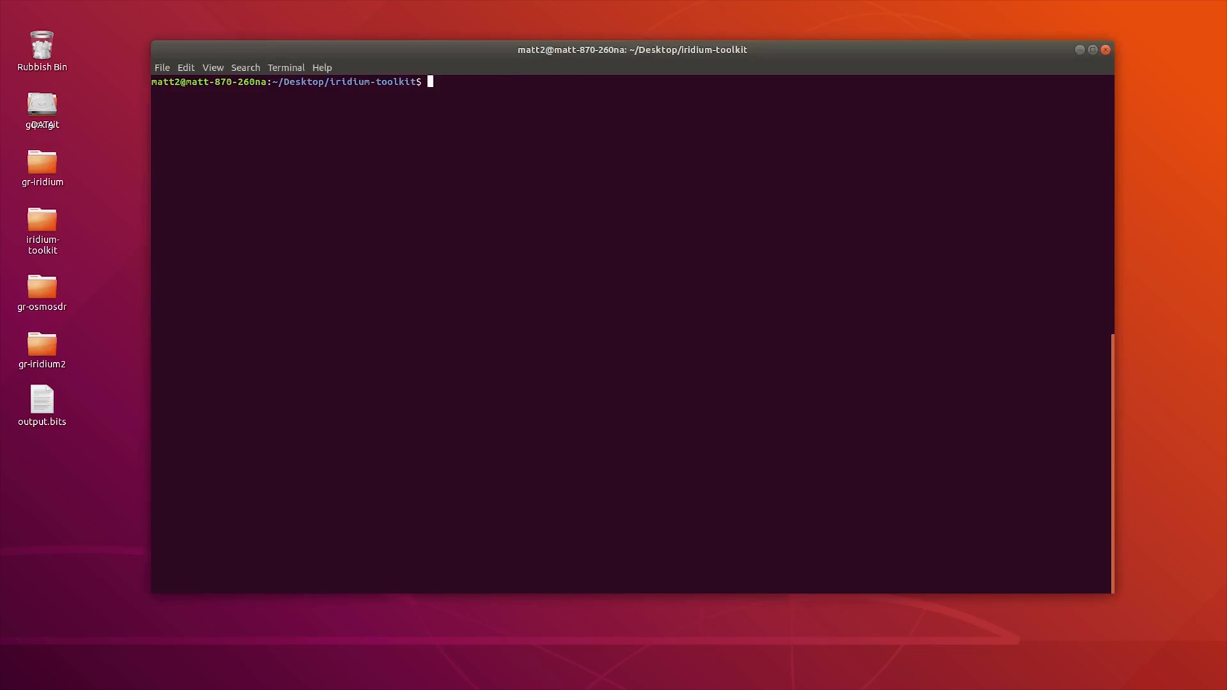
# Parse ../gr-iridium/output.bits into output.parsed with pypy iridium-parser.py and start typing the page-mode reassembler command
pyautogui.write('pypy iridium-parser.py ../gr-iridium/output.bits > output.parsed')
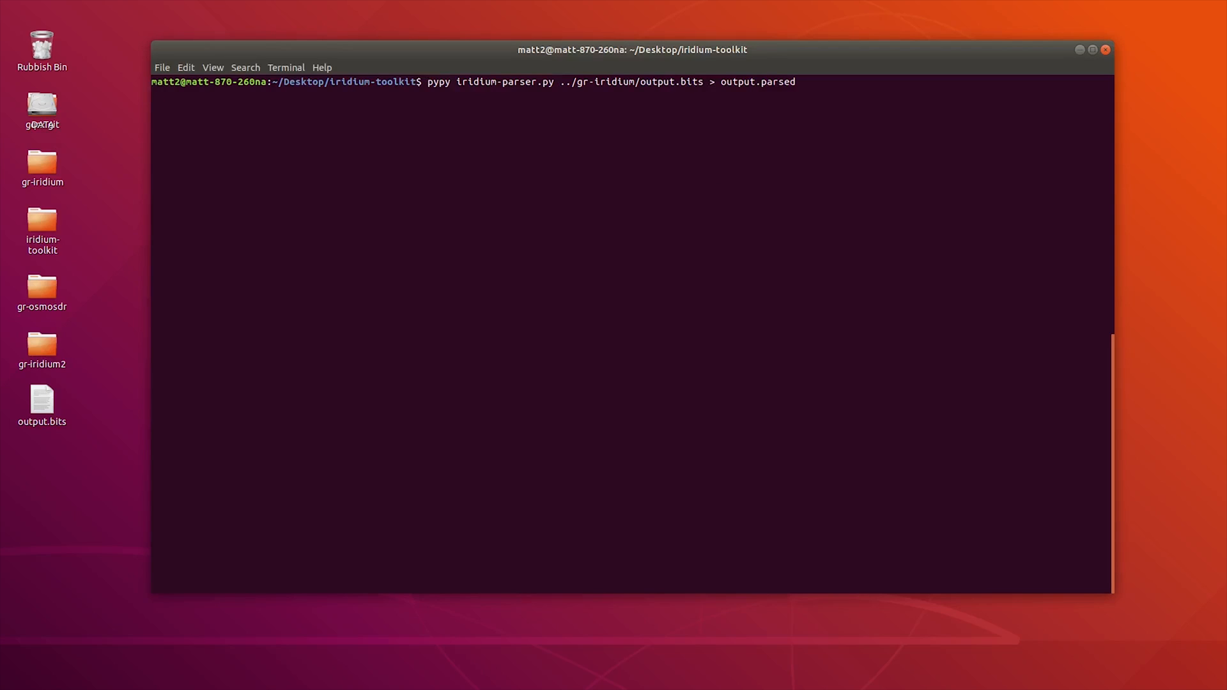
pyautogui.press('Return')
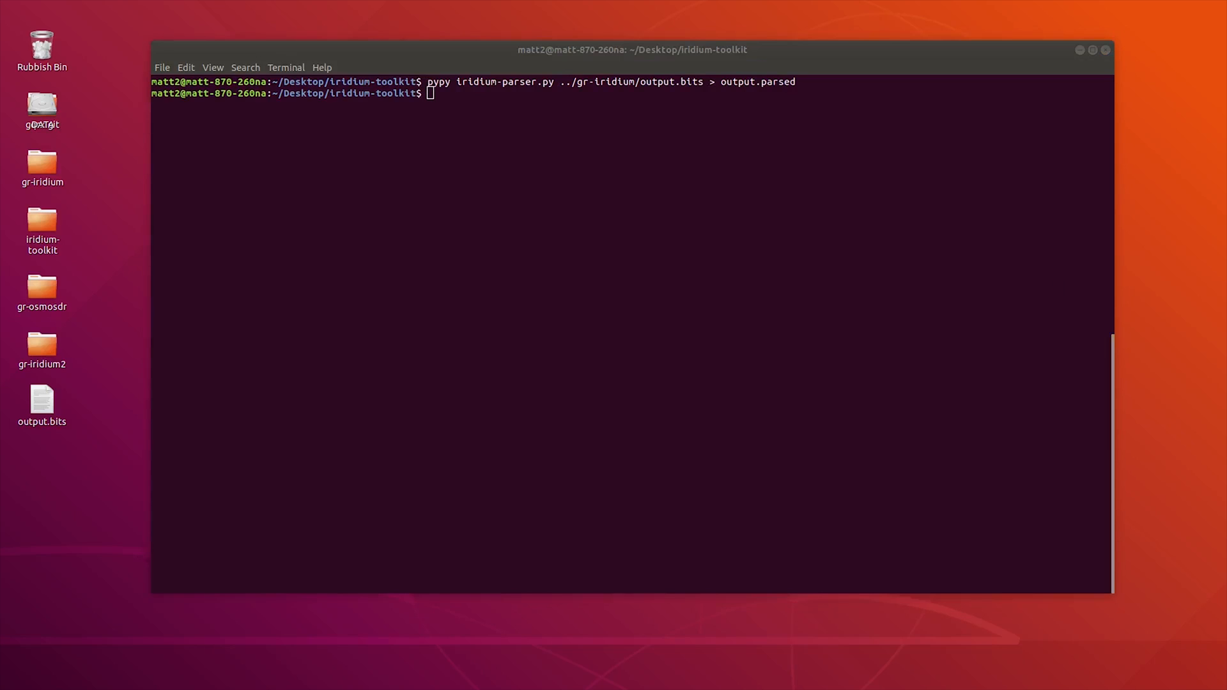
pyautogui.write('sudo ./reassembler.py -i output.parsed -m')
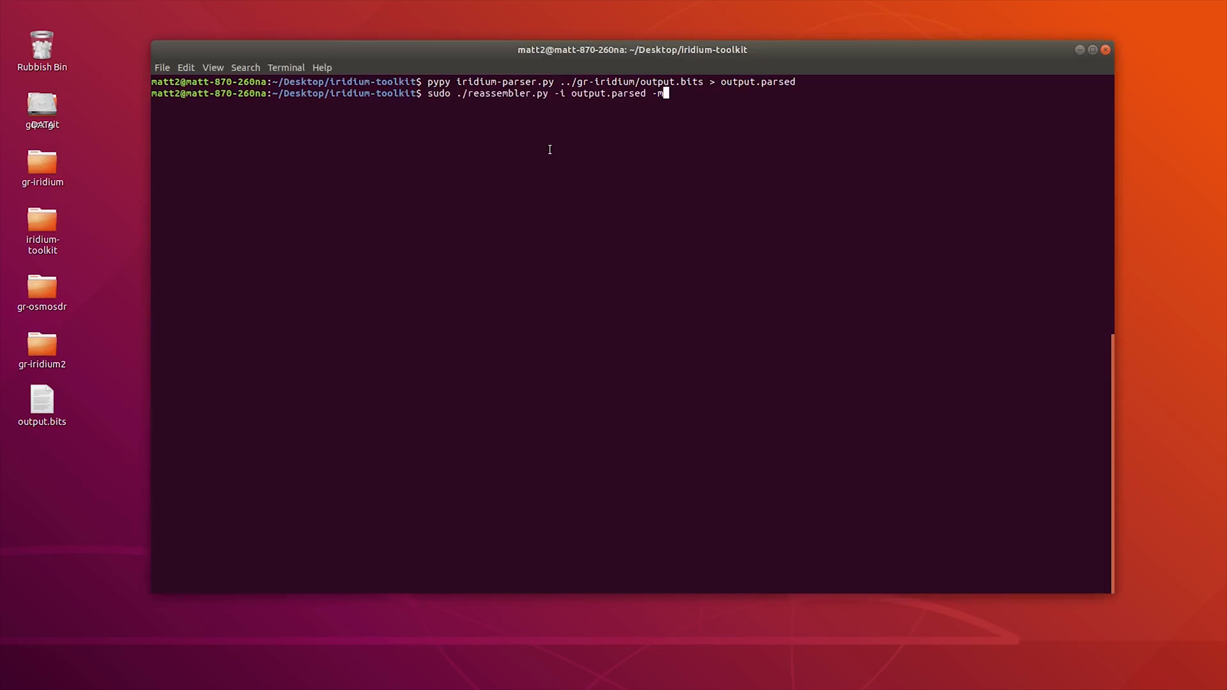
pyautogui.write('pa')
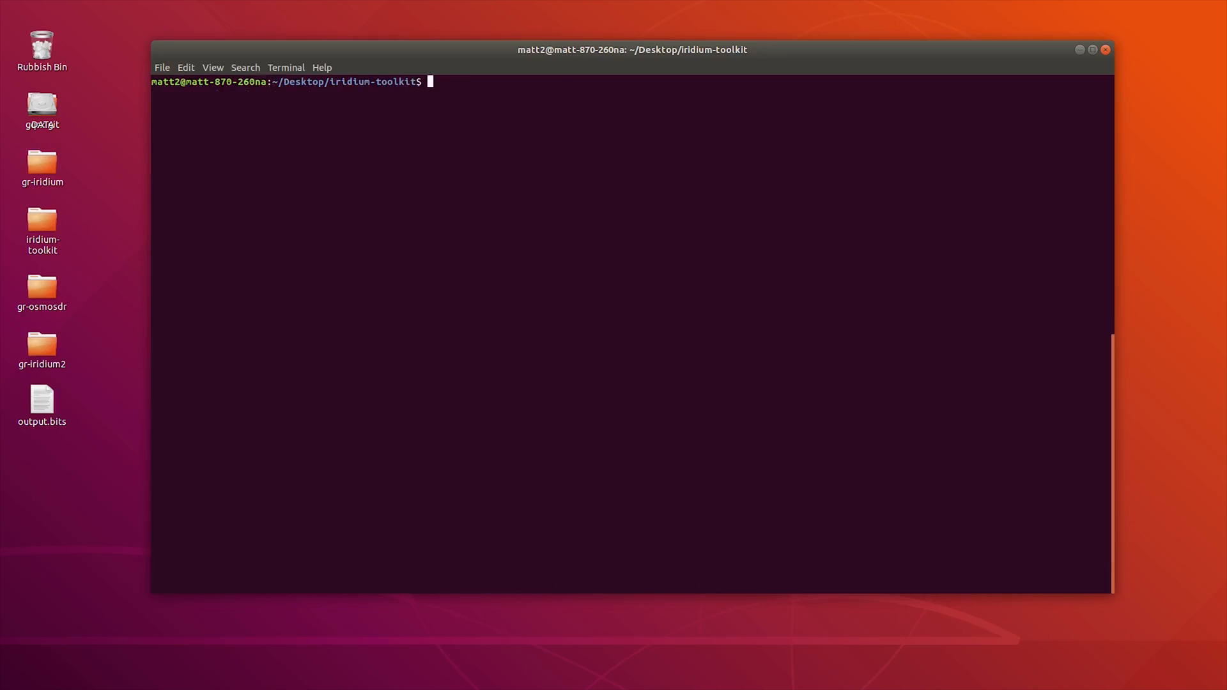
# Enter 'sudo ./reassembler.py -i output.parsed -m page' for page-mode reassembly
pyautogui.write('sudo ./reassembler.py -i output.parsed -m page')
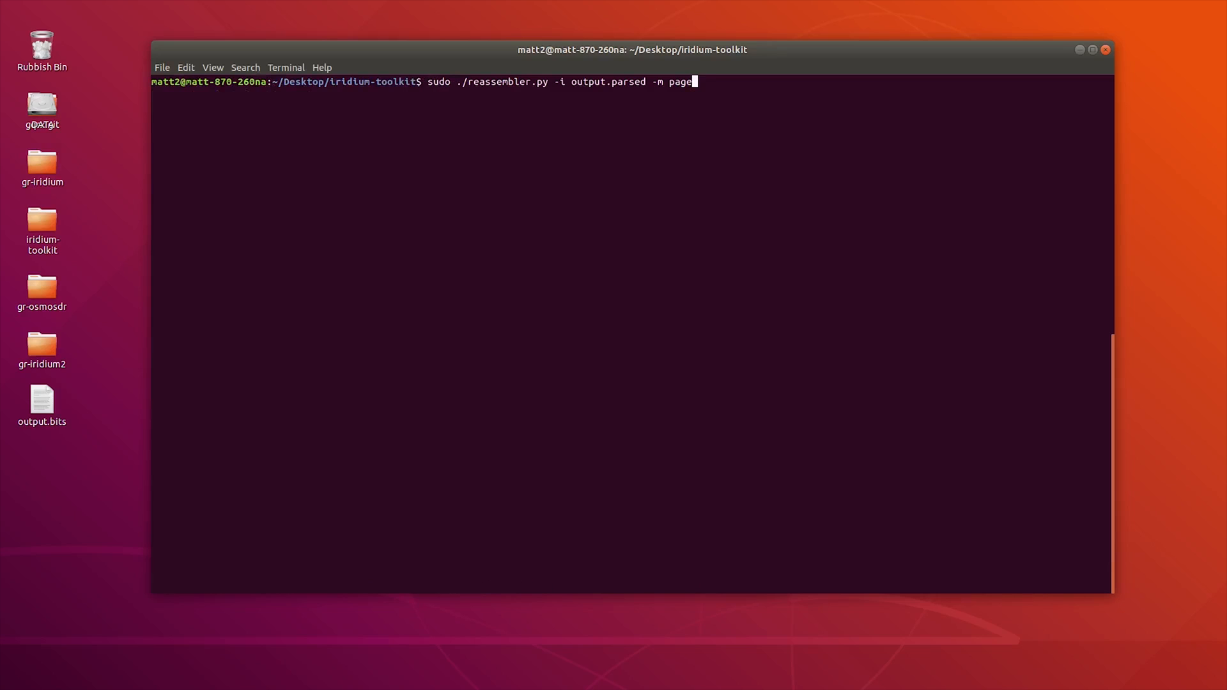
pyautogui.press('BackSpace')
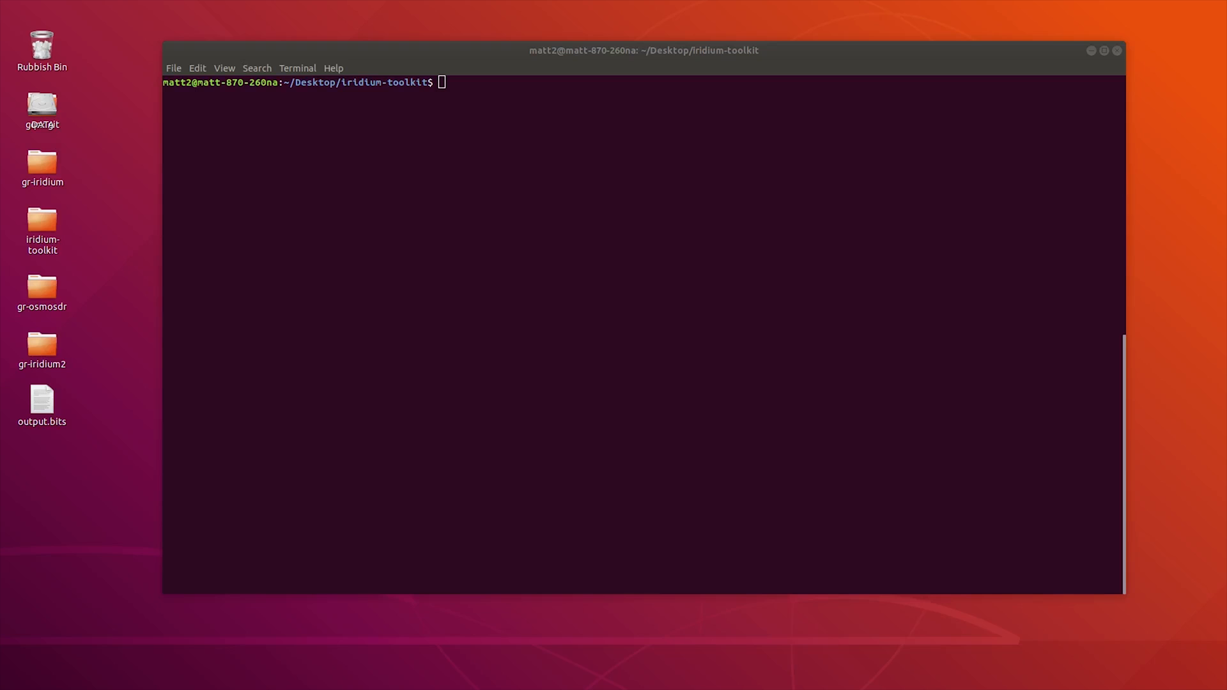
pyautogui.write('grep ^IRA output.parsed |perl mkkml tracks > output.kml')
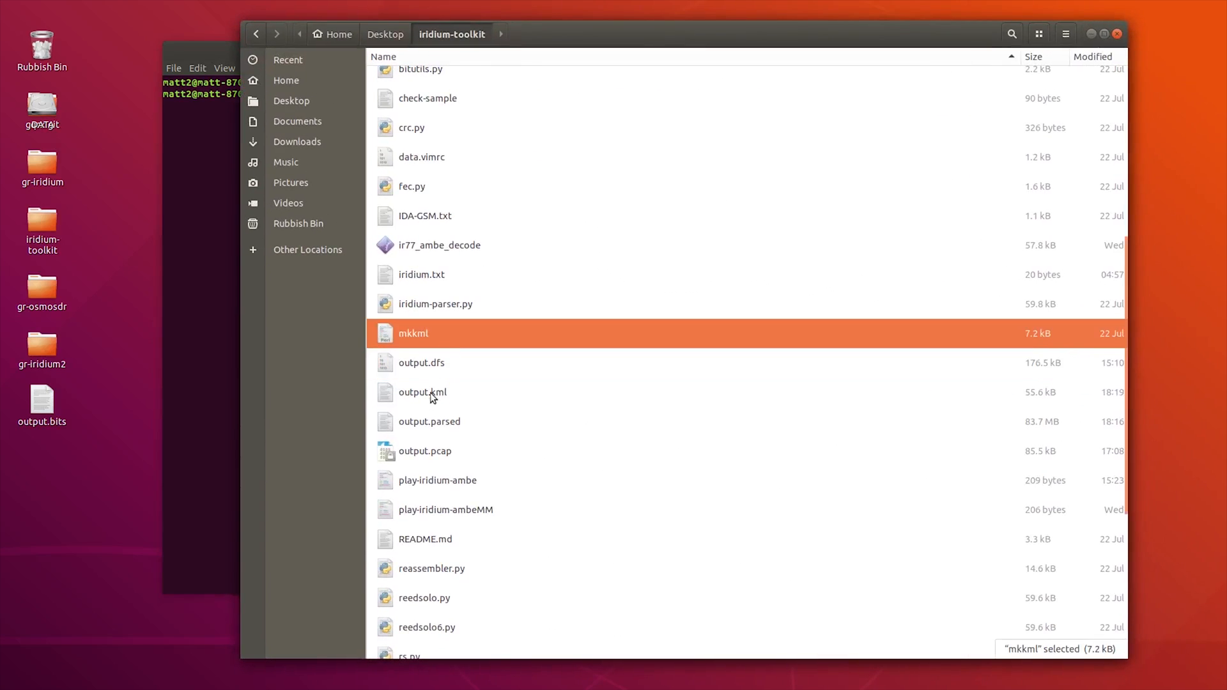
# Select output.kml in the iridium-toolkit folder
pyautogui.click(422, 392)
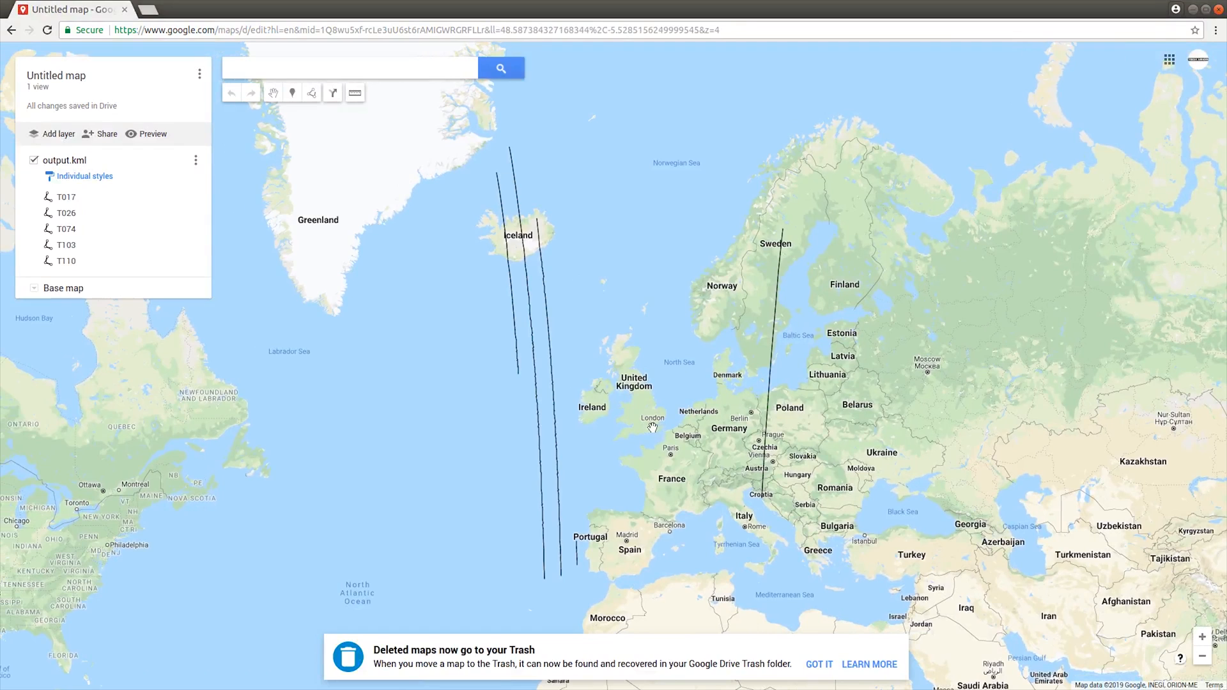
pyautogui.moveTo(811, 261)
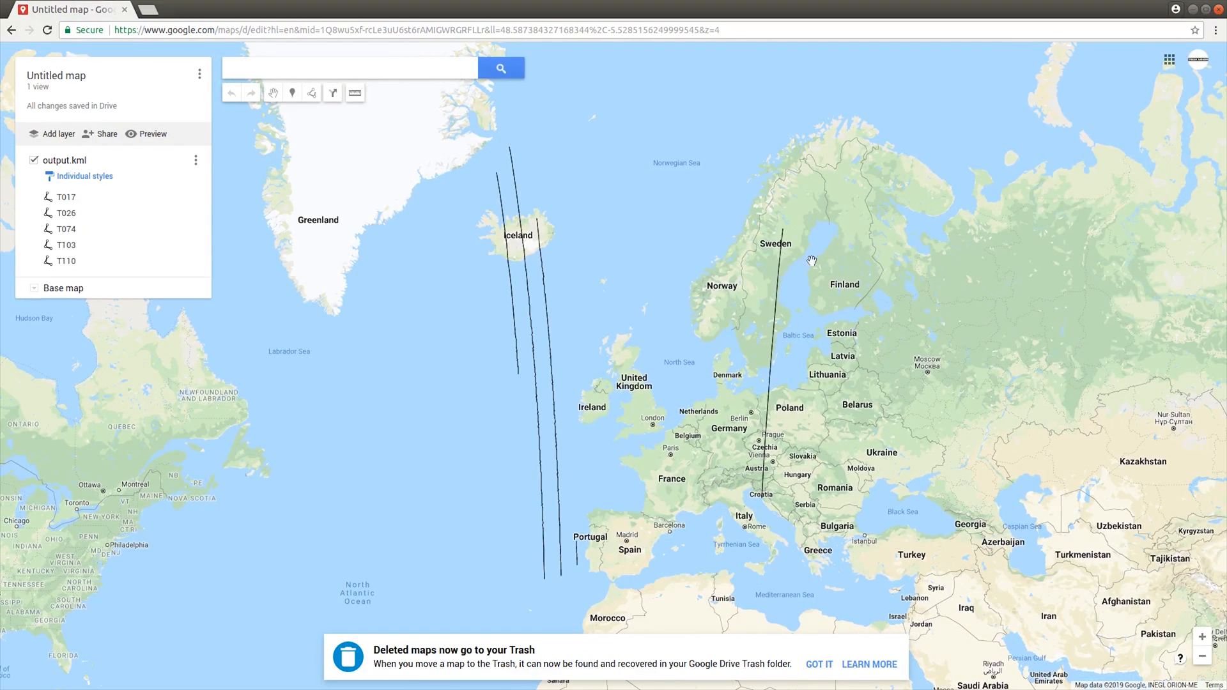
pyautogui.moveTo(642, 425)
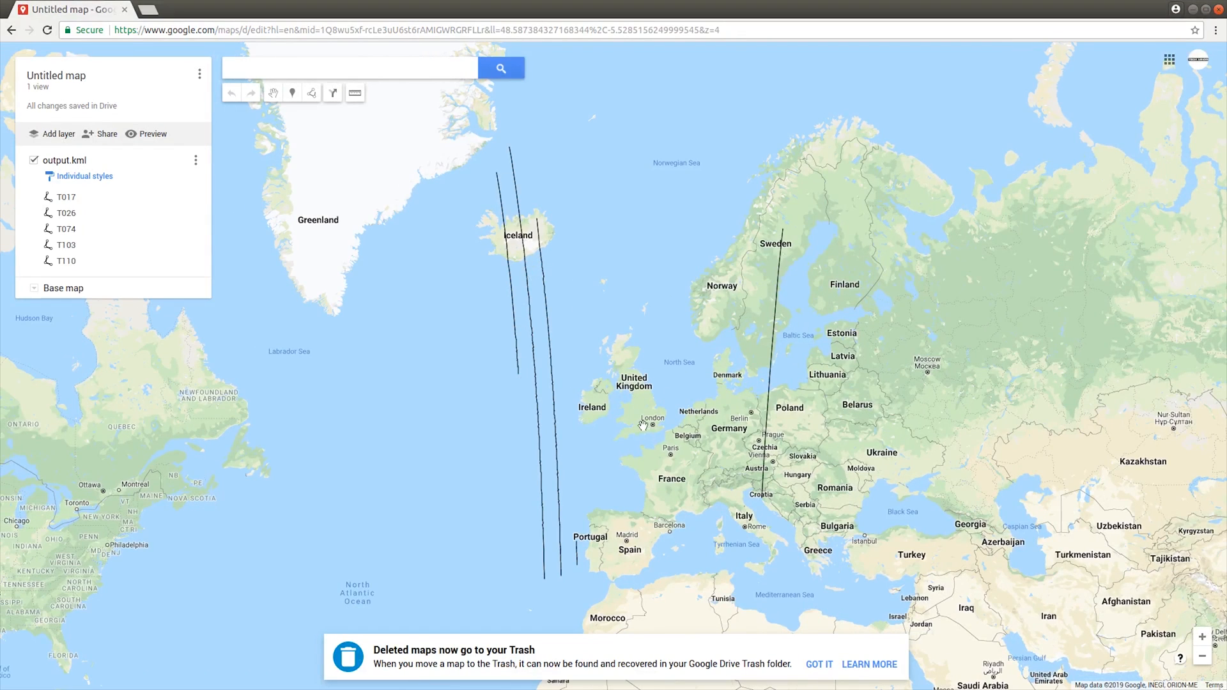
pyautogui.moveTo(827, 333)
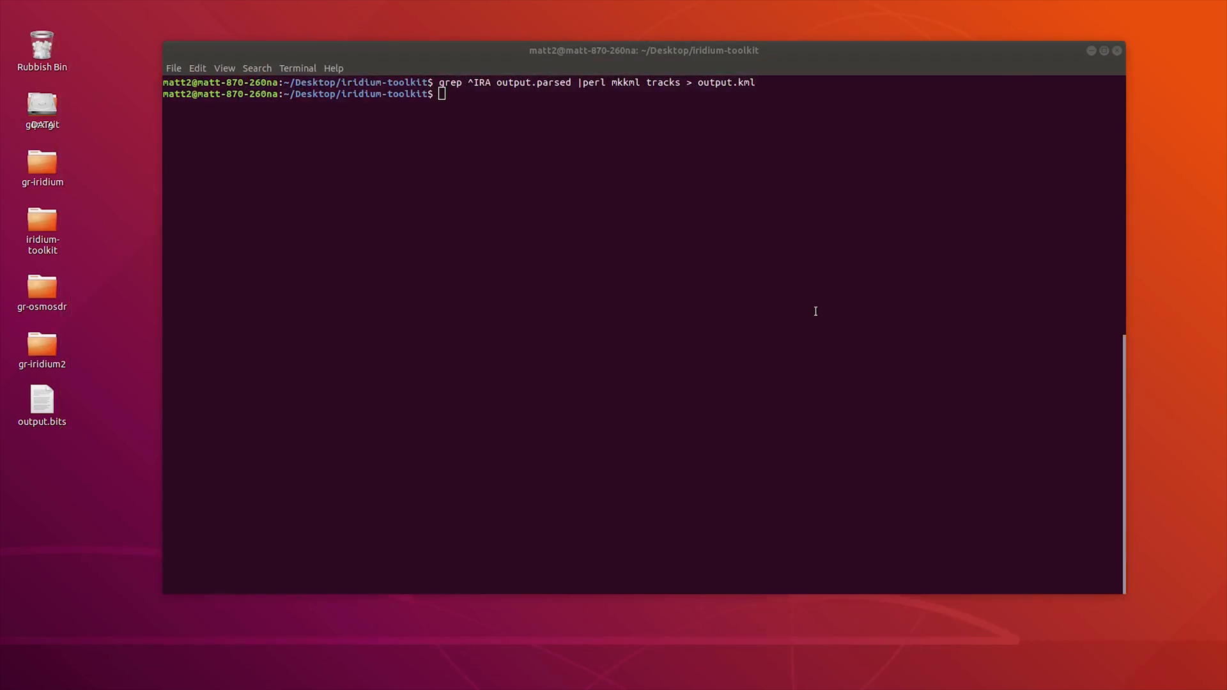
# Pipe output.parsed's IRA lines through 'perl mkkml heatmap' into output.kml
pyautogui.write('grep ^IRA output.parsed |perl mkkml heatmap > output.kml')
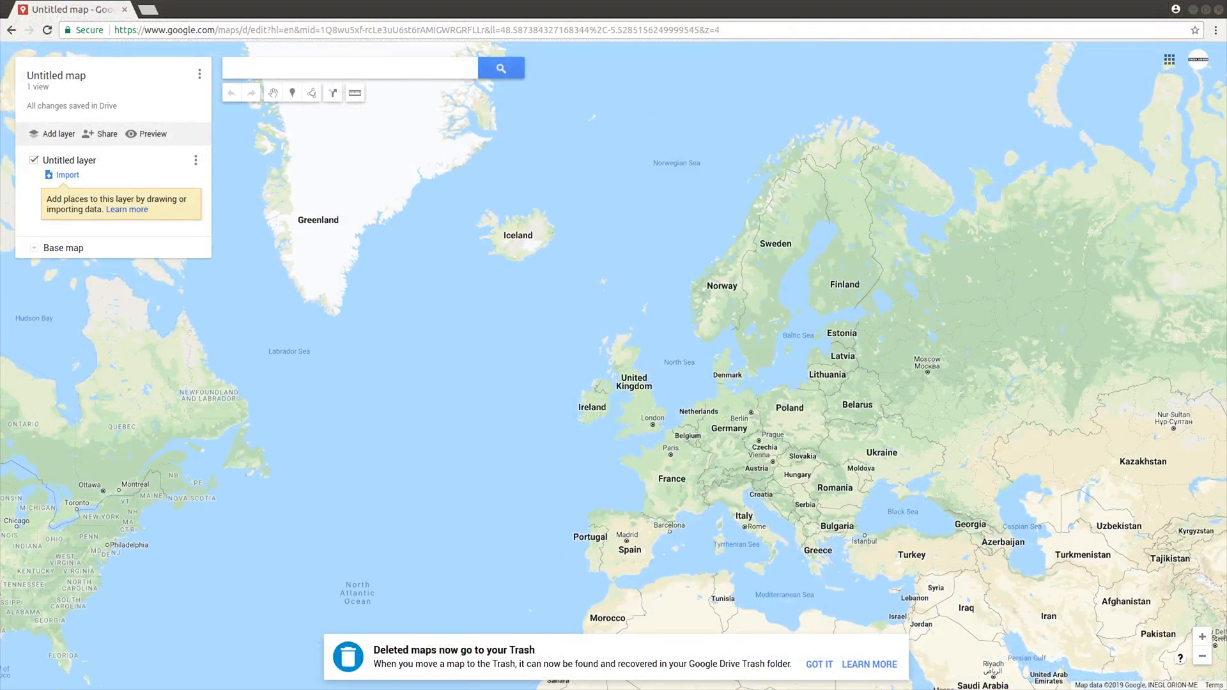
# Open the file import dialog for the empty untitled layer in Google My Maps
pyautogui.click(67, 175)
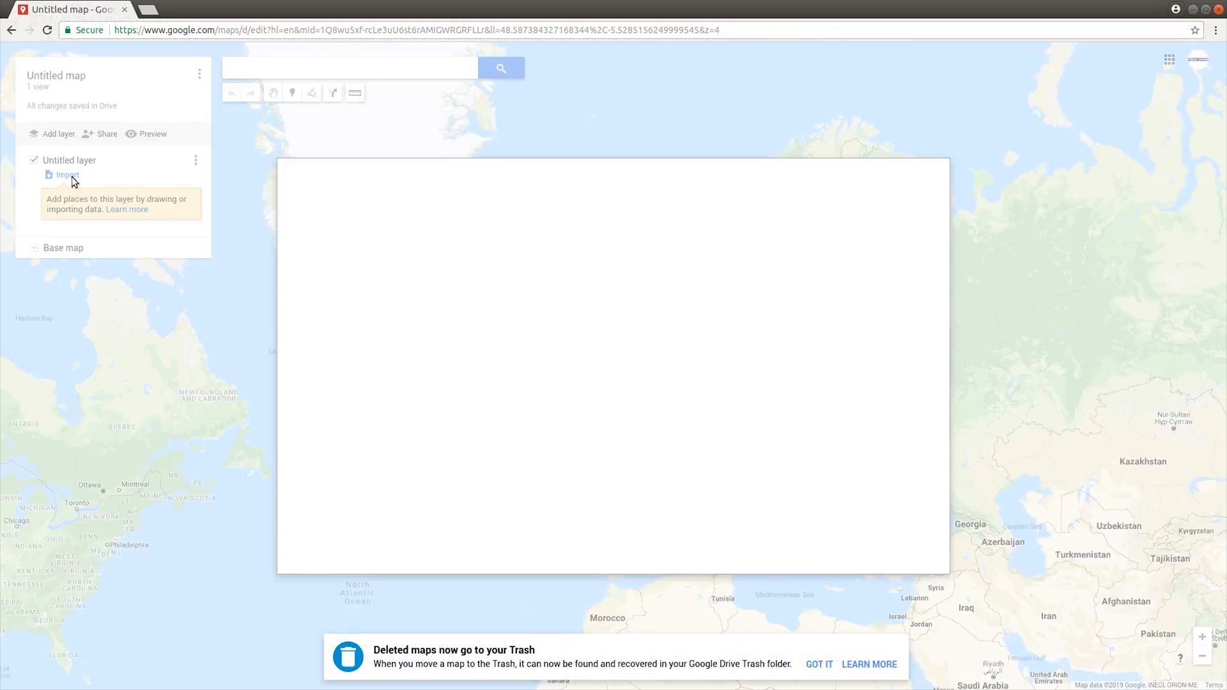
pyautogui.click(67, 175)
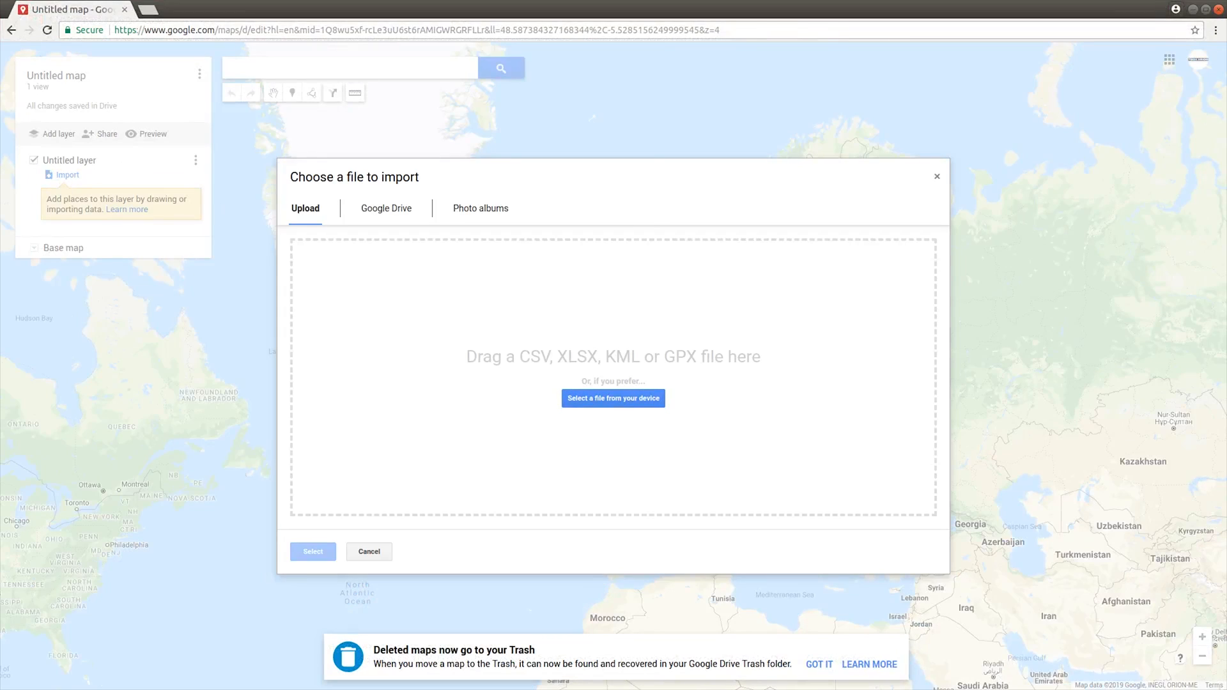
pyautogui.moveTo(661, 344)
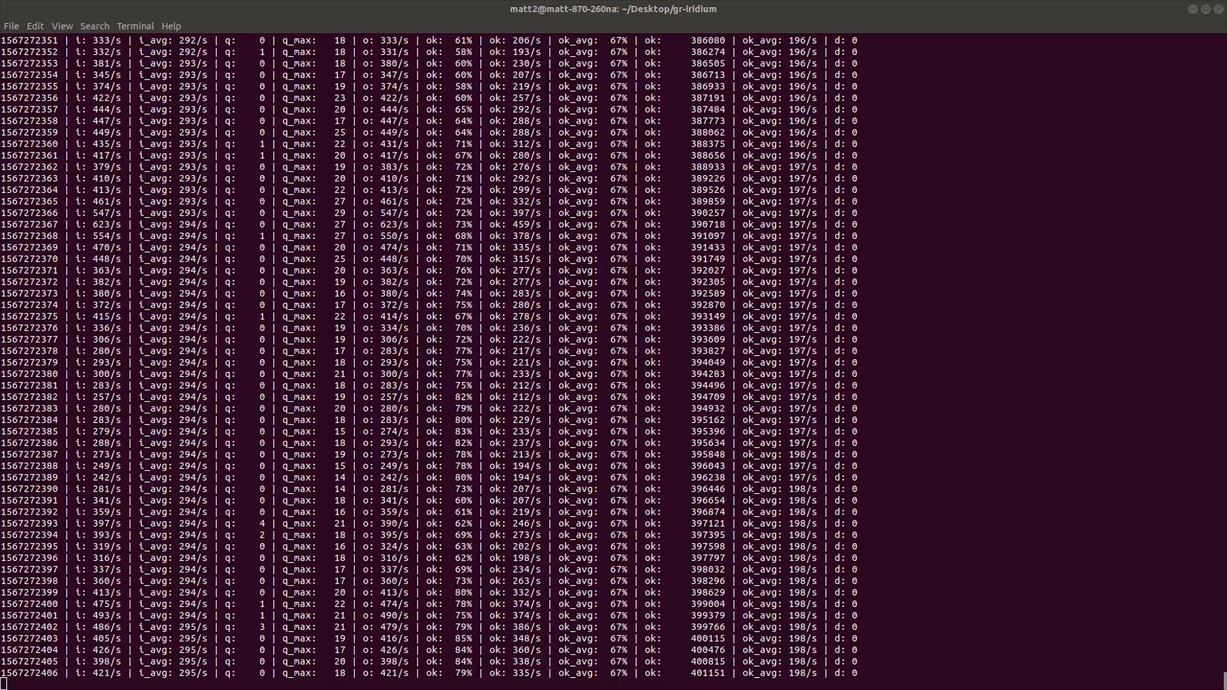
pyautogui.scroll(-3)
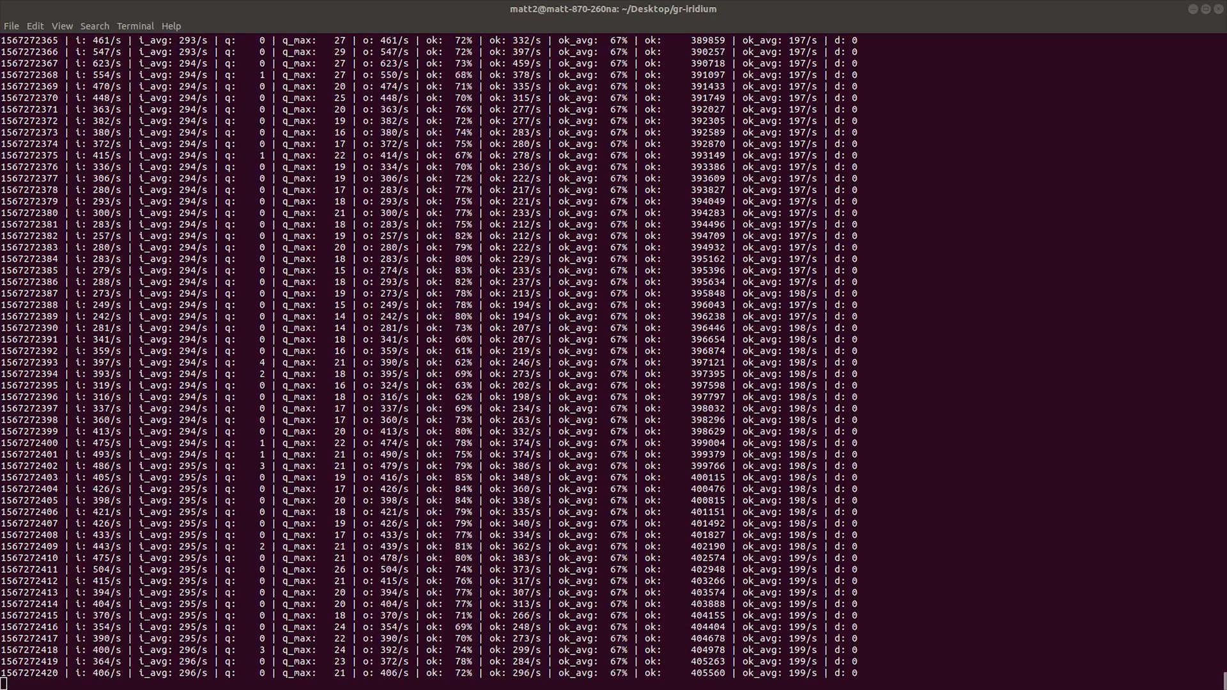
pyautogui.scroll(-3)
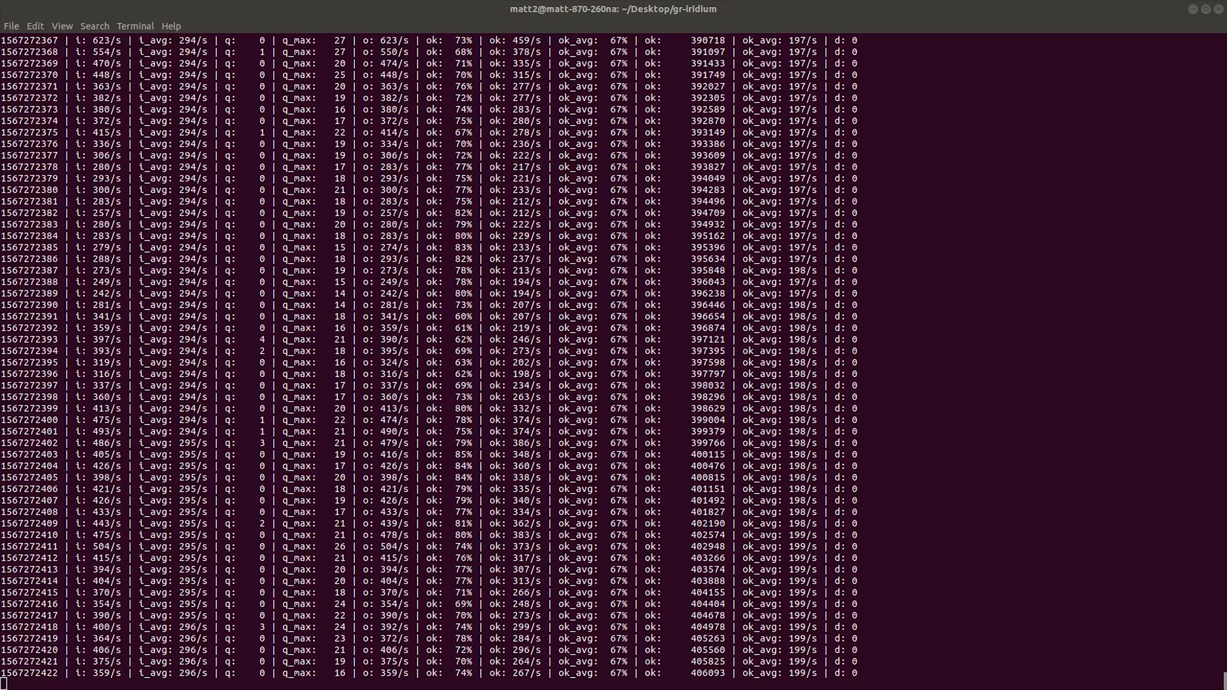